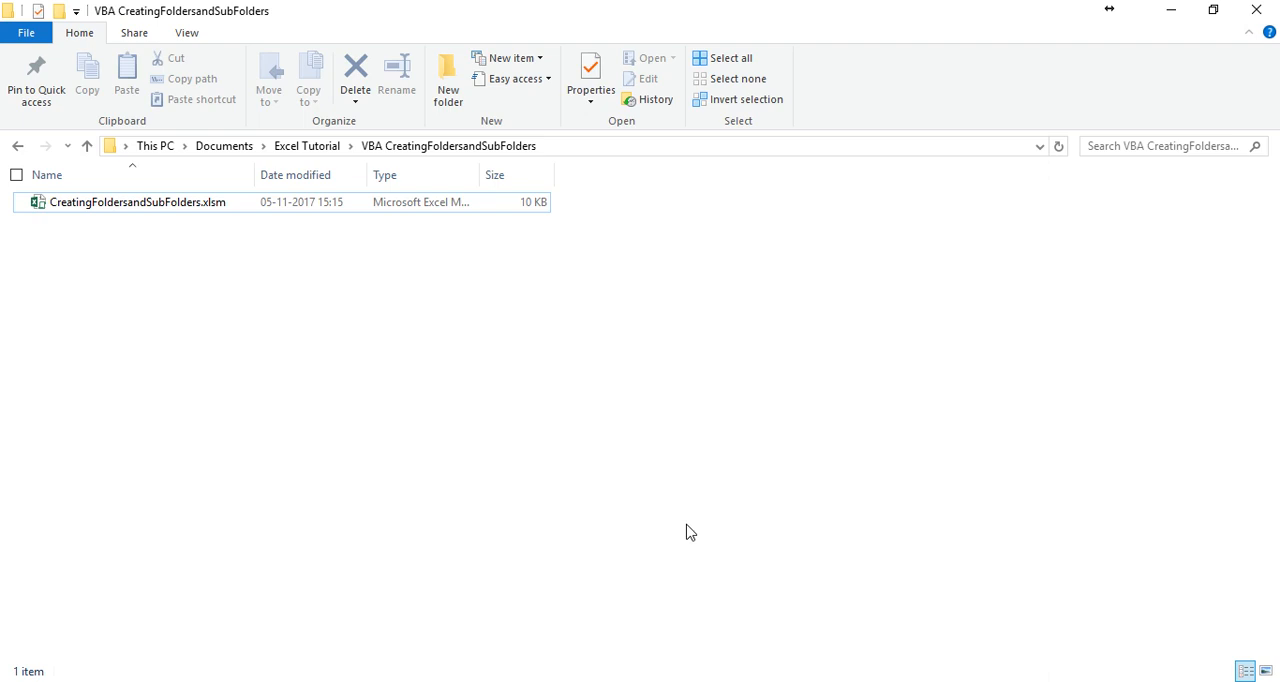
mouse_move(450, 310)
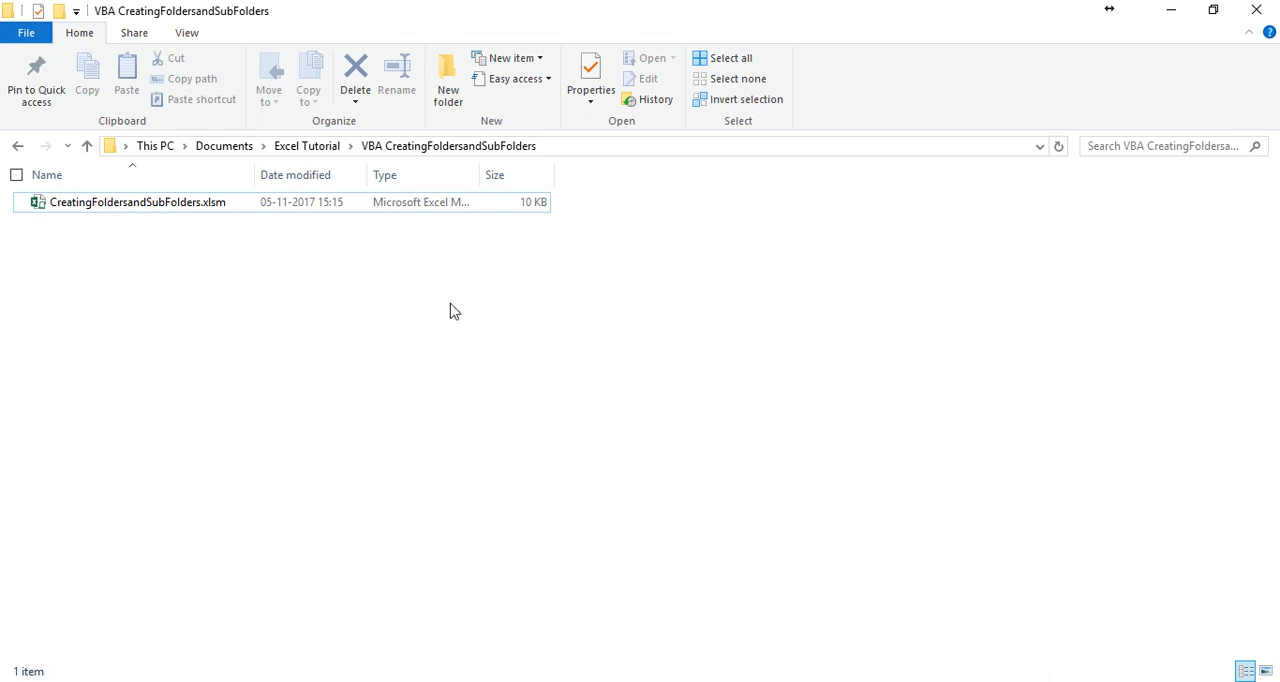
mouse_move(359, 378)
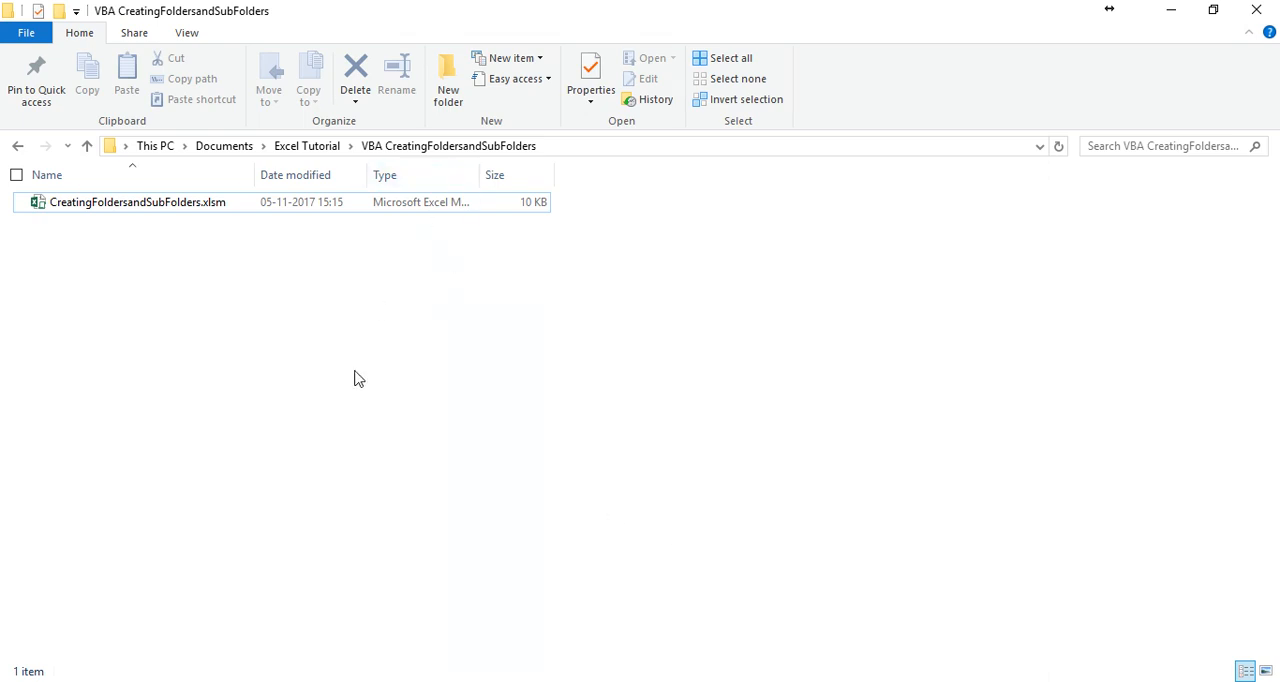
mouse_move(143, 218)
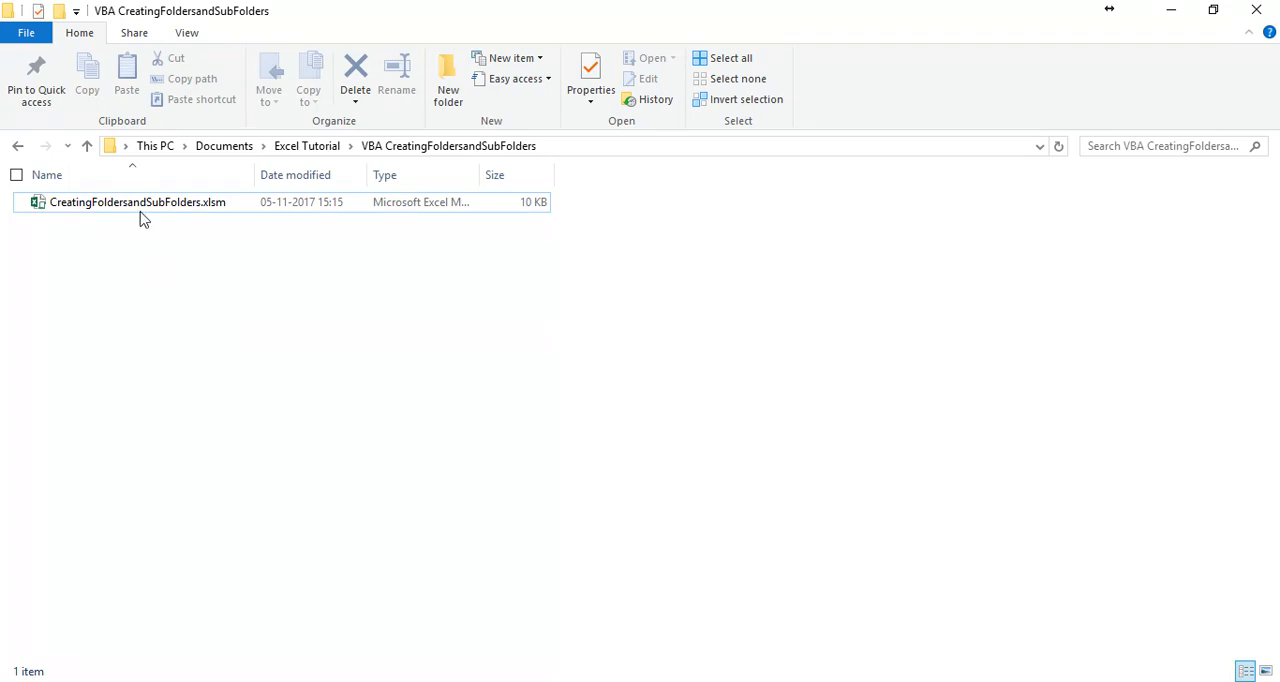
- Open CreatingFoldersandSubFolders.xlsm and scroll through the Parent and Child Folder paths in column A
double_click(138, 201)
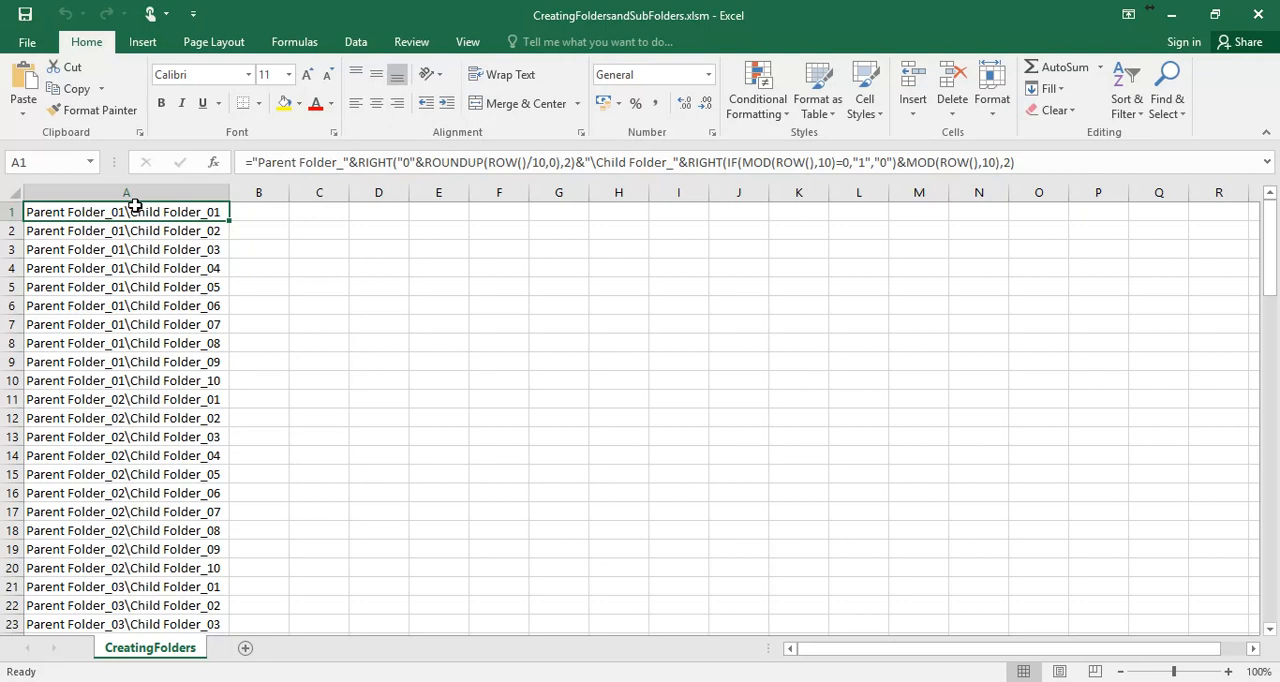
scroll(down, 3)
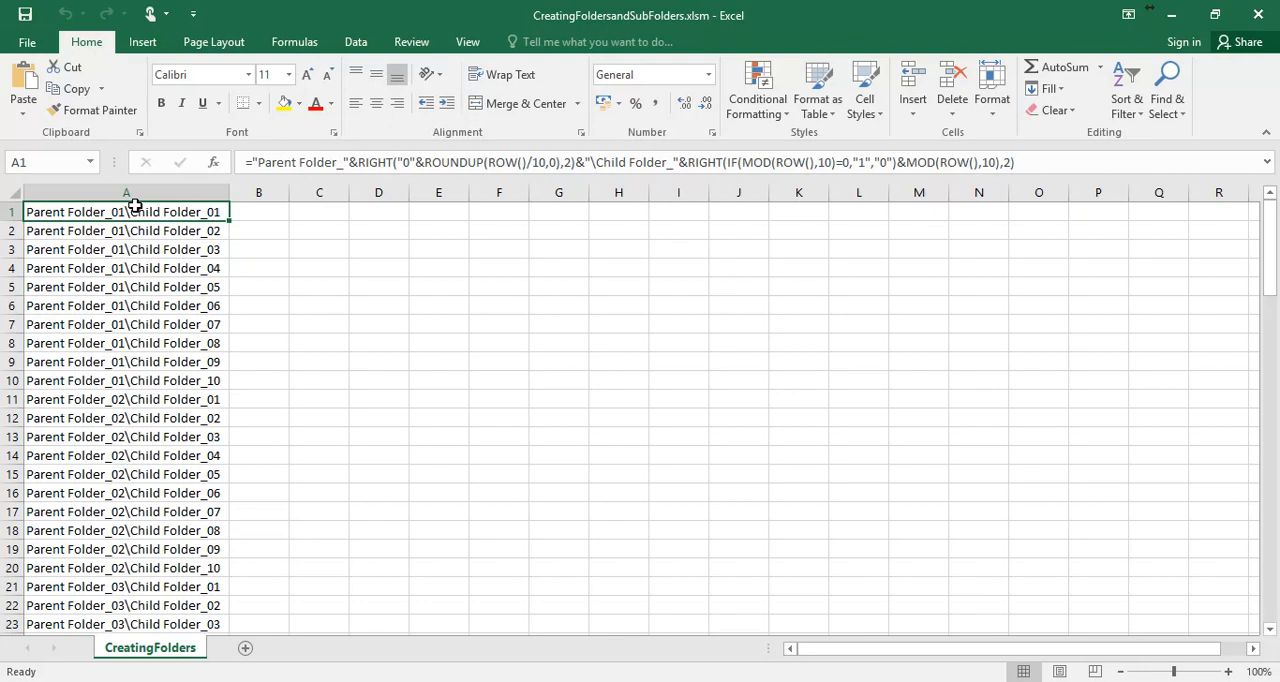
- Open the VBA editor with Alt+F11 and insert a new module
key(alt+F11)
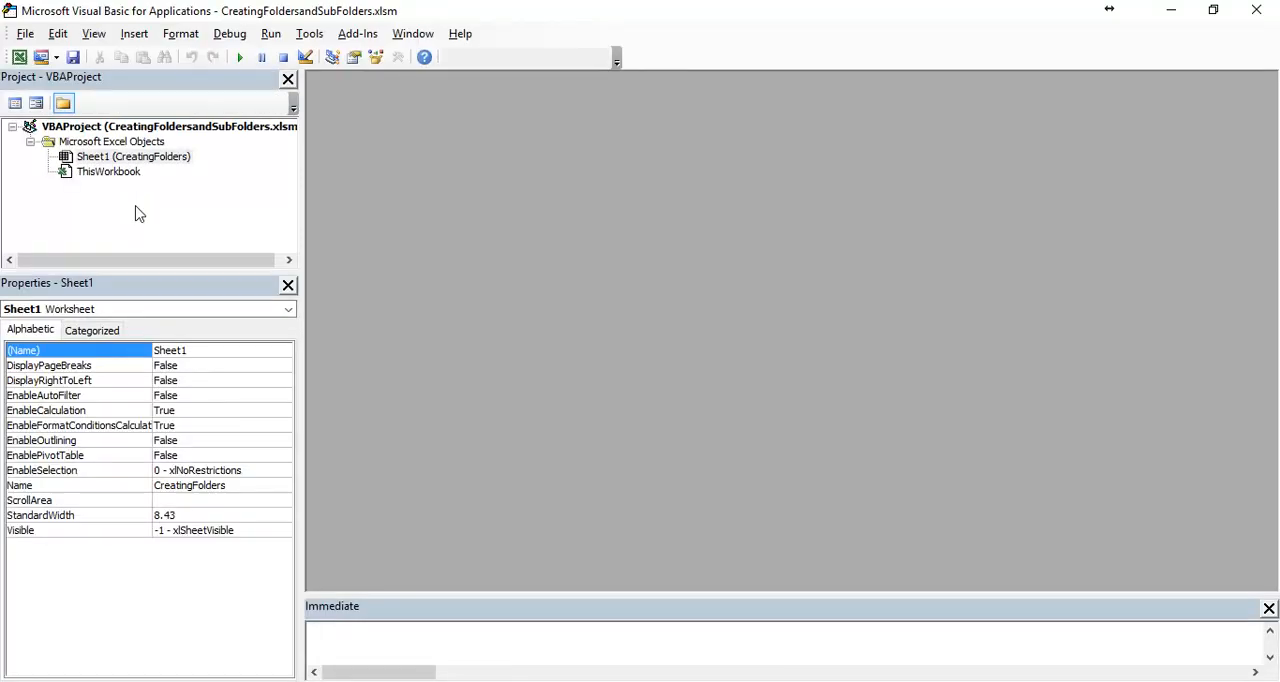
click(134, 33)
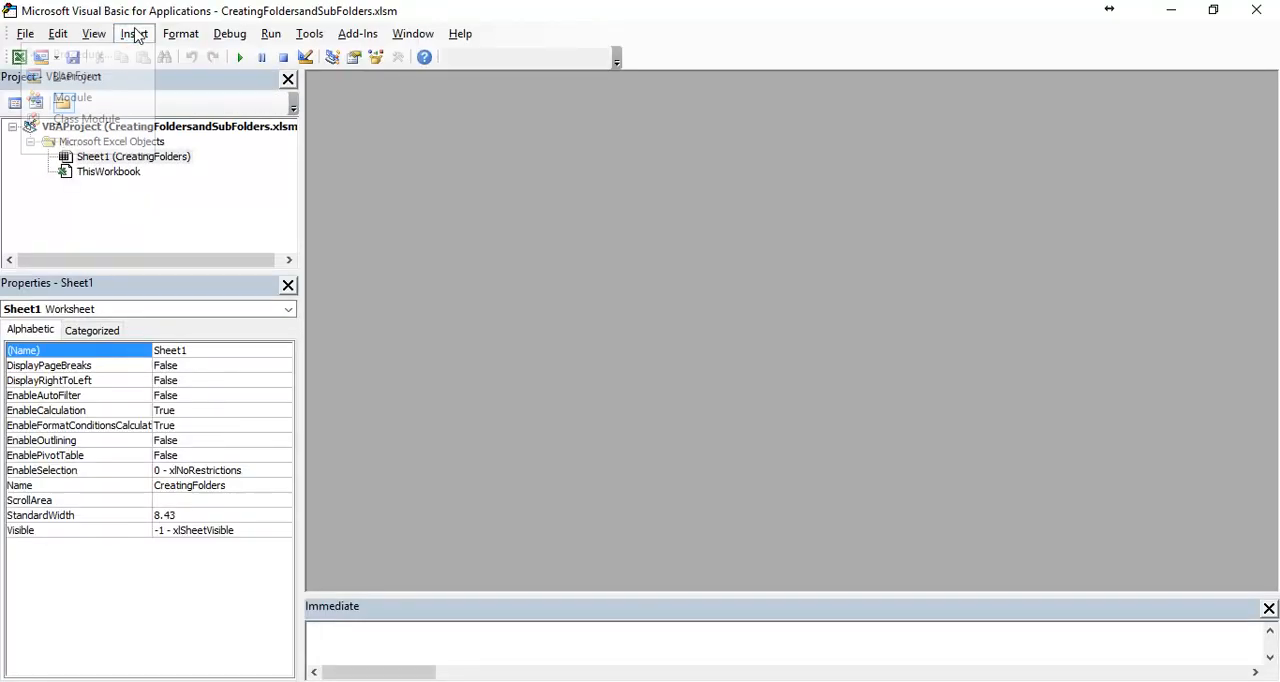
click(71, 97)
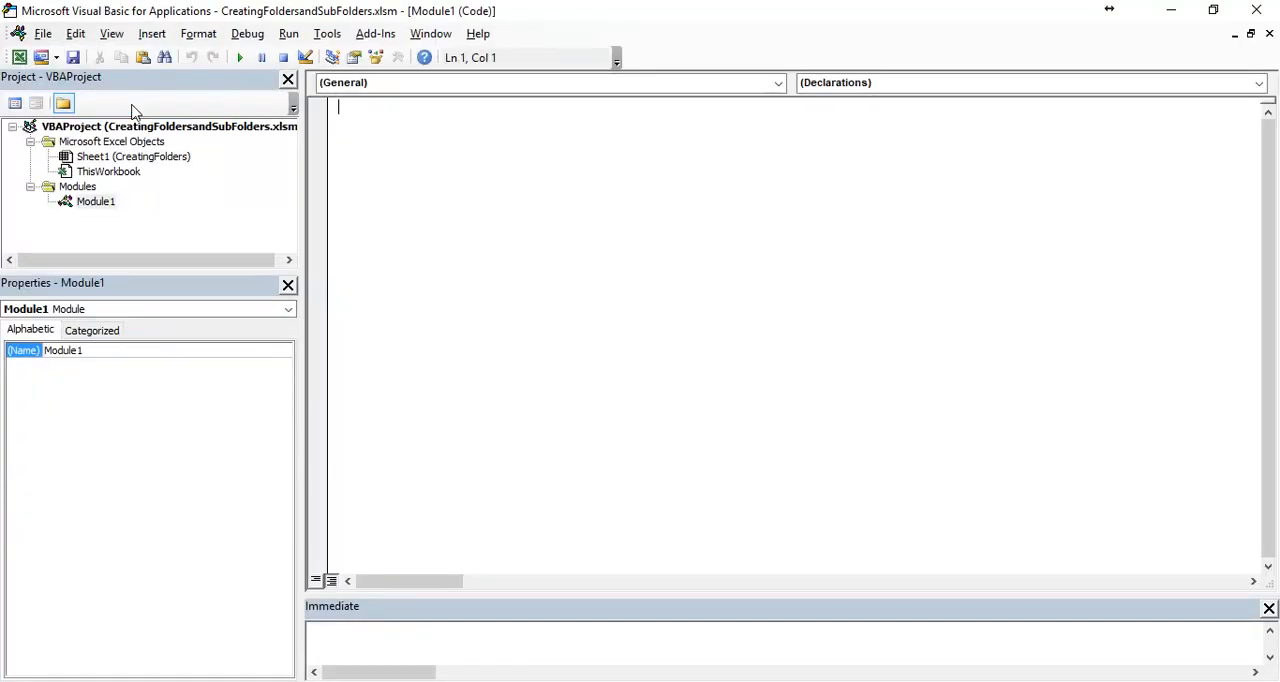
- Start Sub CreateFoldersandSubFolders() with an On Error Resume Next line
text(Sub)
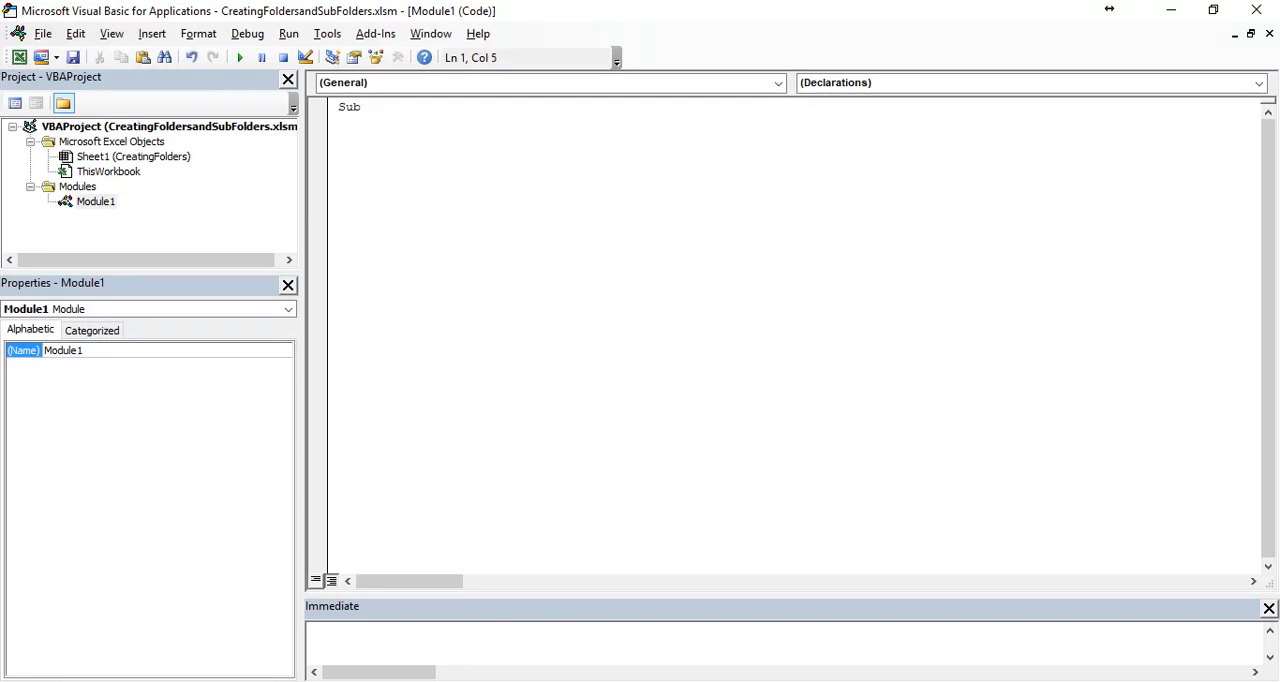
text(CreateFol)
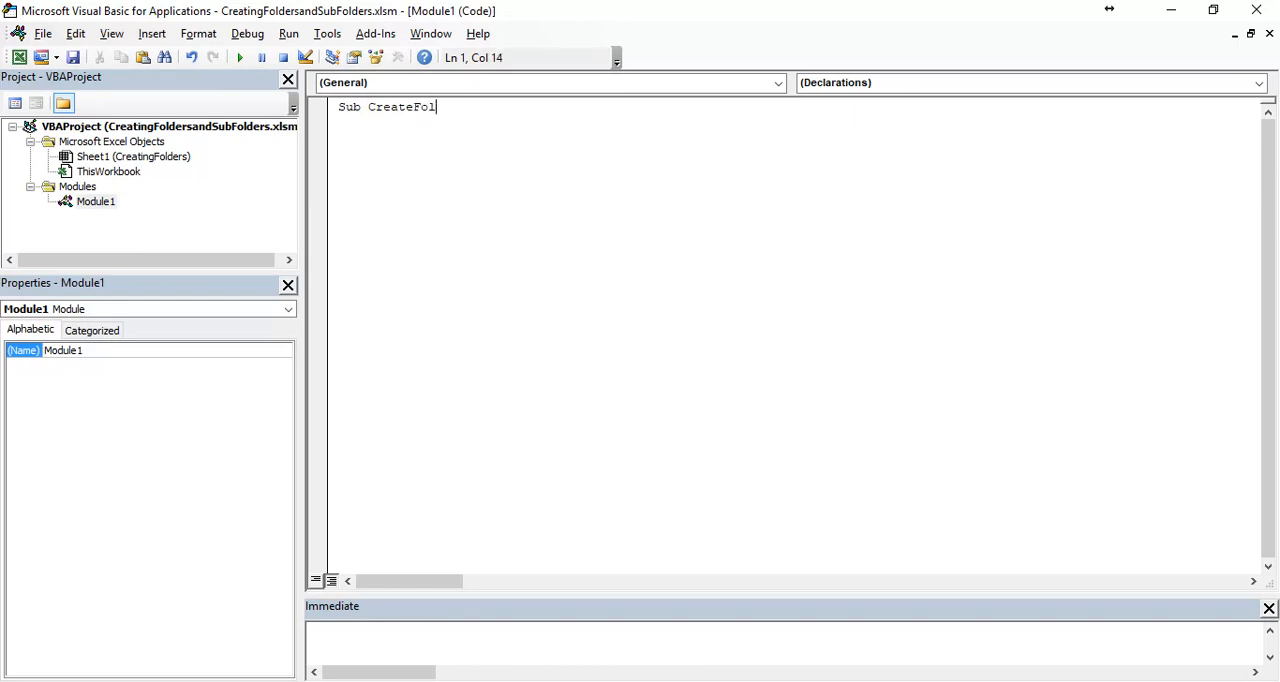
text(ders)
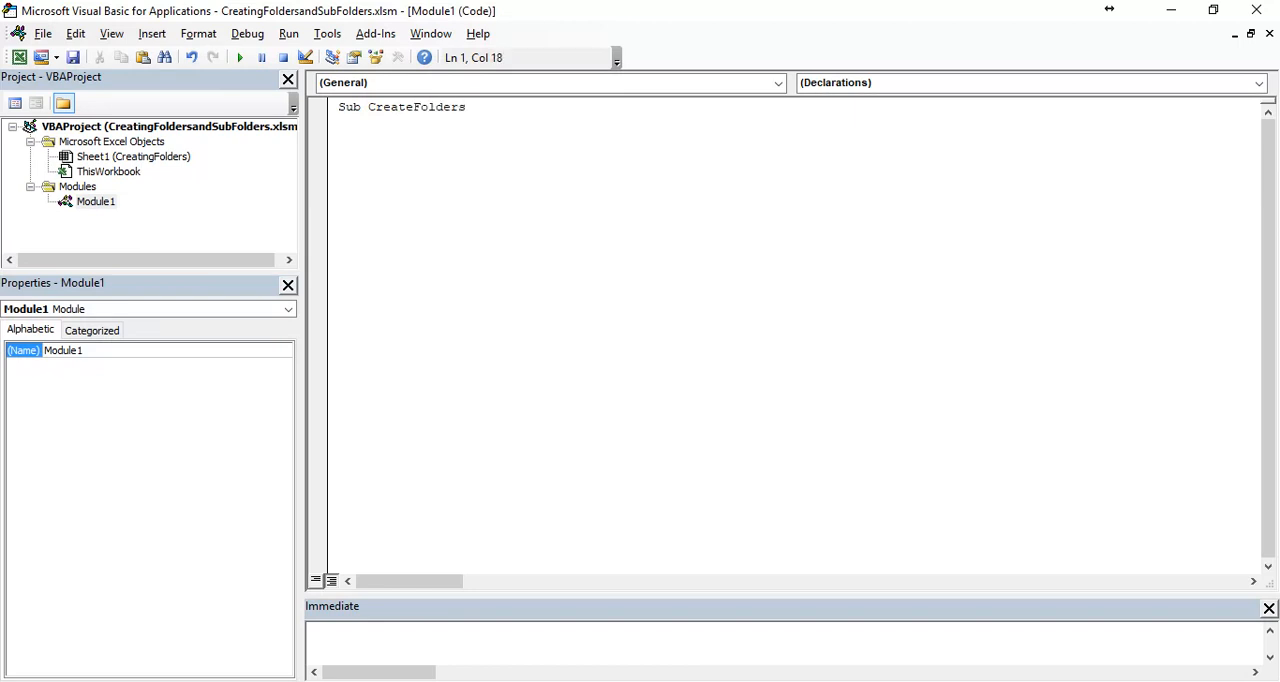
text(andSubFolders()
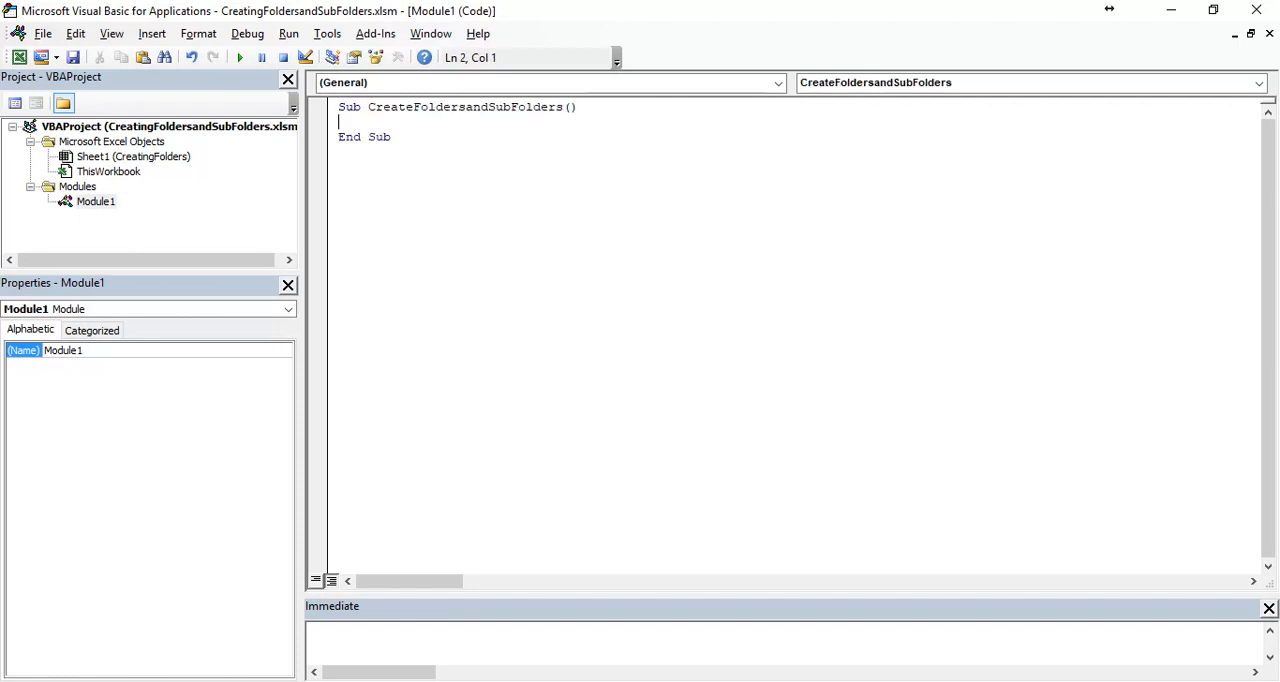
text(On E)
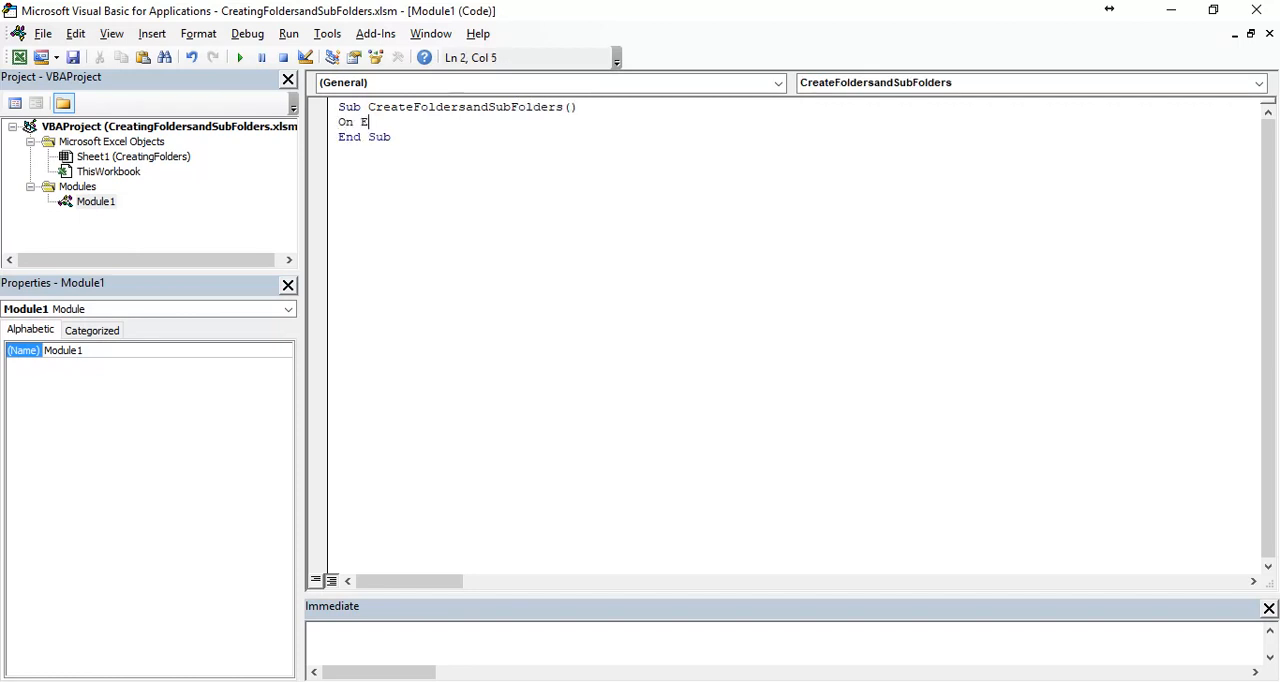
text(rror Resume Next)
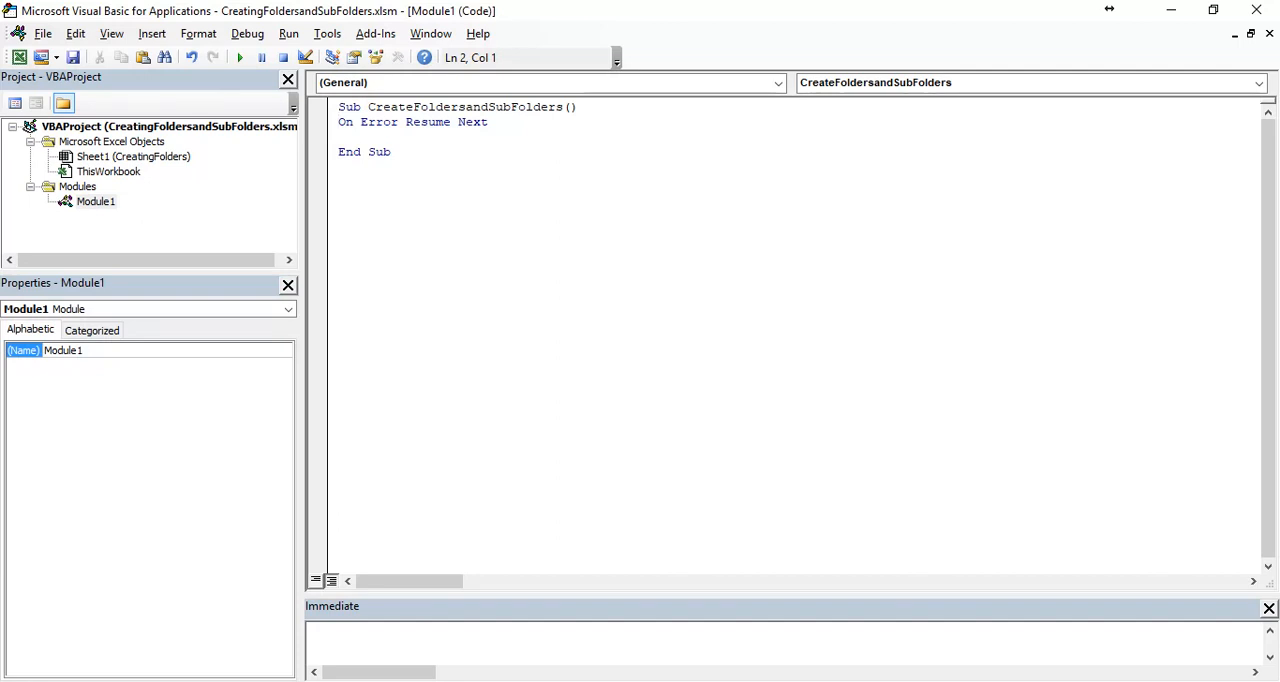
- Add the comment 'Loop through all the cells available in excel
text(')
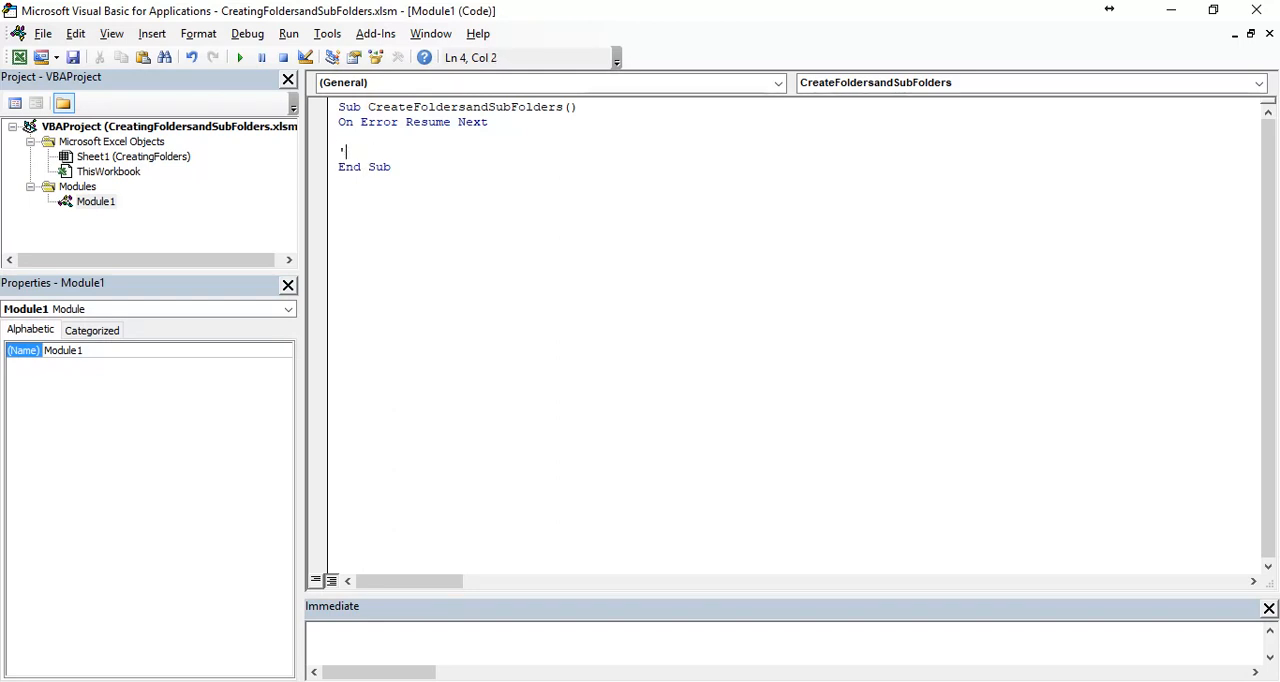
text(Loop through)
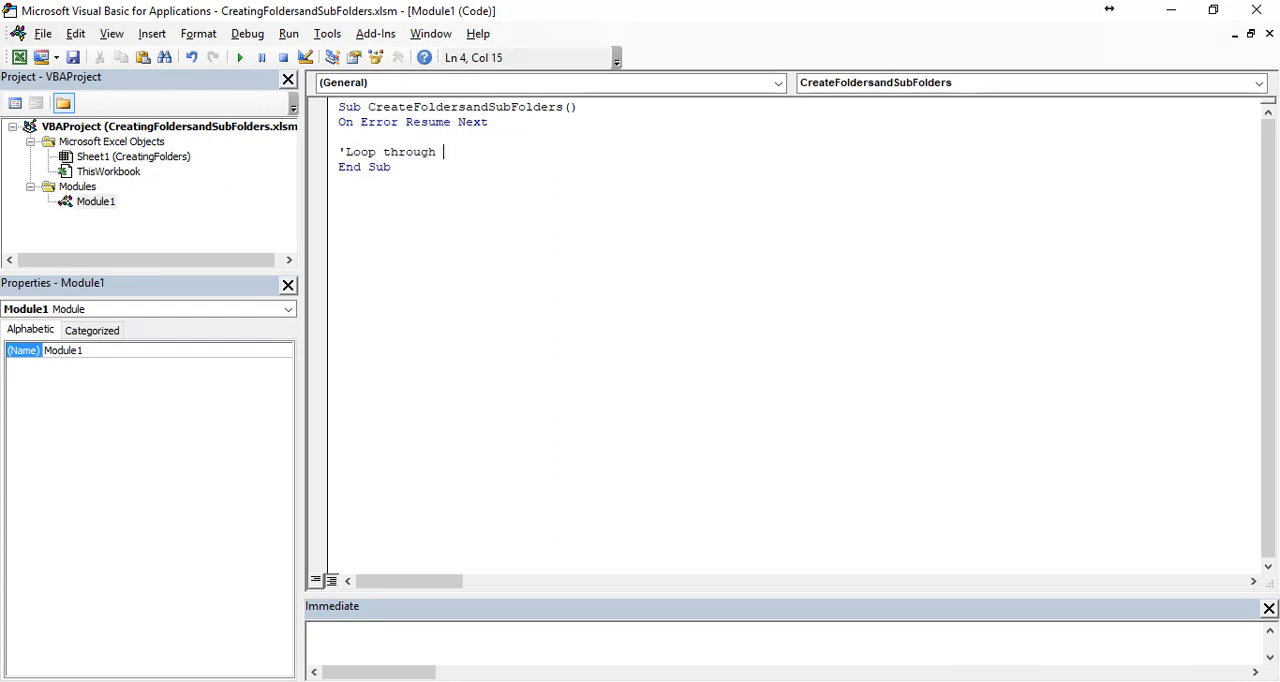
text(all the cells av)
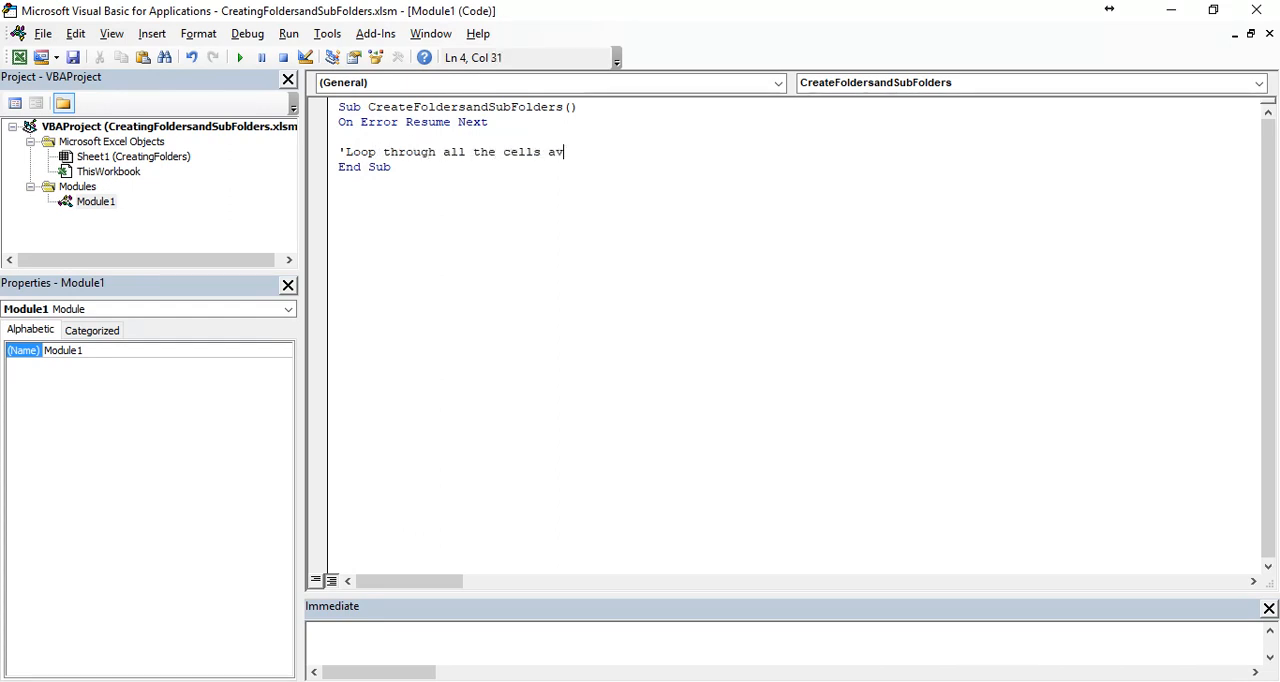
text(ailable in excel)
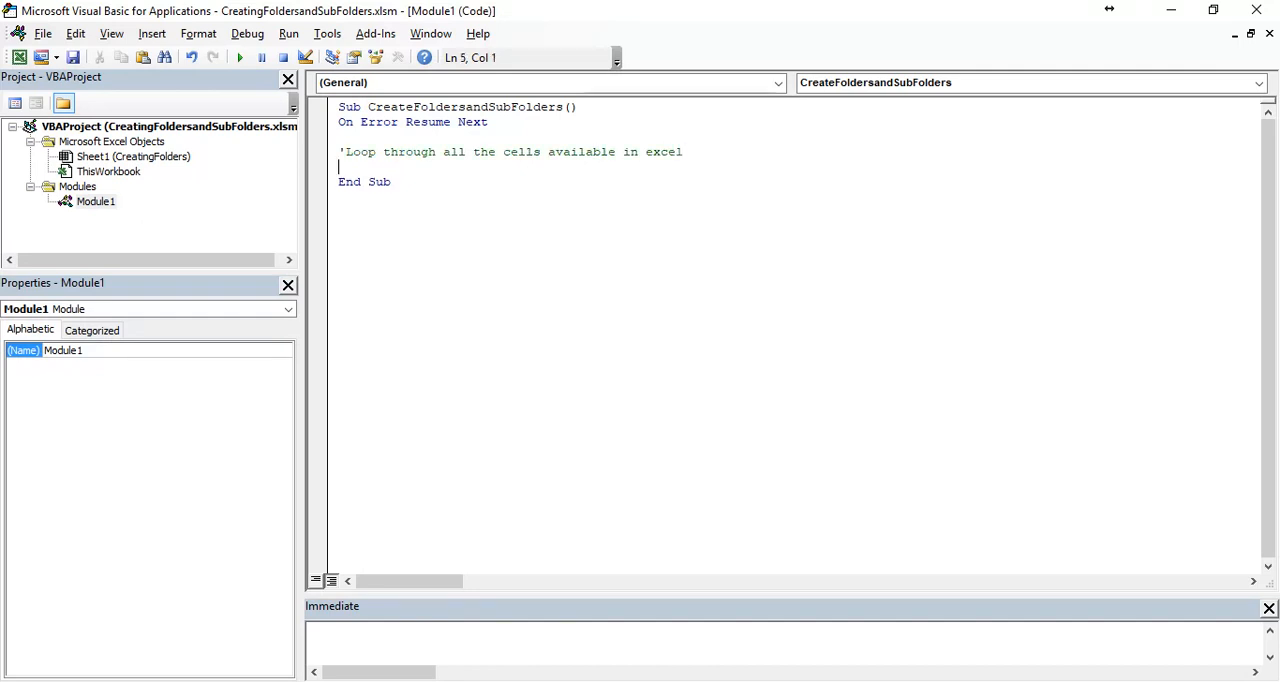
- Write the loop header For i = 1 To ActiveSheet.UsedRange.Rows.Count
text(For i)
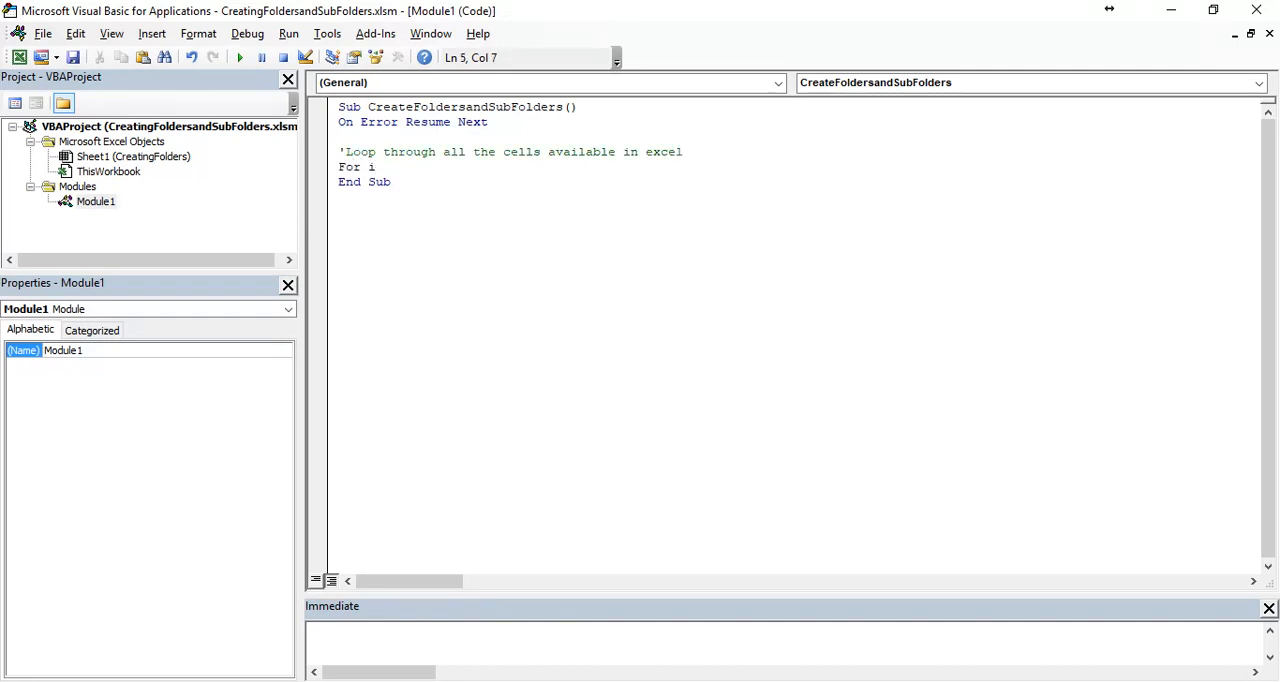
text(= 1)
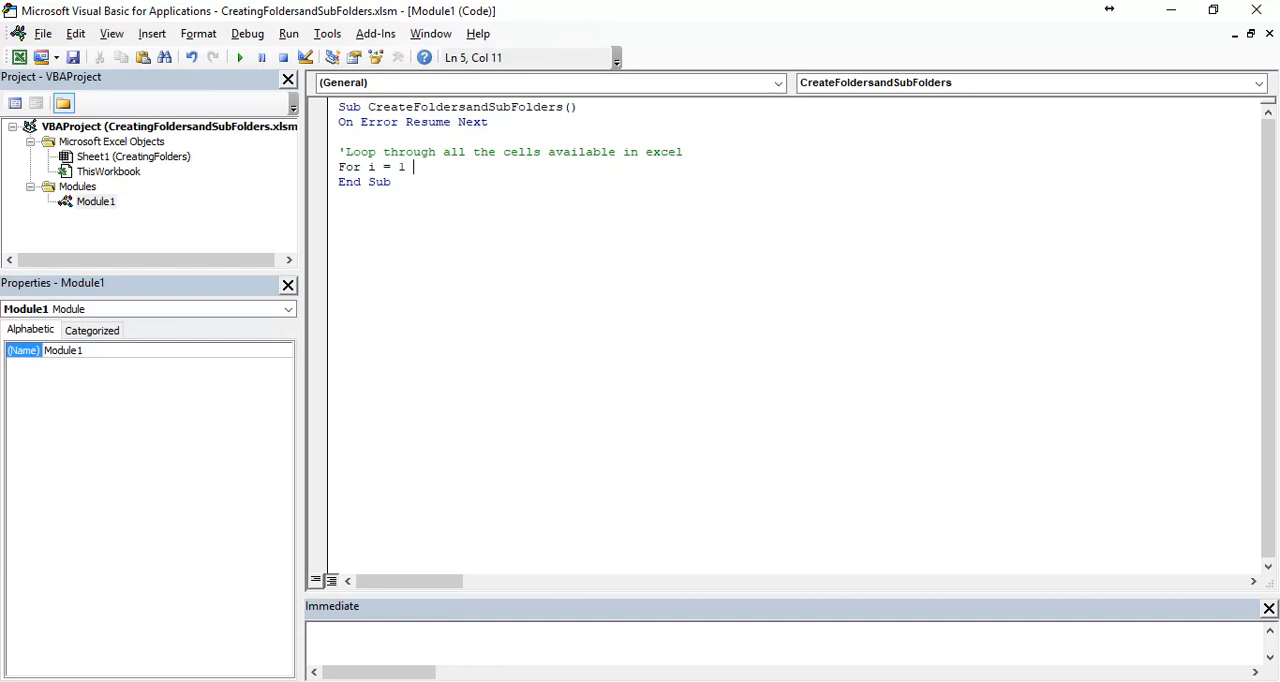
text(to Activ)
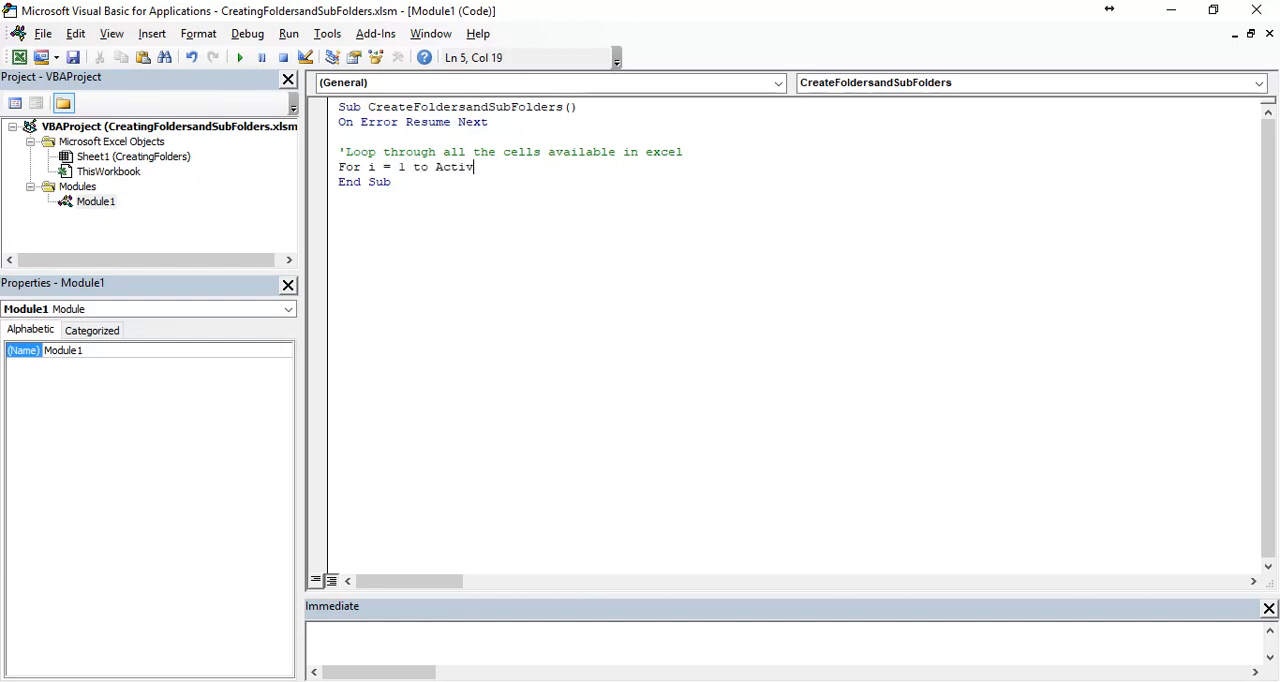
text(esheet.)
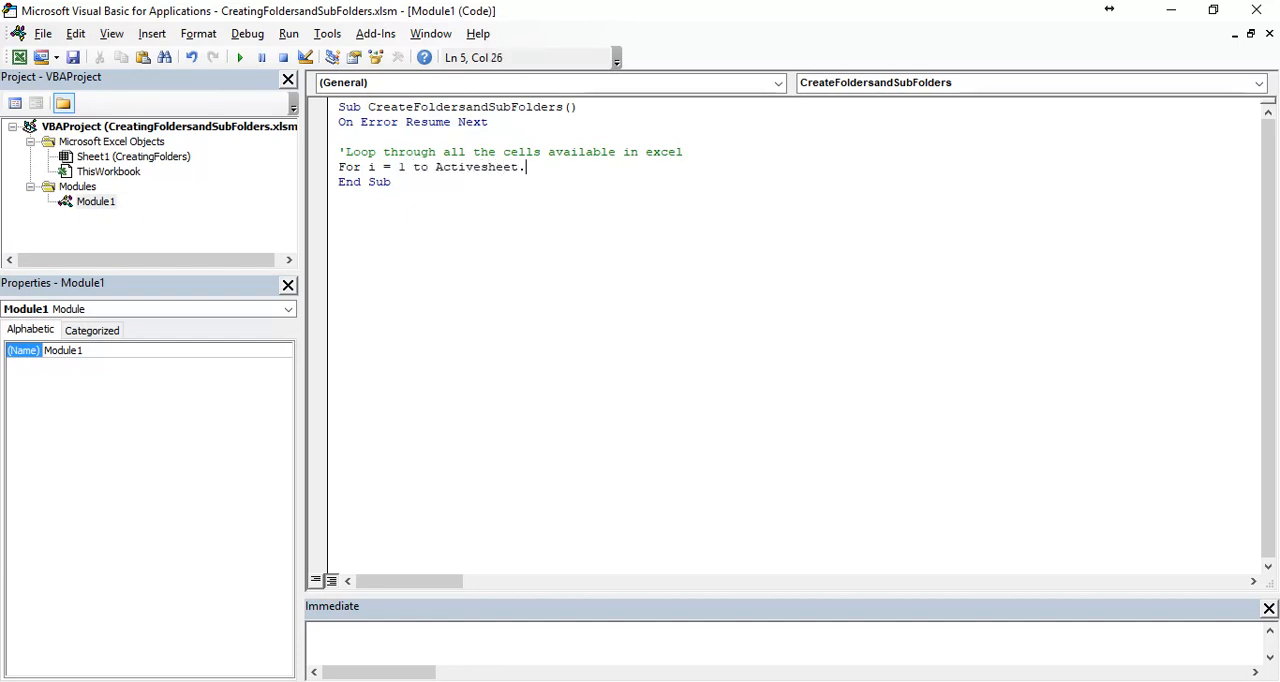
text(Usedd)
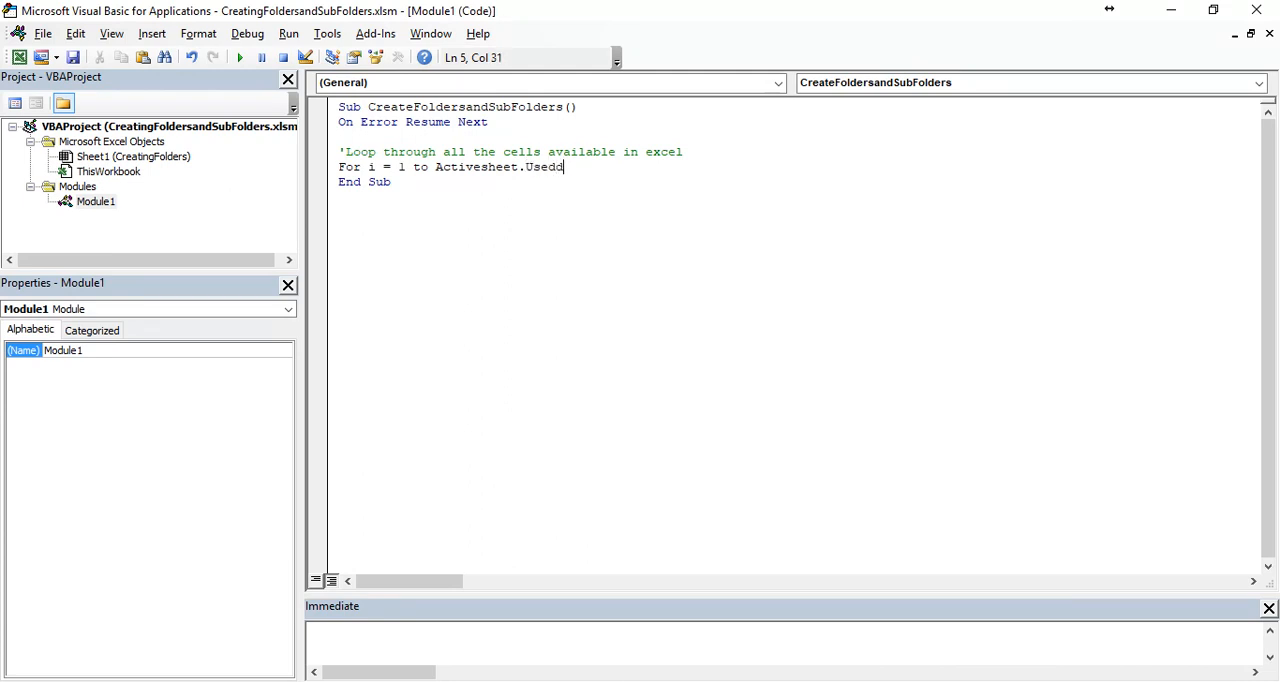
text(range.c)
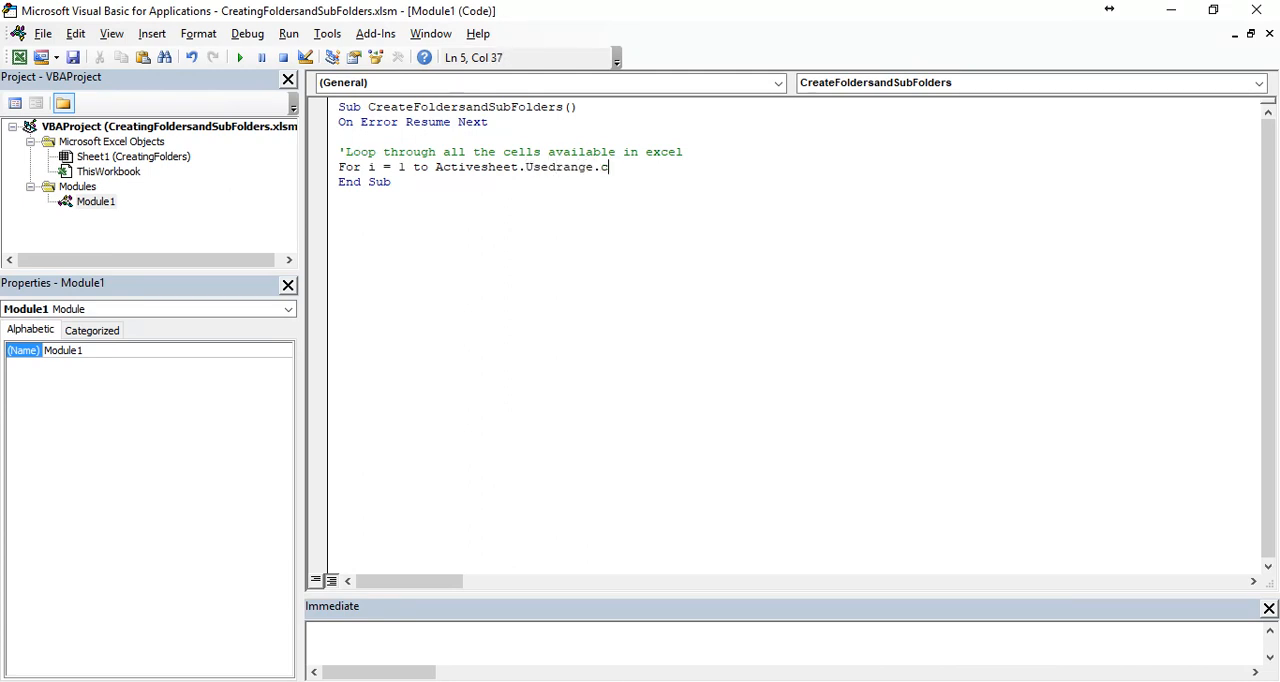
text(Rows.co)
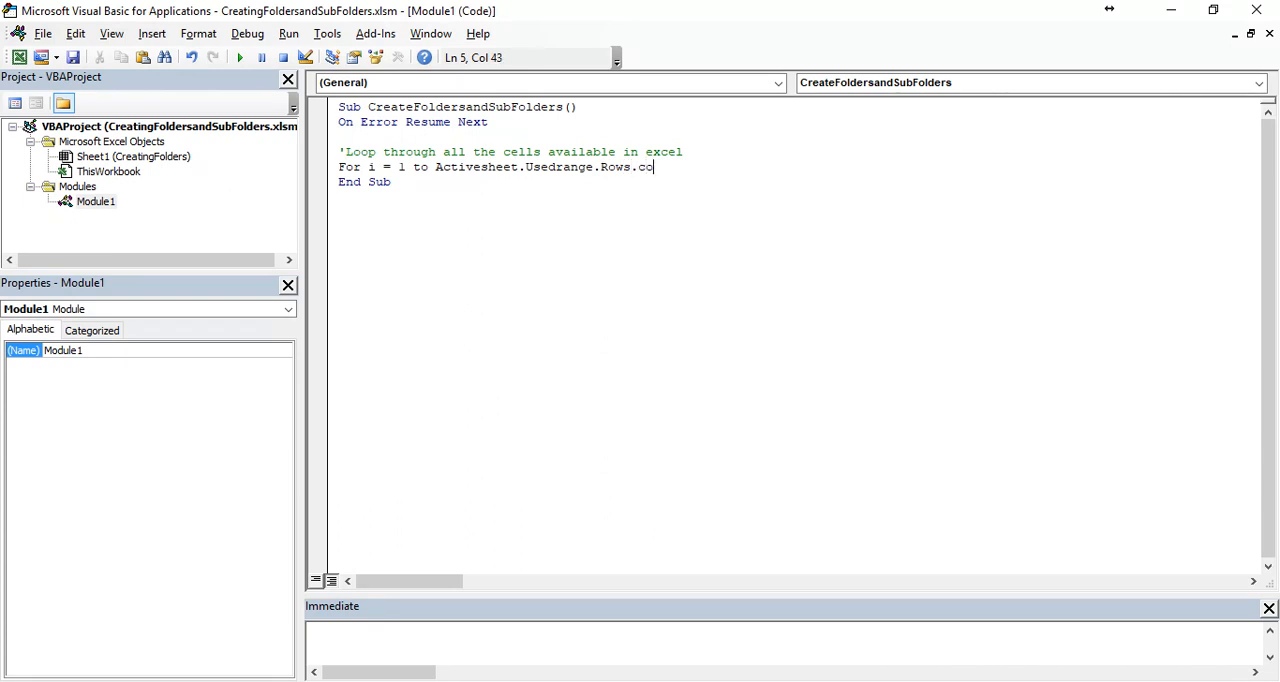
text(unt)
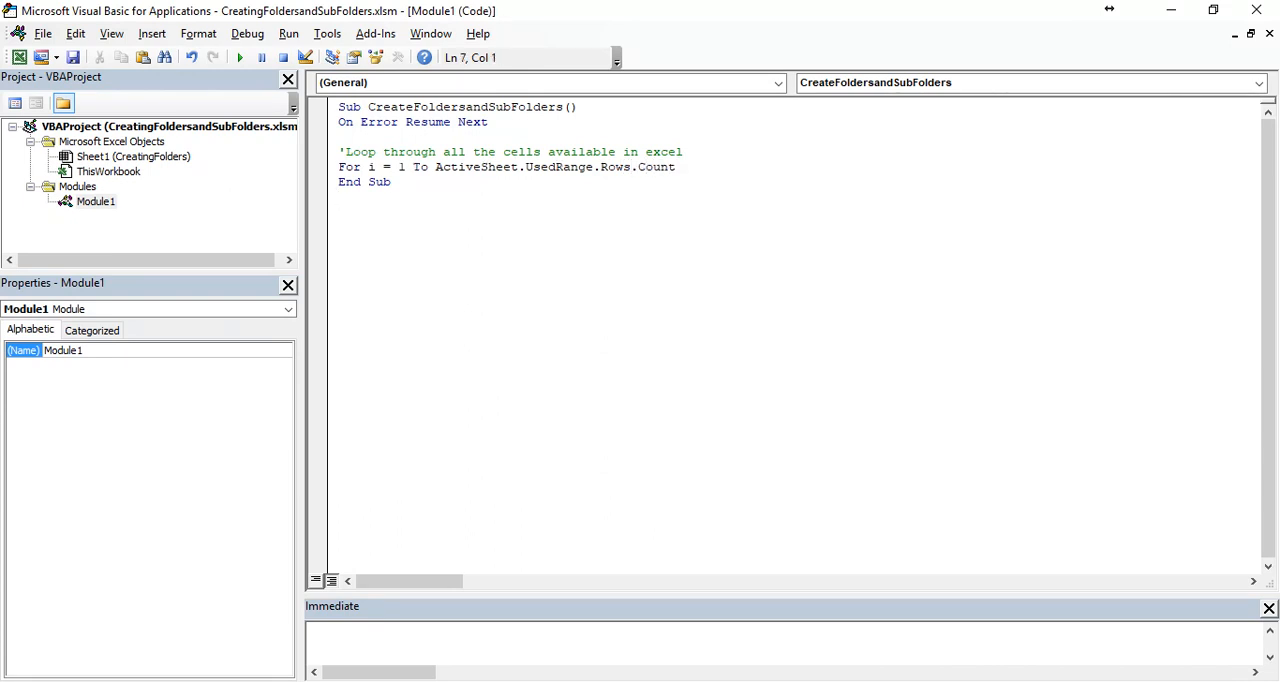
mouse_move(668, 174)
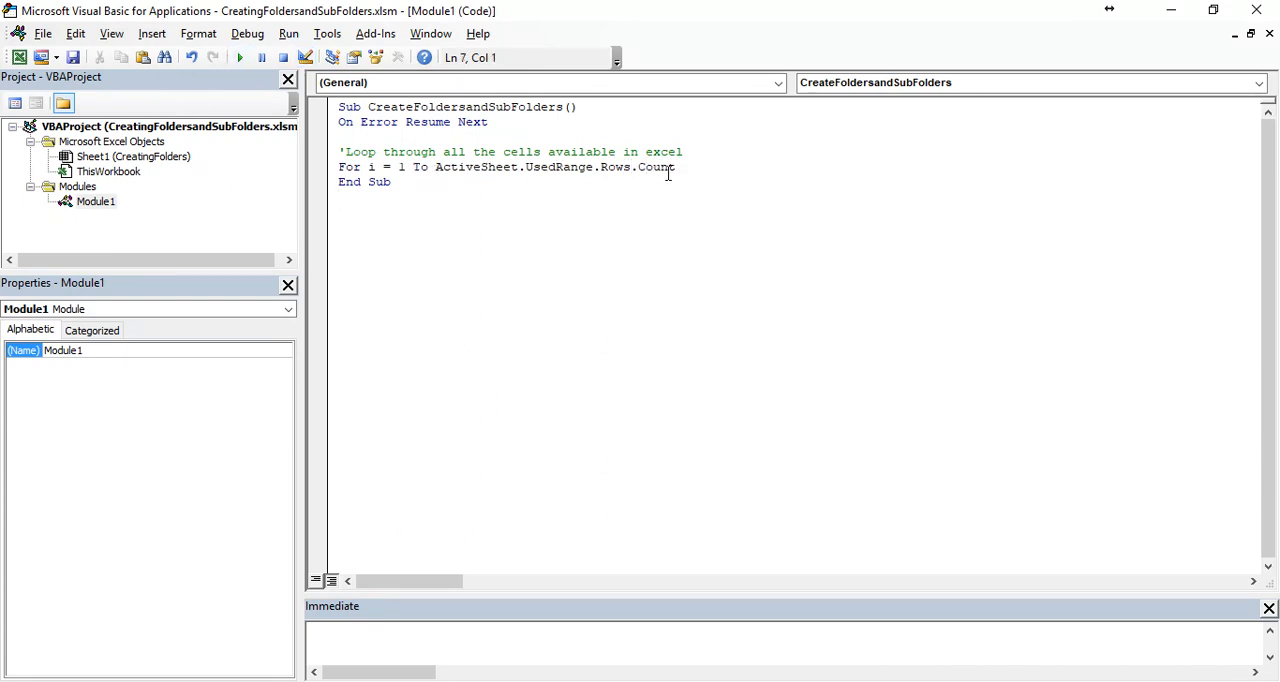
- Evaluate ?ActiveSheet.UsedRange.Rows.Count in the Immediate window, which returns 100
drag(435, 167, 676, 167)
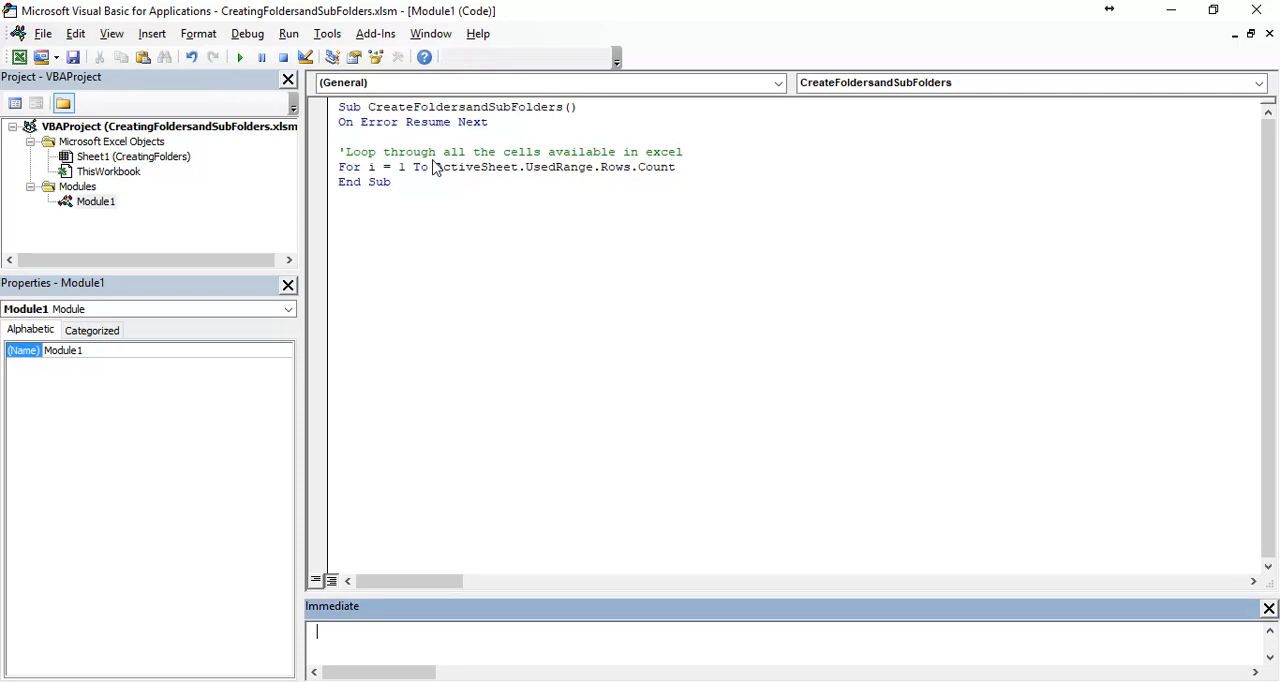
text(?ActiveSheet.UsedRange.Rows.Count)
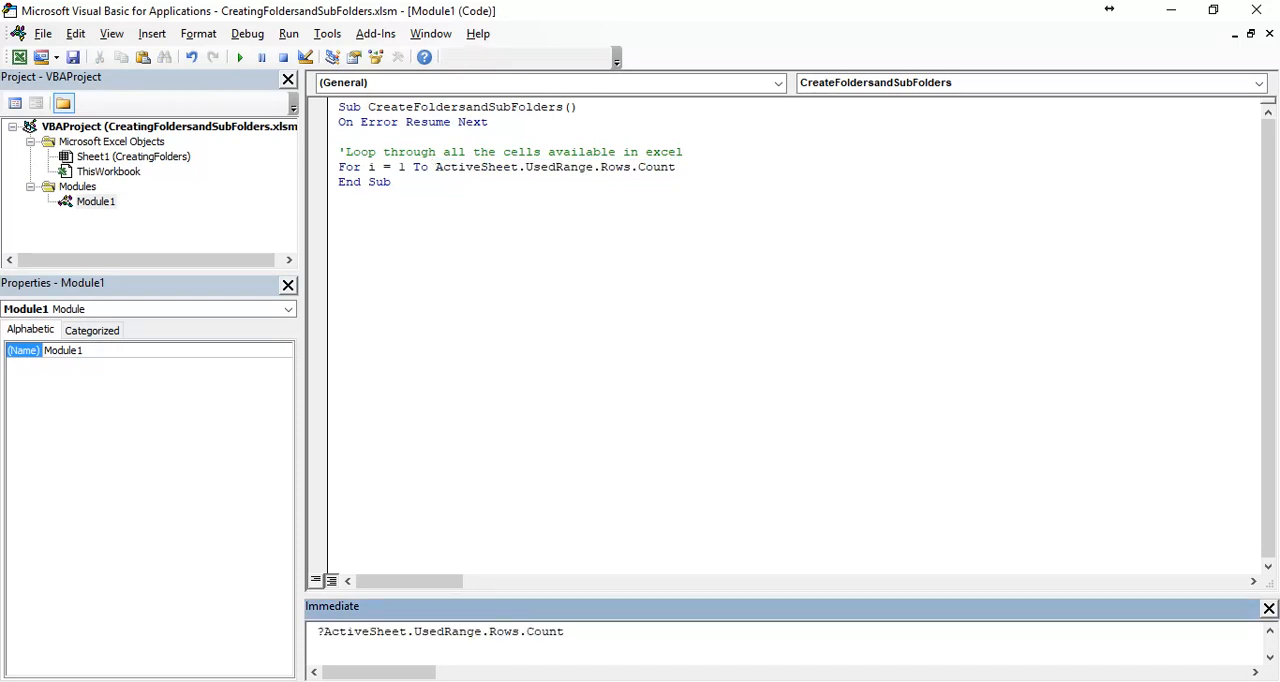
key(Return)
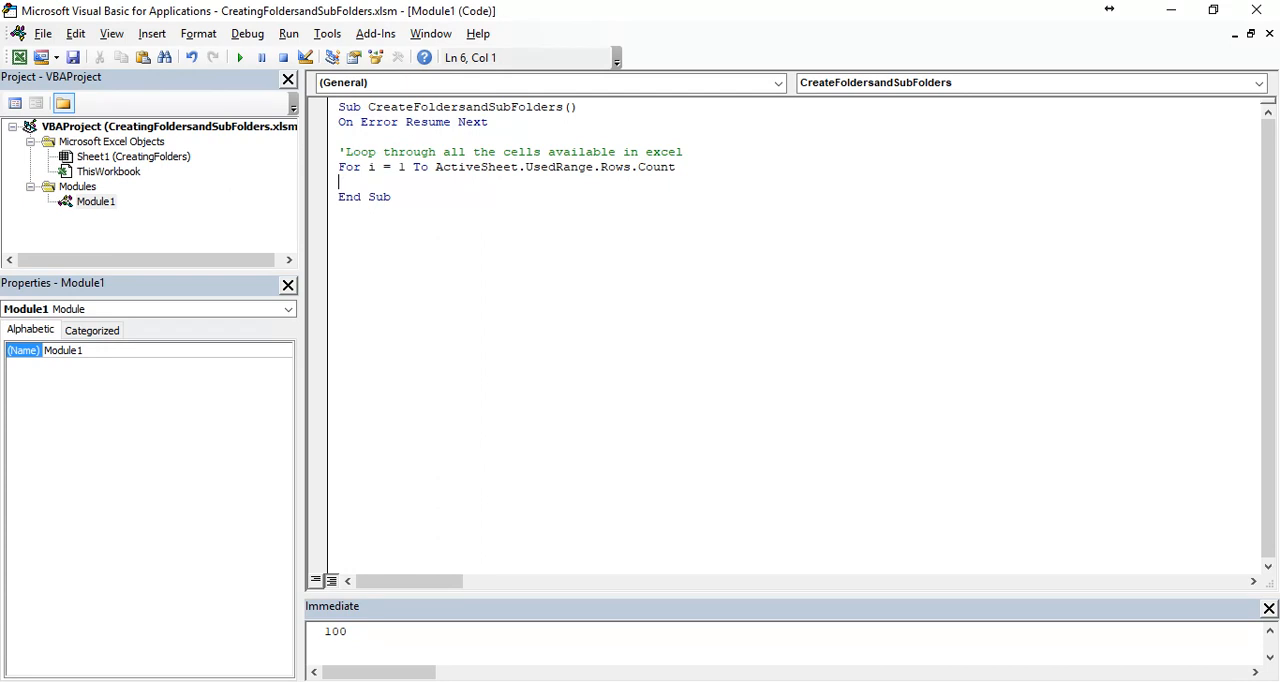
- Close the loop with Next i and add the comment 'To continue the Loop
text(Next I)
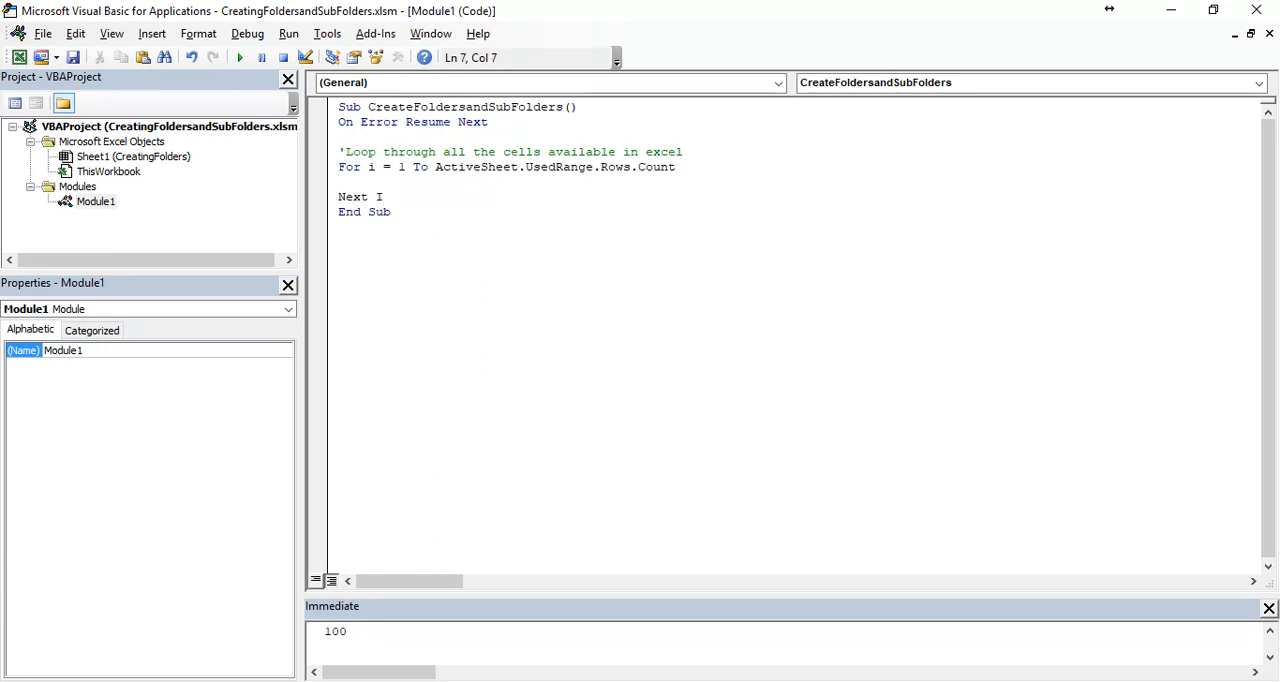
click(345, 181)
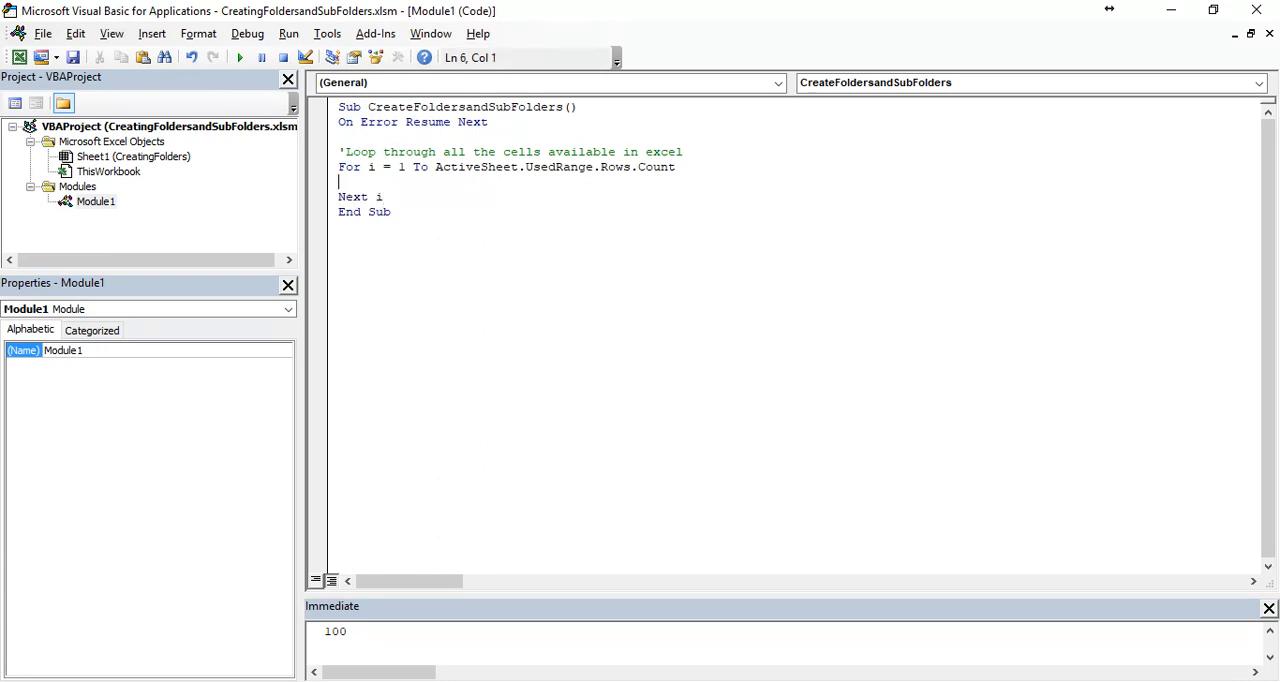
text('To con)
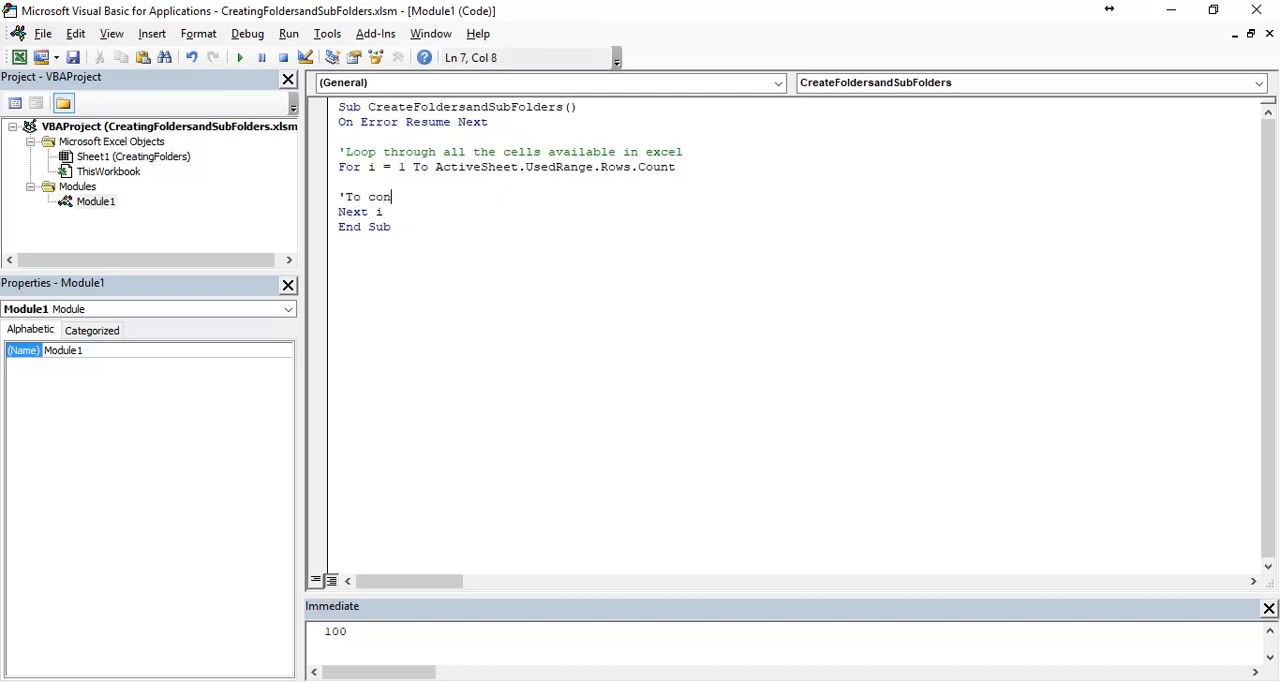
text(tinue the Loop)
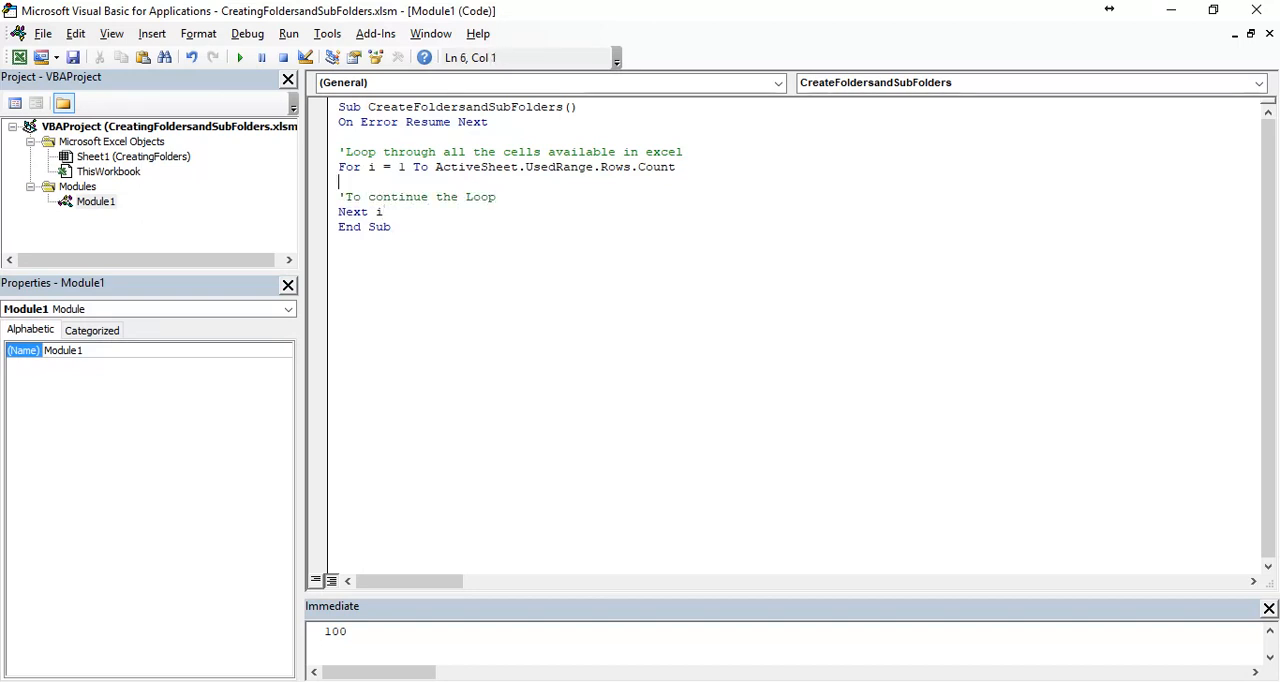
key(Return)
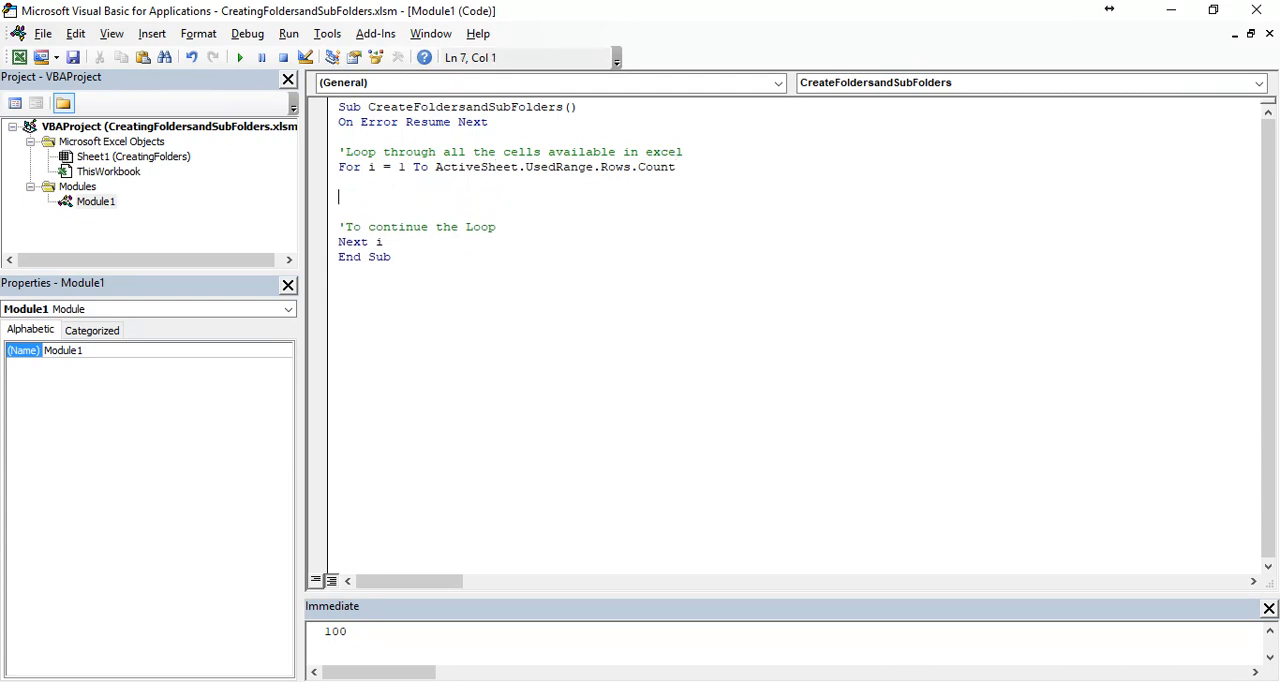
- Inside the loop, set sFolderPath = ThisWorkbook.Path & "\" & Cells(i, 1)
text(=)
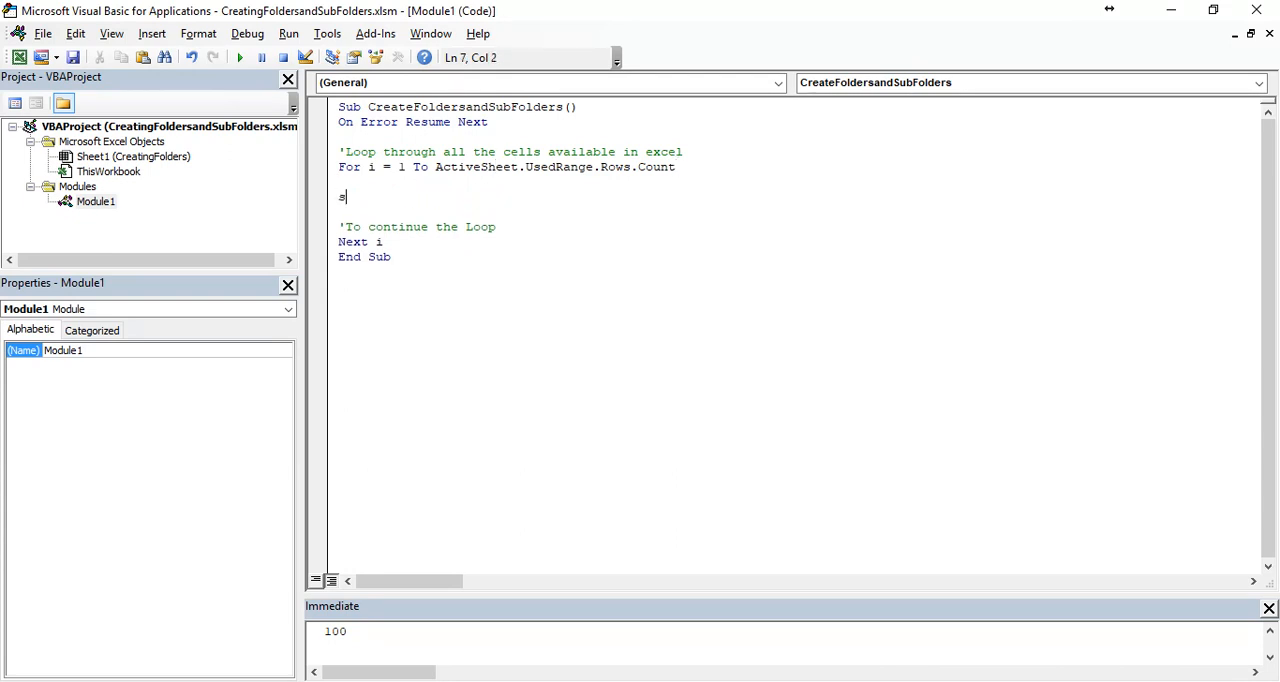
text(Folder)
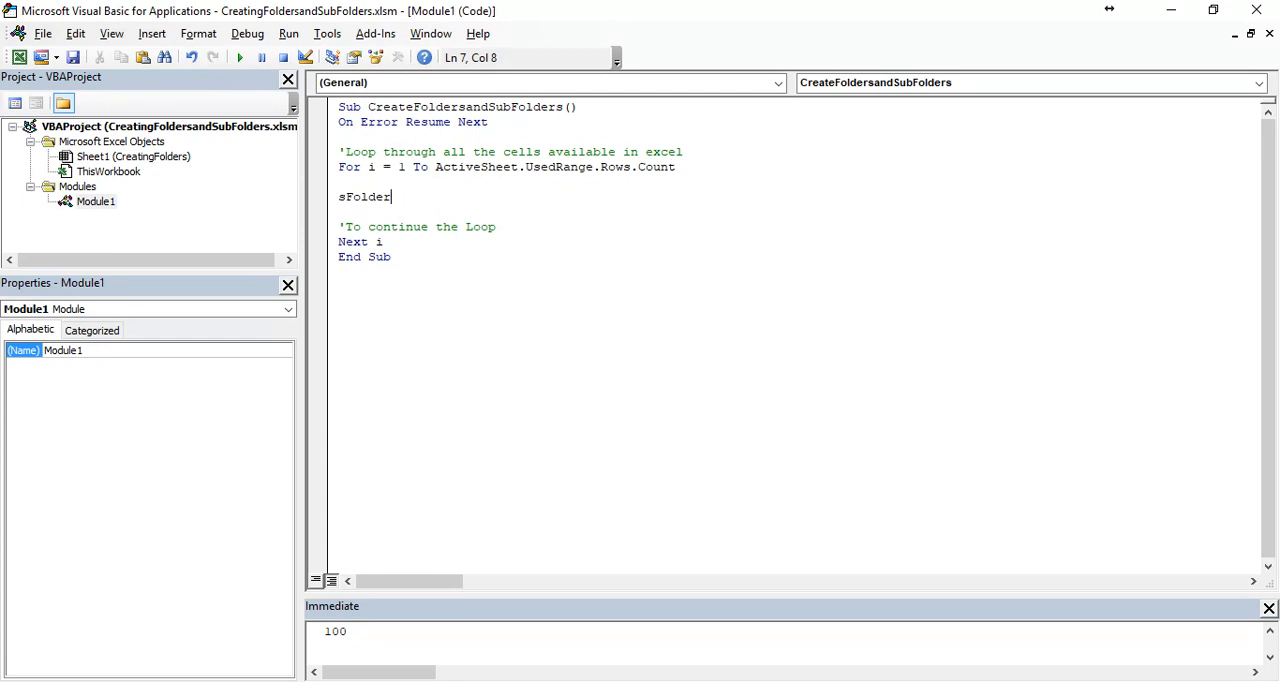
text(Path =)
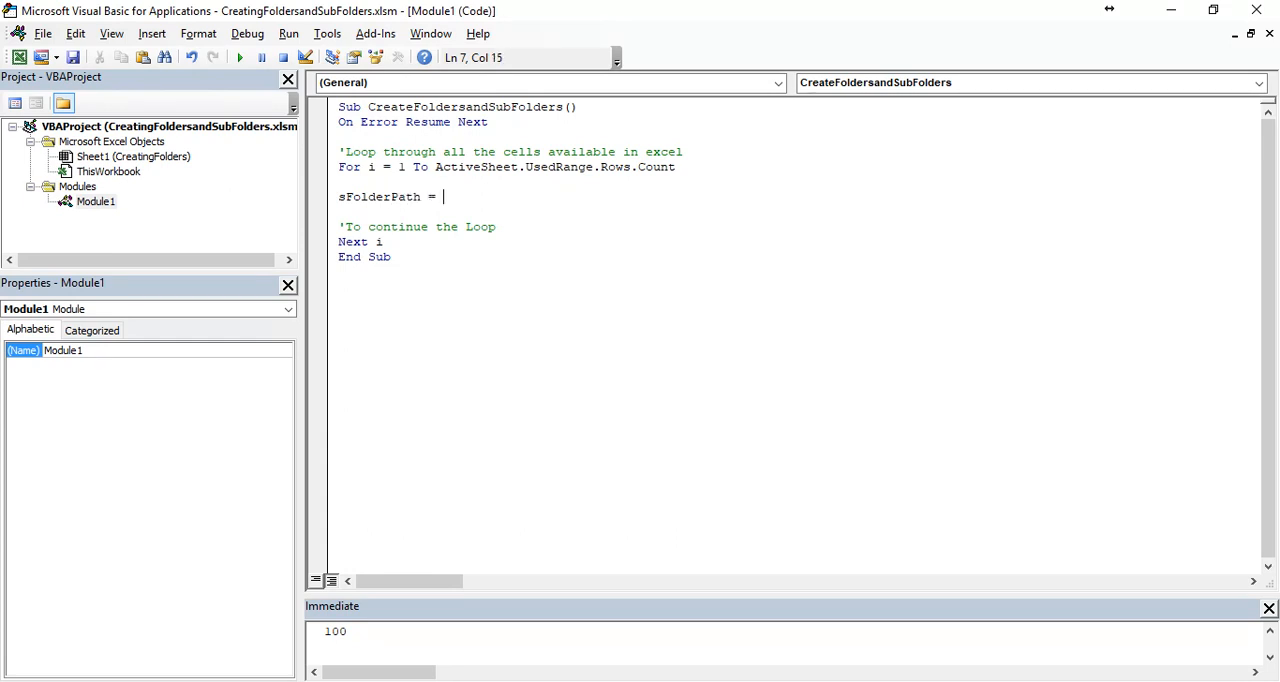
text(ThisW)
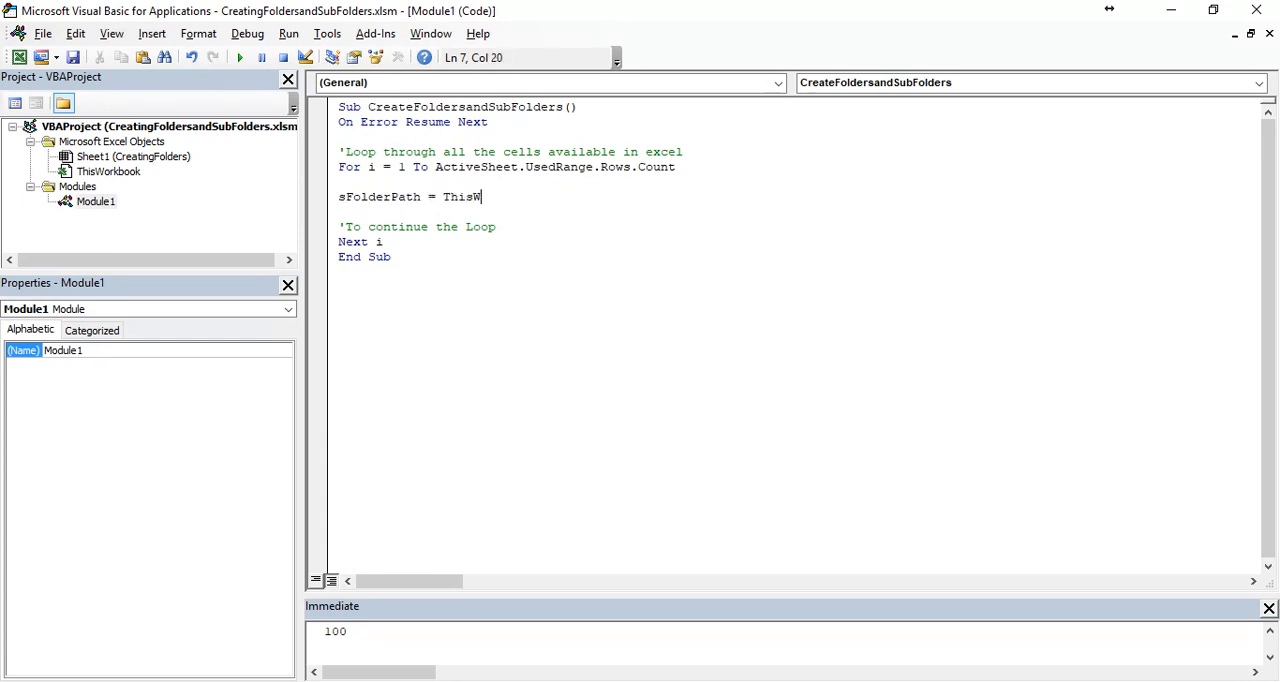
text(orkbook.Path & ")
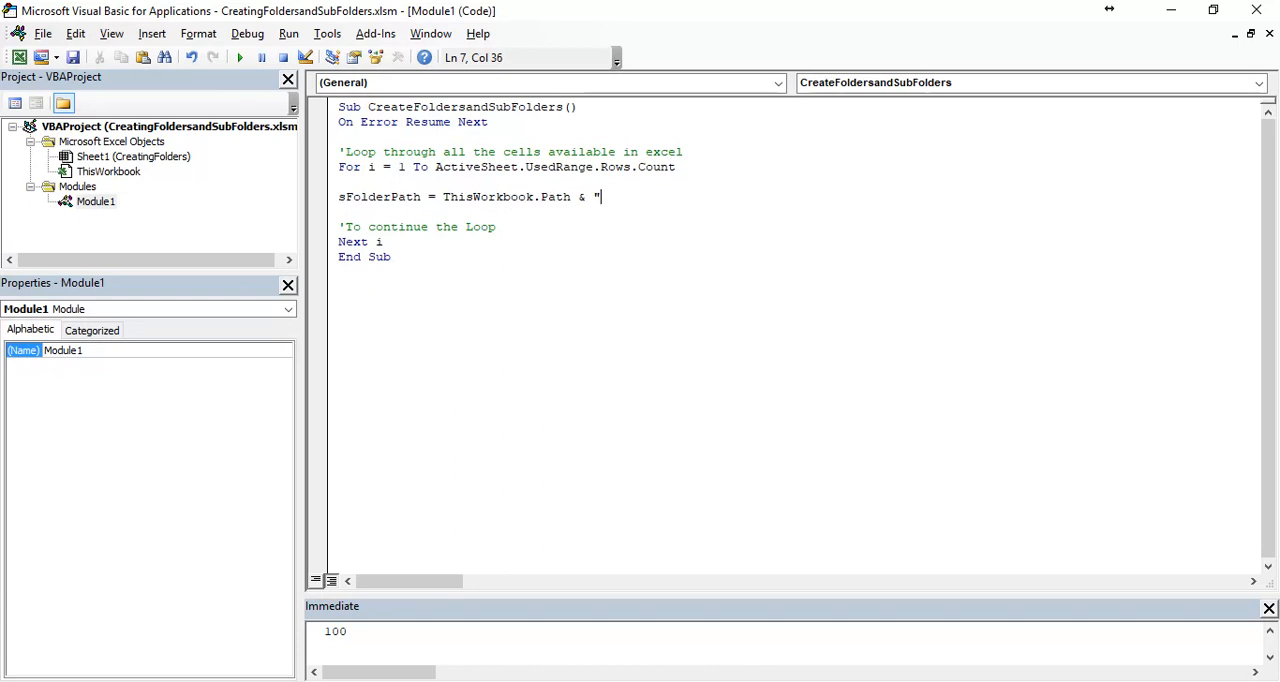
text(\" &)
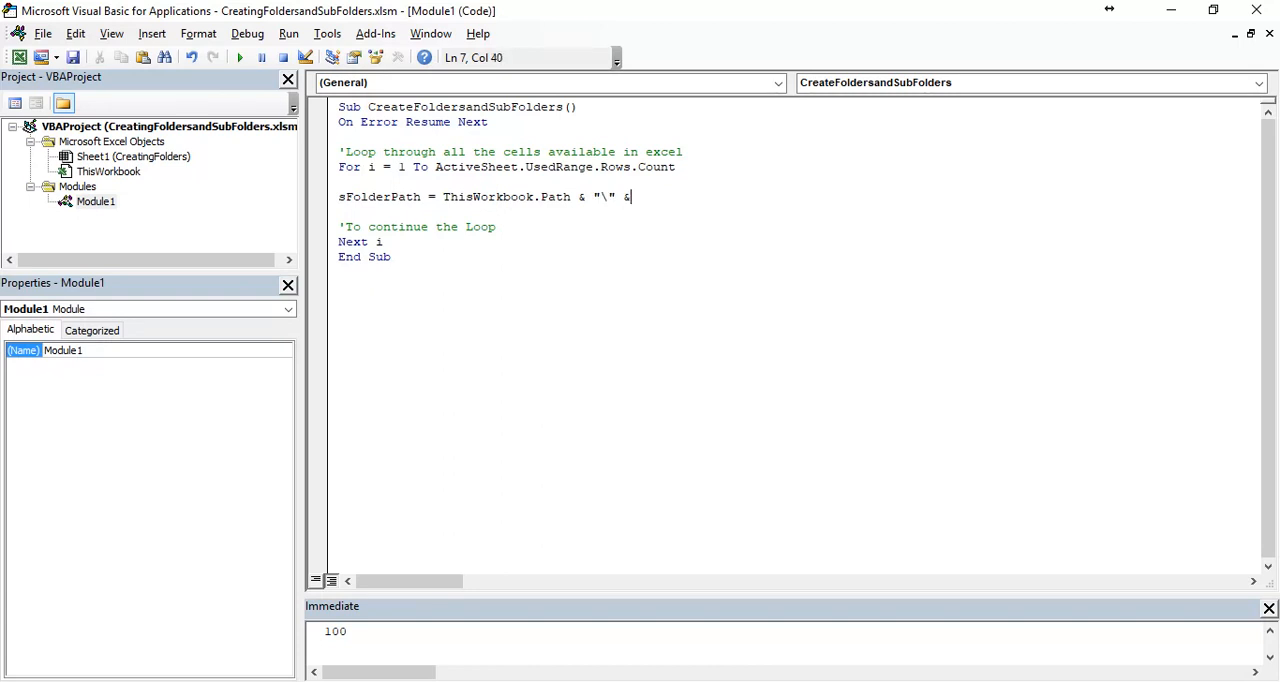
text(cells(i,1)
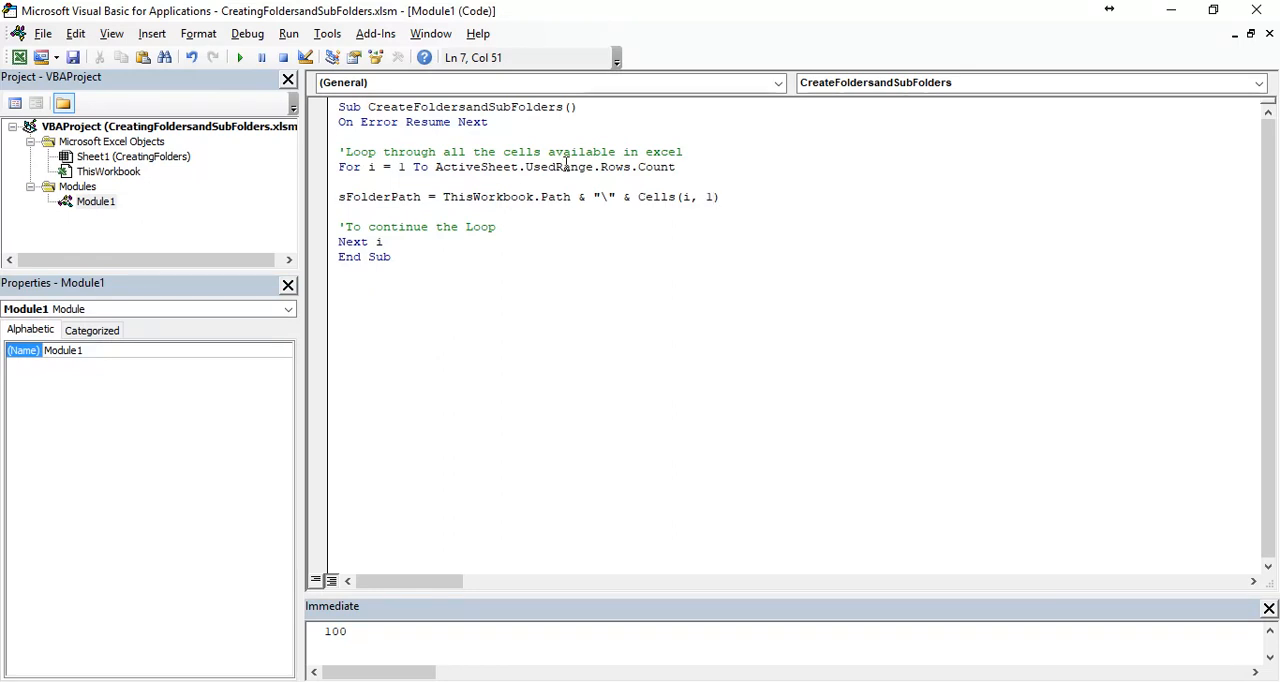
- Try a C:\ drive path instead of the workbook path, then restore ThisWorkbook.Path
double_click(554, 196)
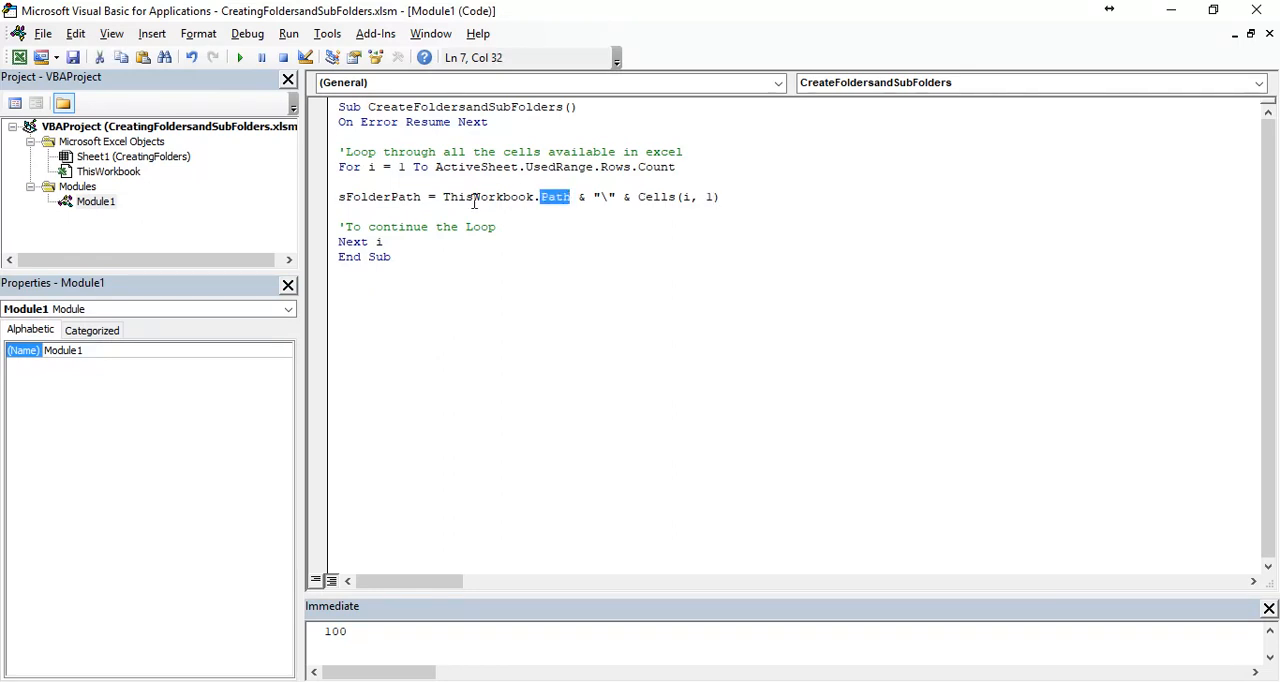
click(456, 197)
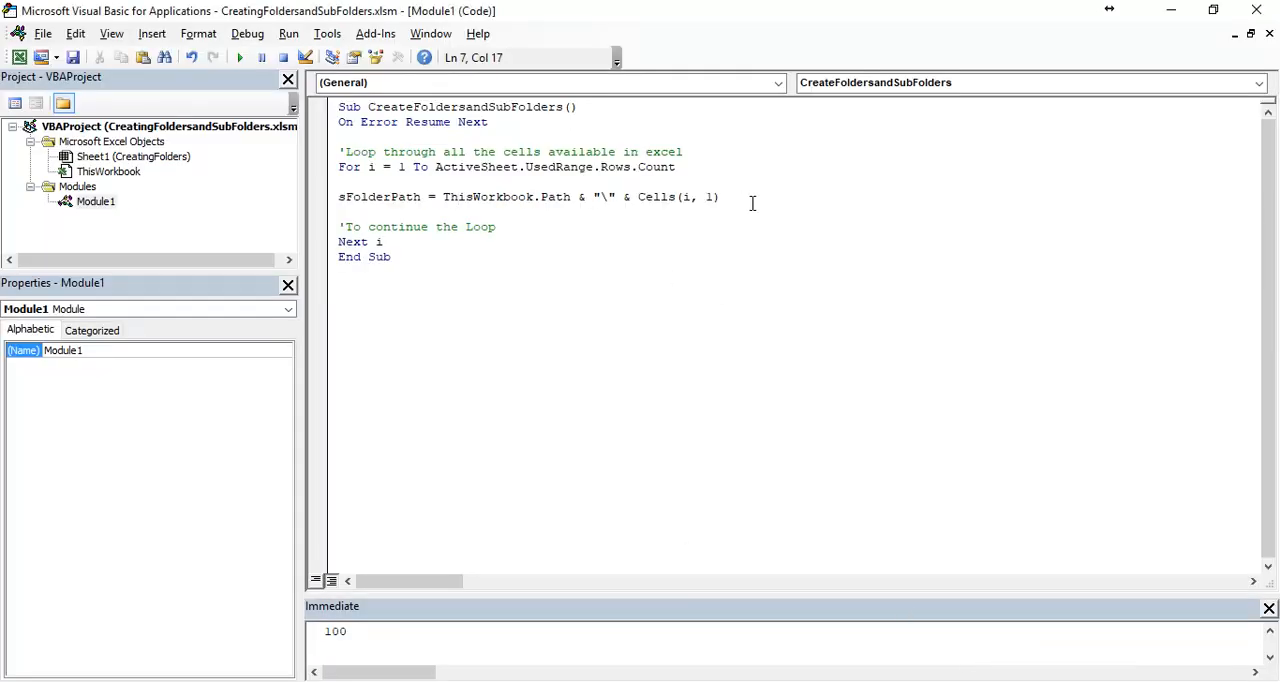
click(725, 196)
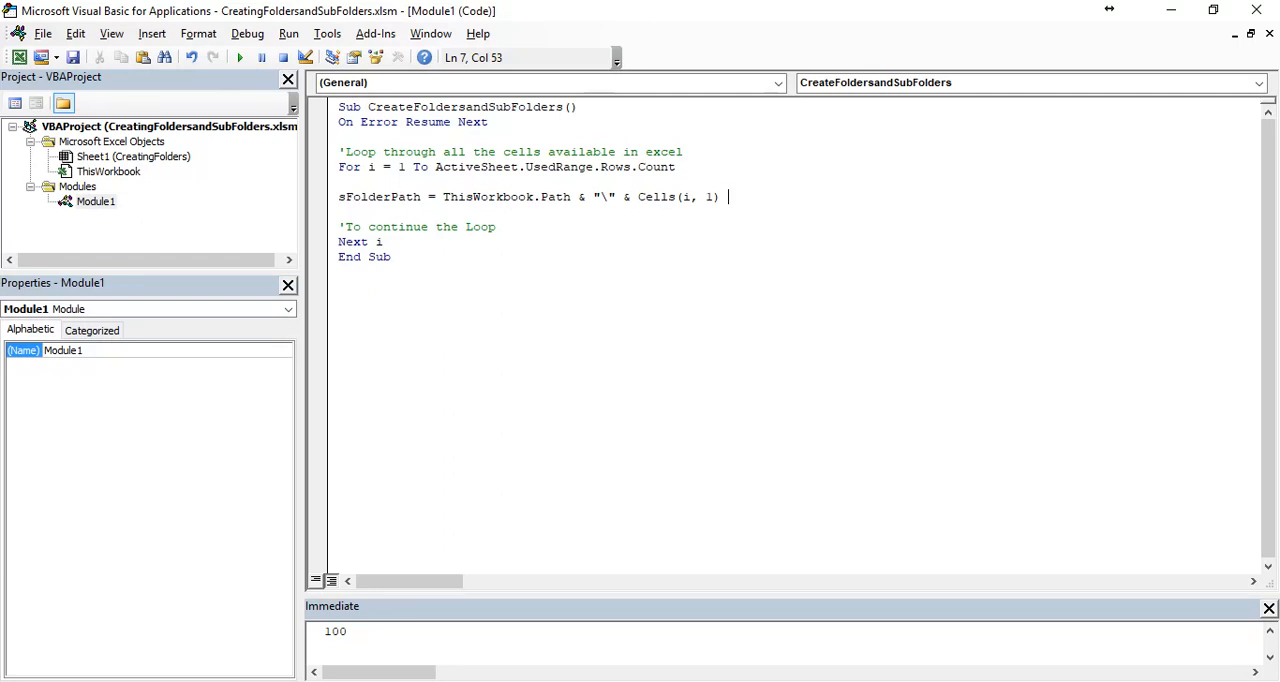
text('c:)
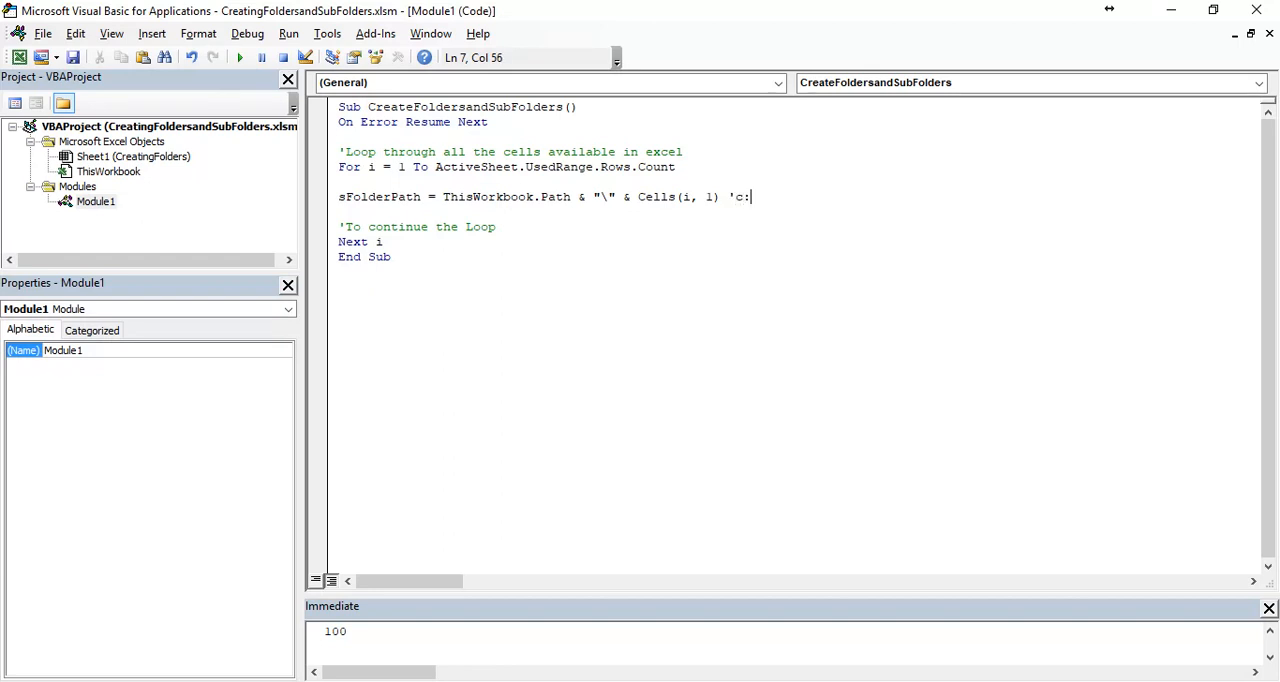
key(Backspace)
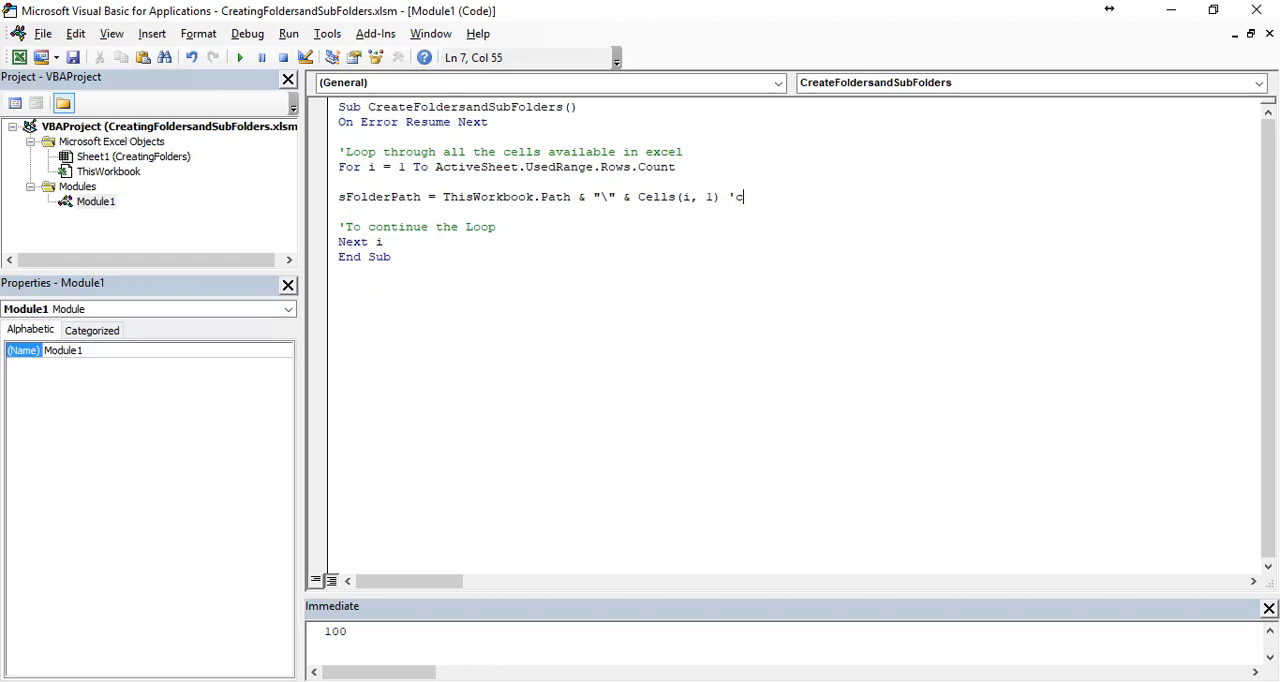
text(:\)
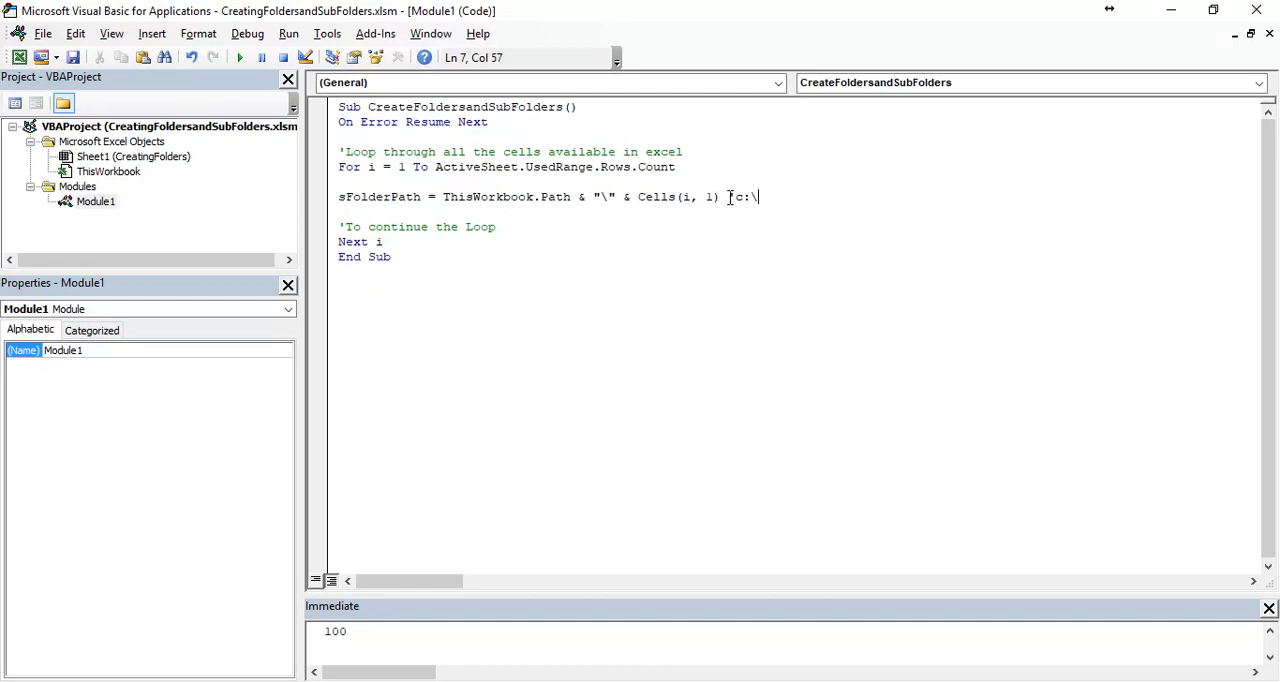
key(BackSpace)
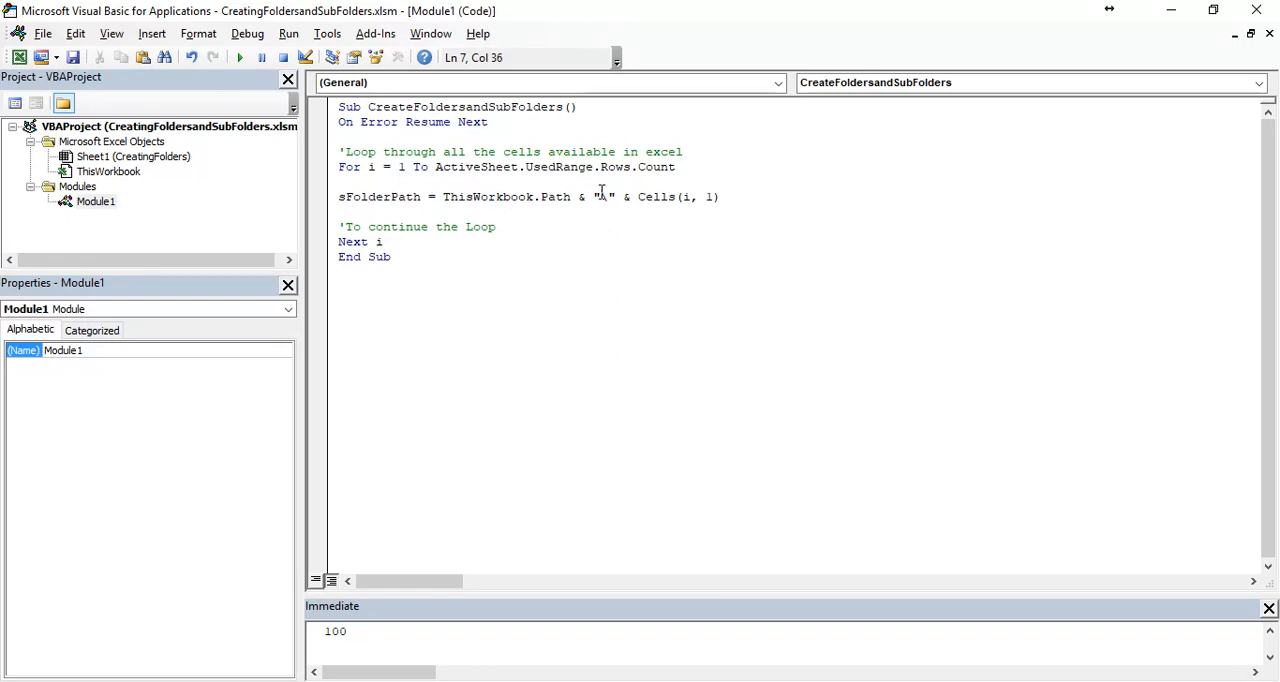
text(C:\)
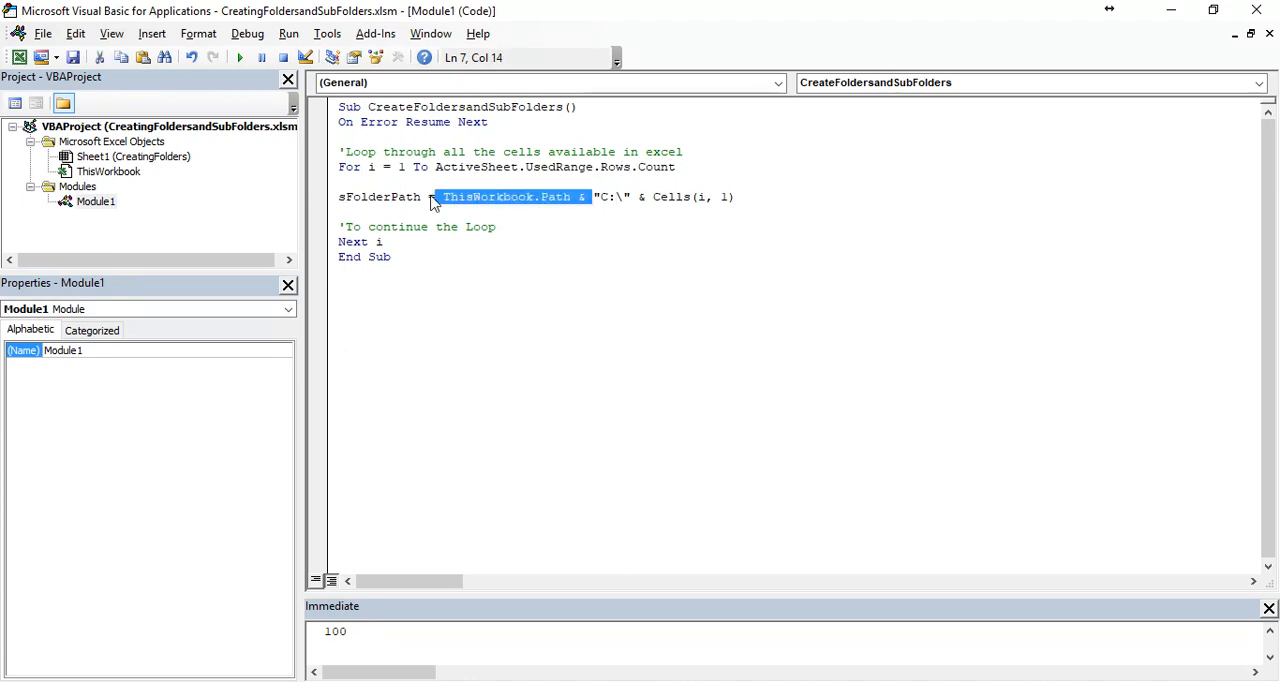
key(Delete)
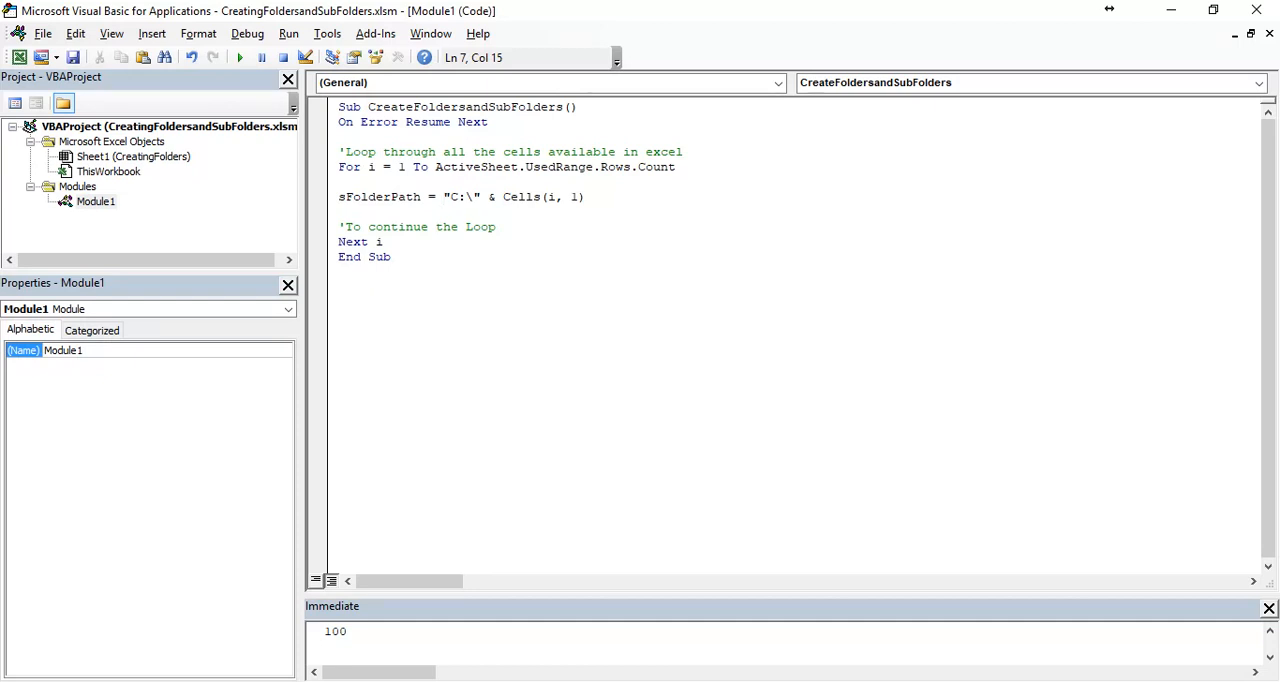
click(432, 196)
text(ThisWorkbook.Path & )
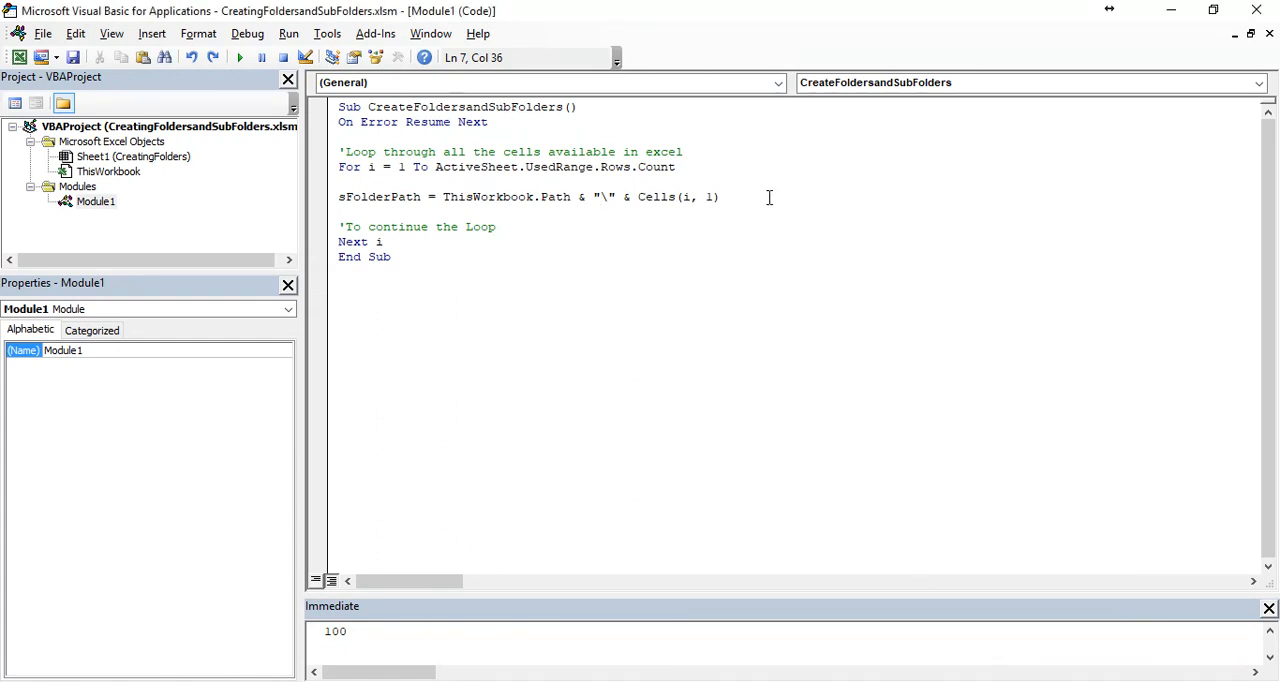
- Add the comments 'Name of the Folder and 'Creating Folder inside the loop
click(340, 181)
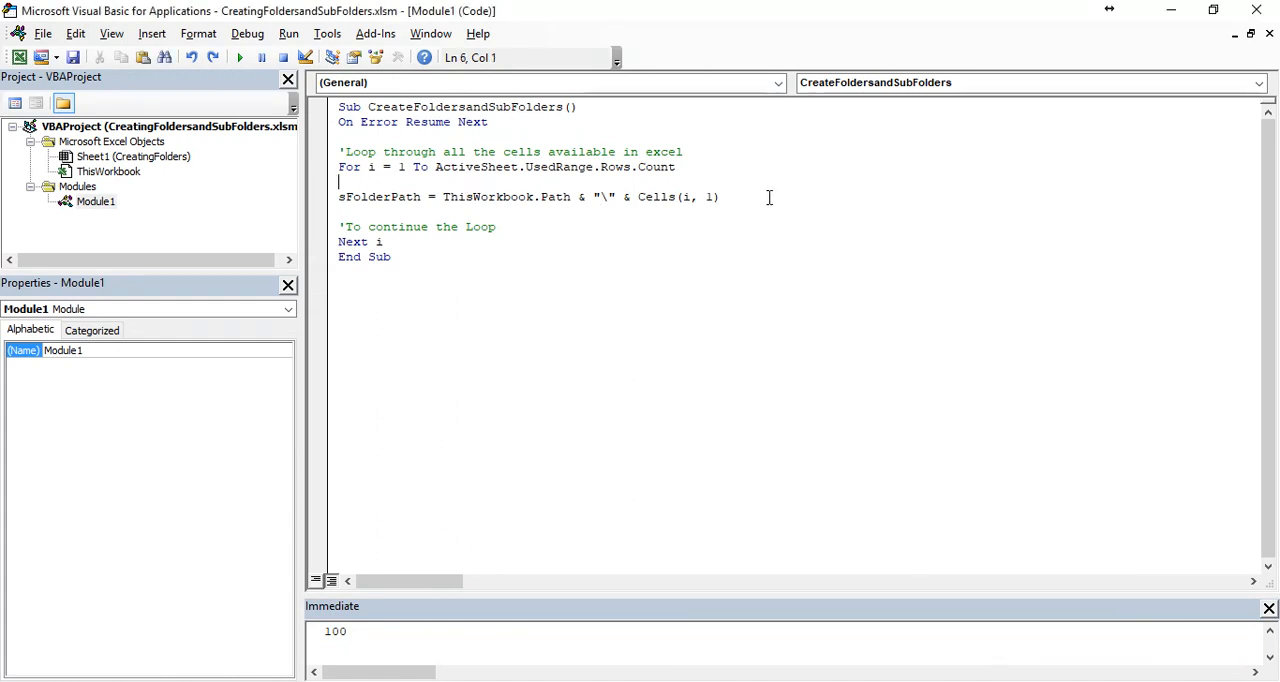
text('Na)
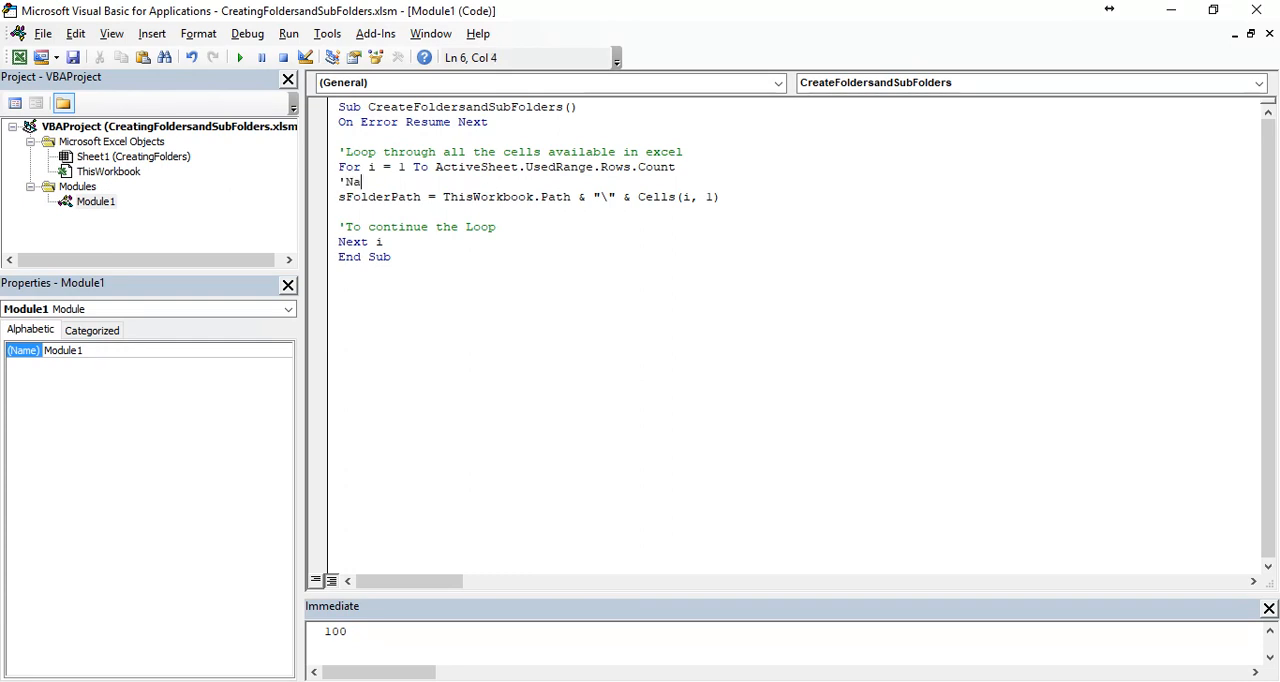
key(Return)
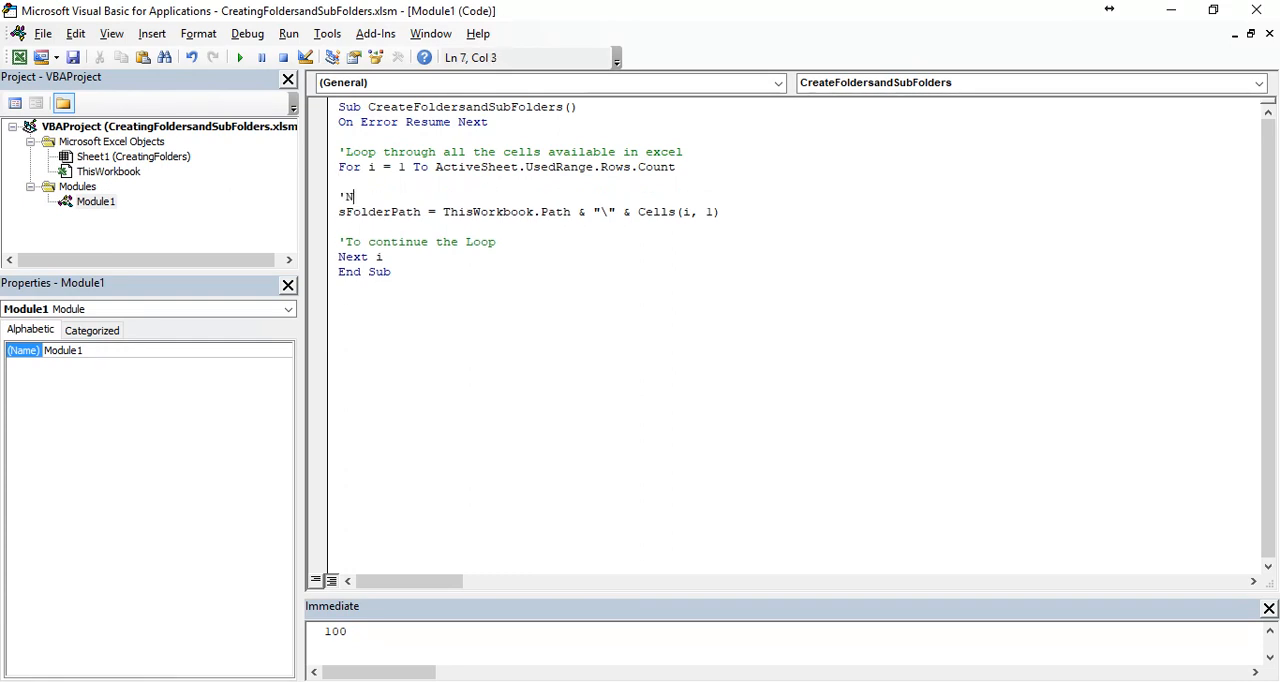
text(ame of the Folder)
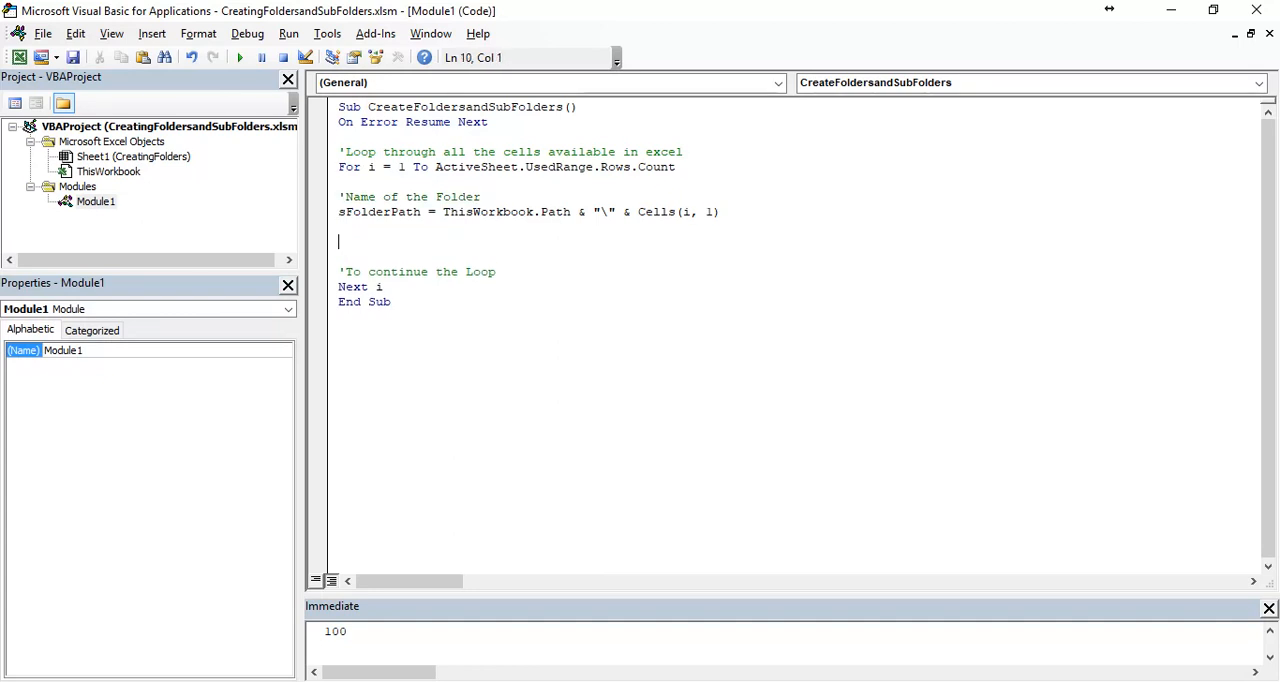
text('Creating Folder)
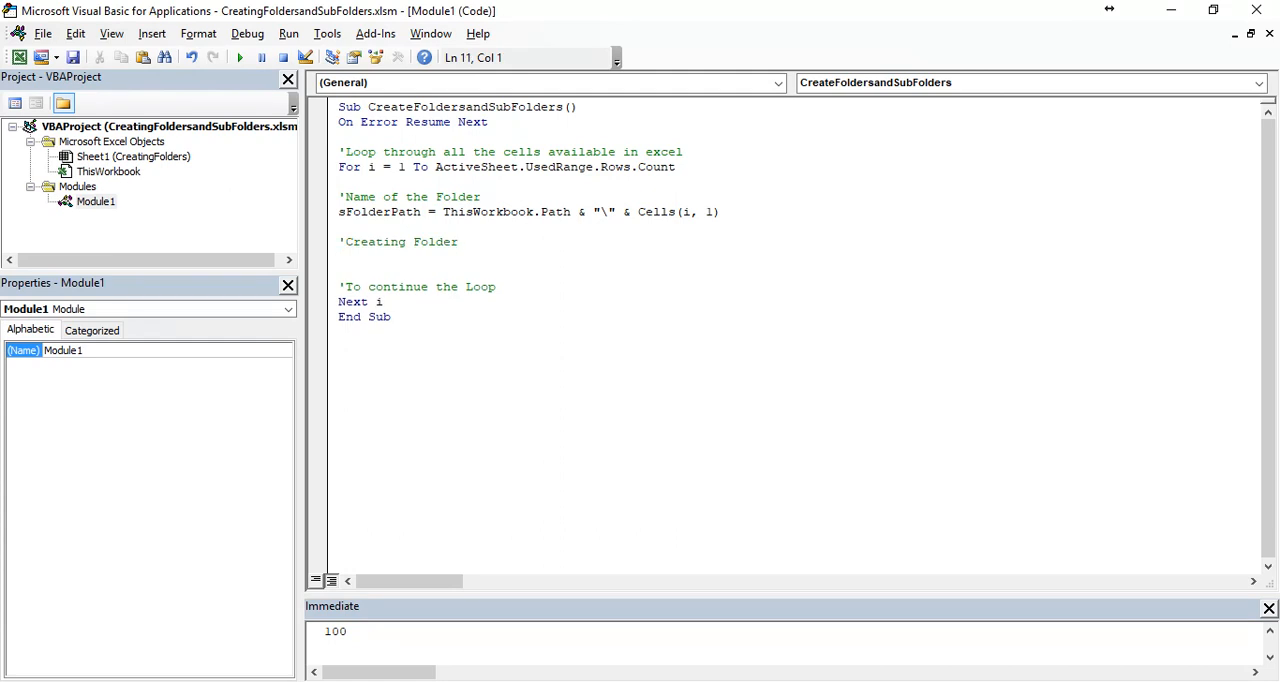
- Write Shell "cmd /c mkdir """ & sFolderPath & """", vbHide
text(Shell)
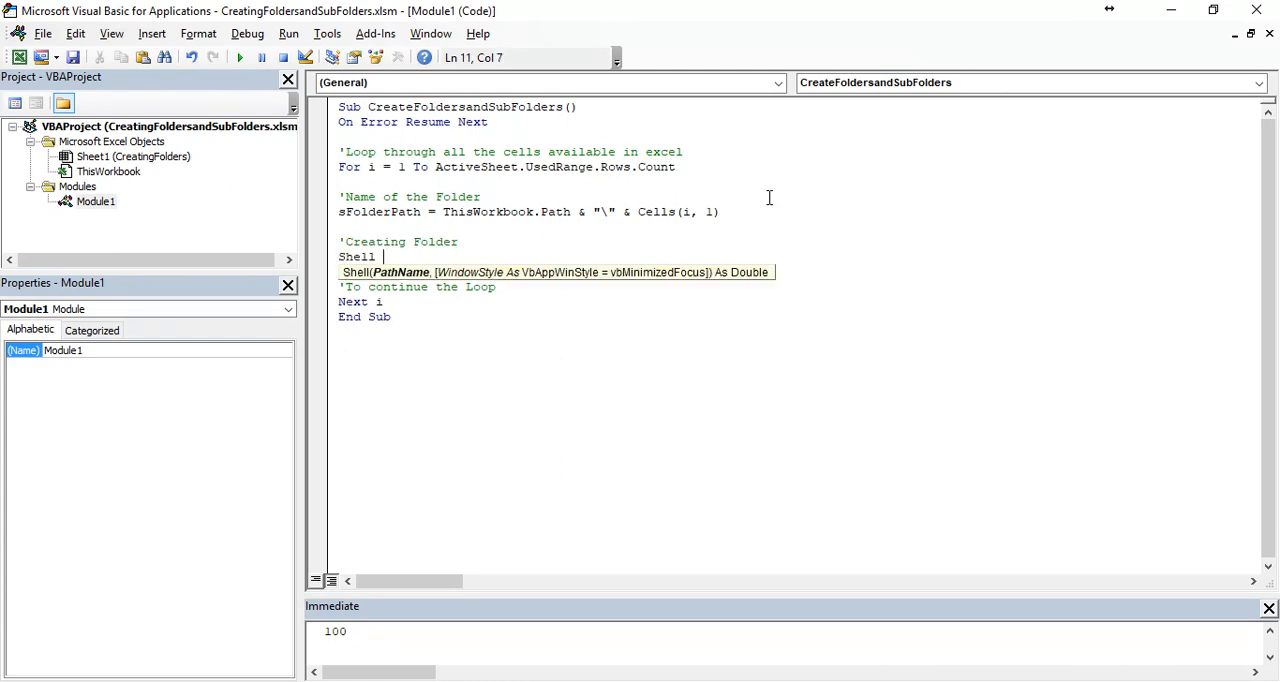
text(")
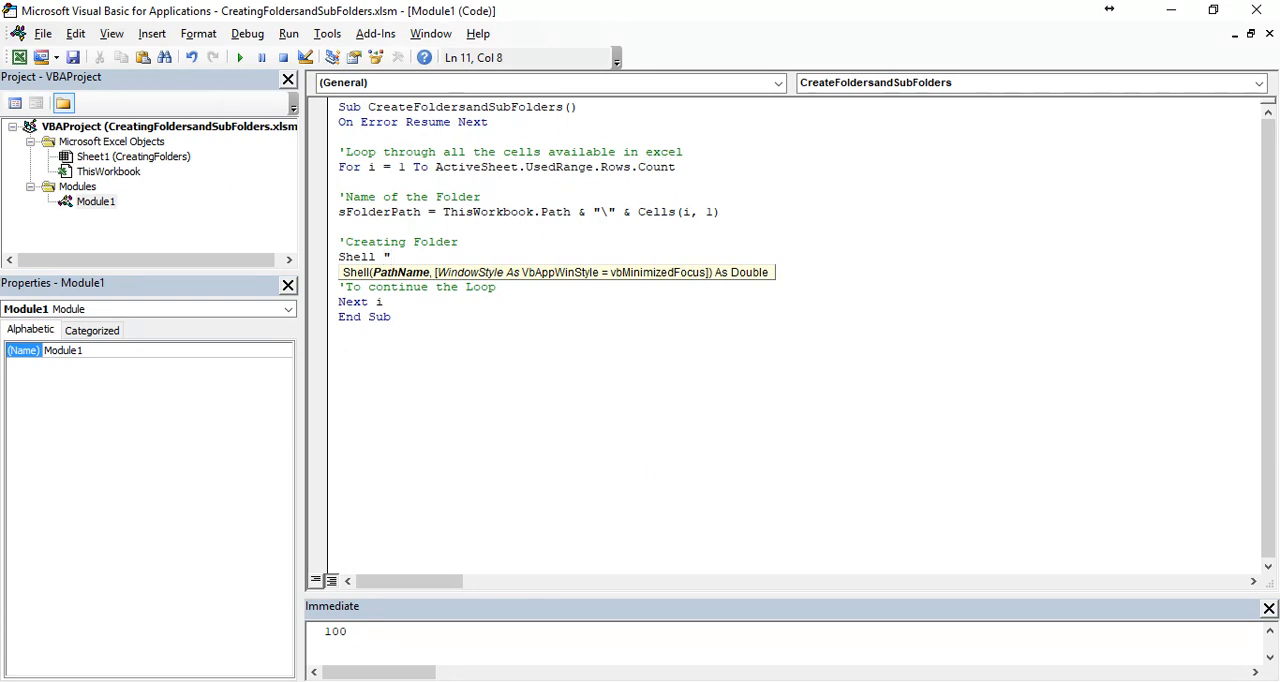
text(cmd /c)
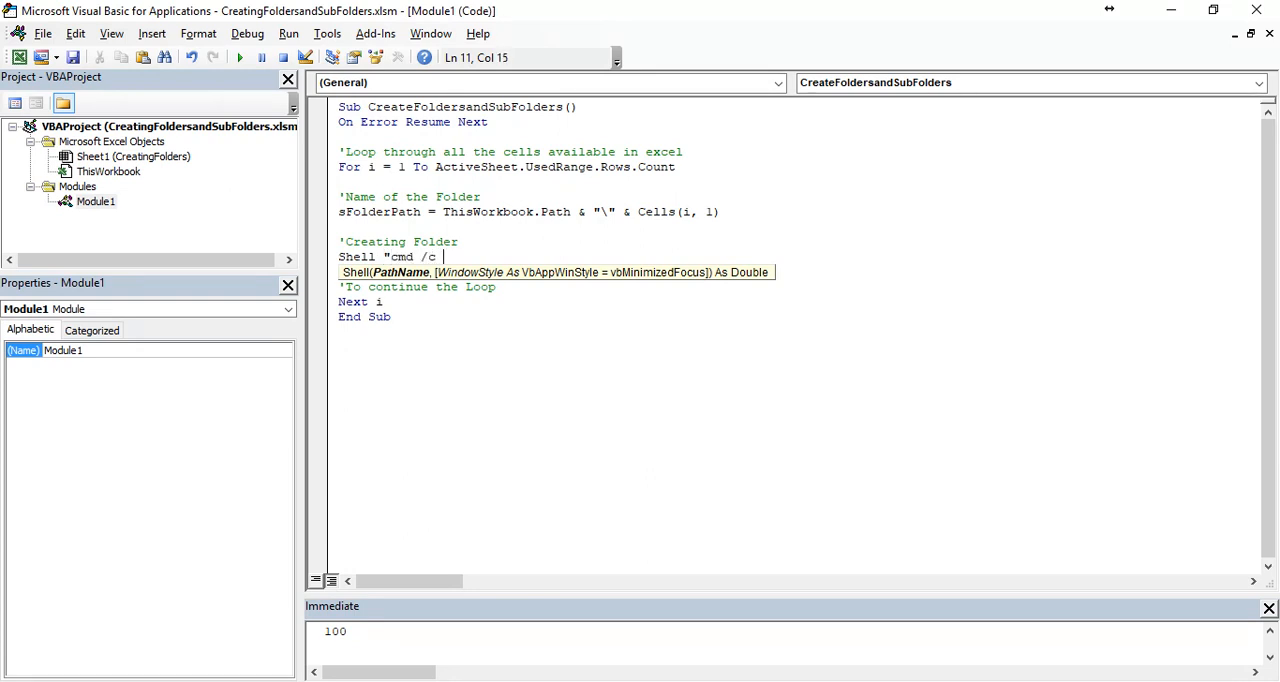
text(mkdir)
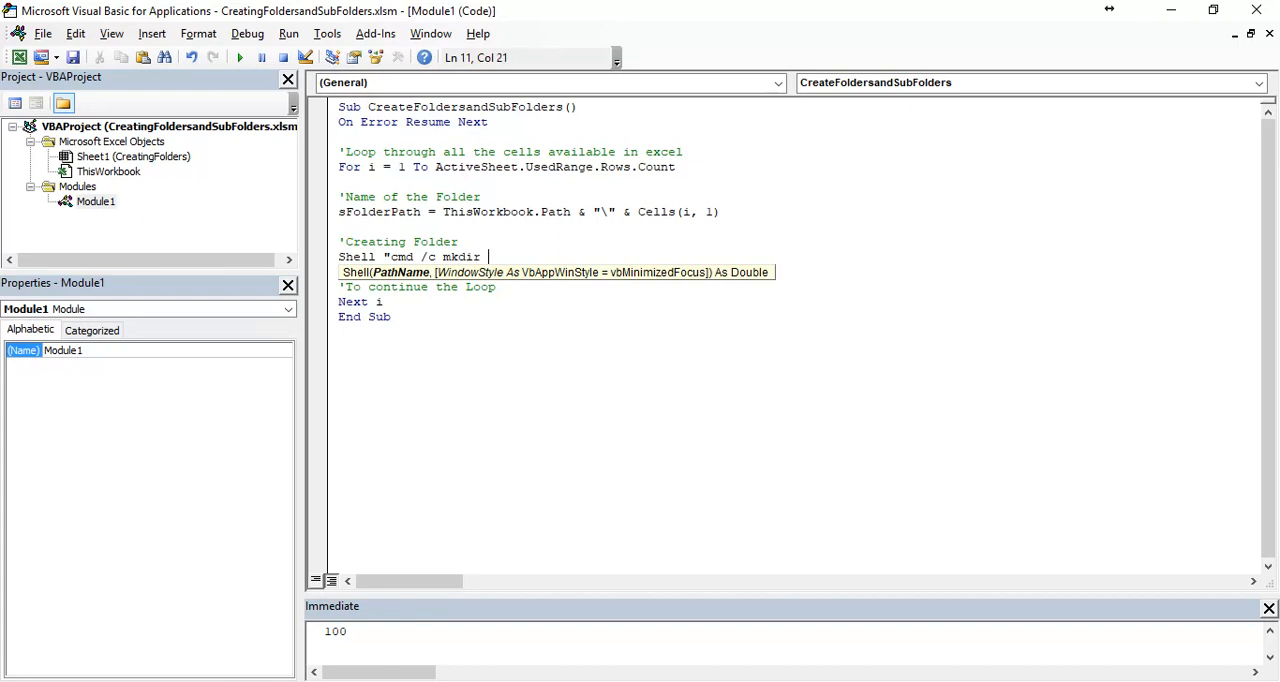
text(""")
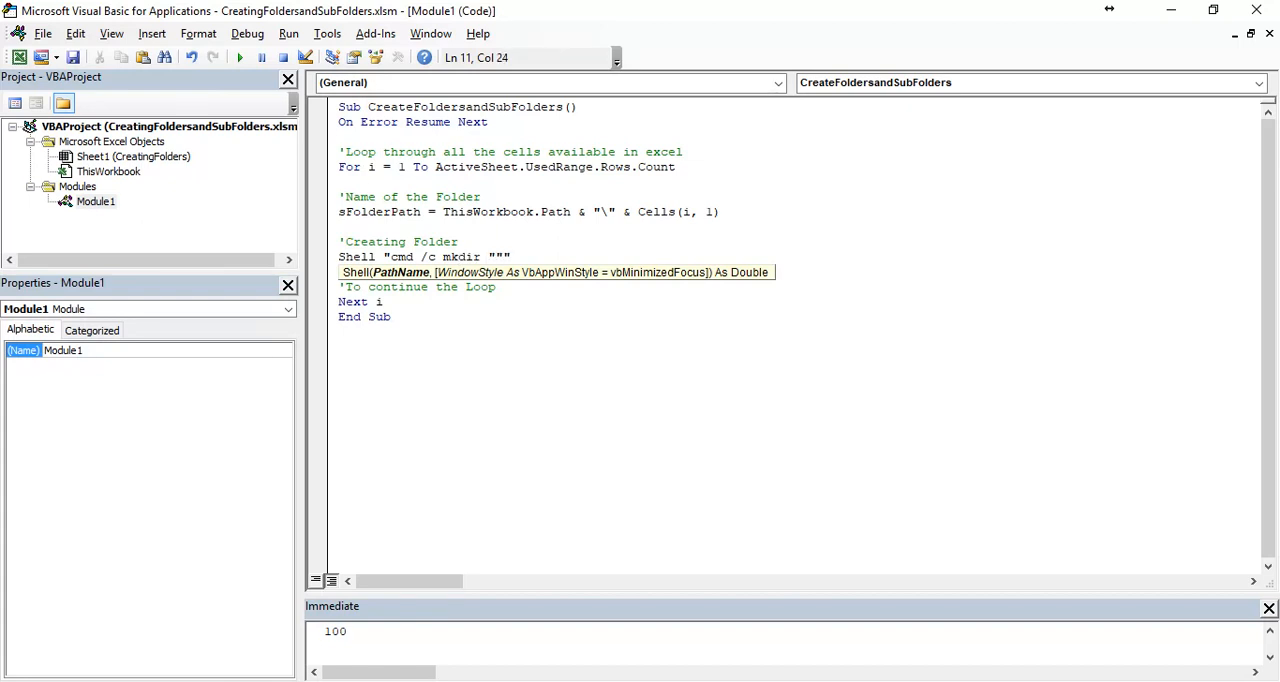
text(&)
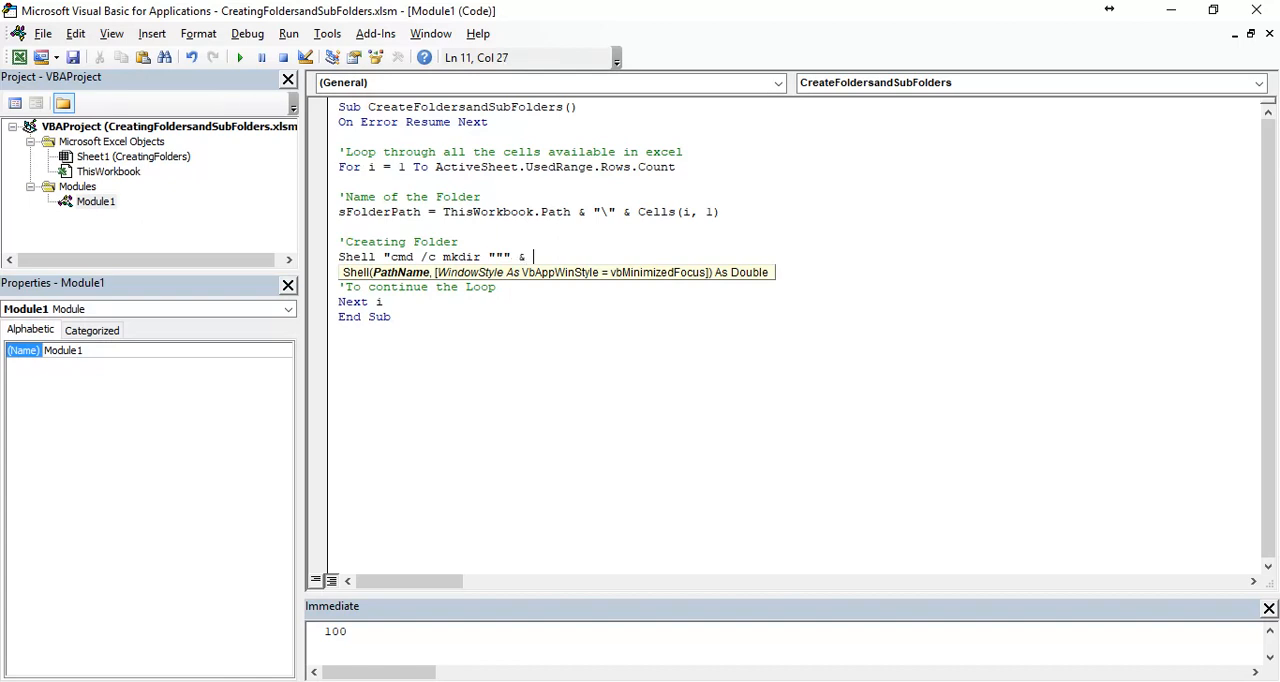
text(sFolderPath & """)
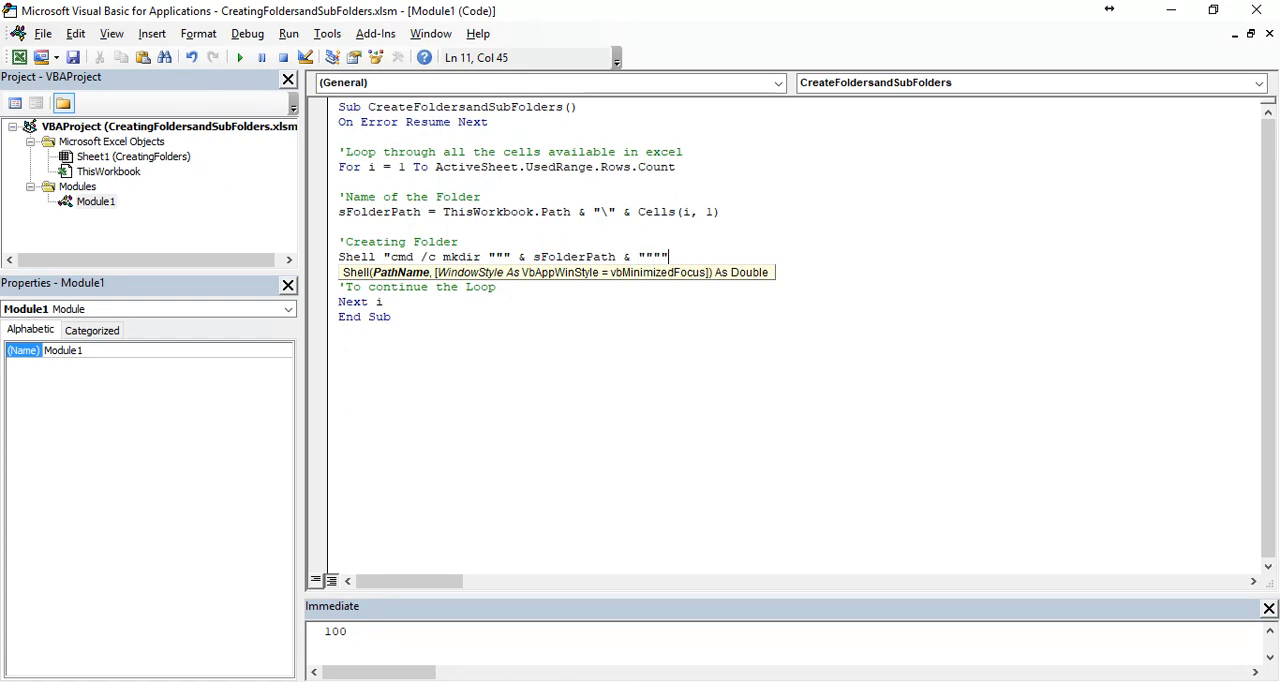
text(,vb)
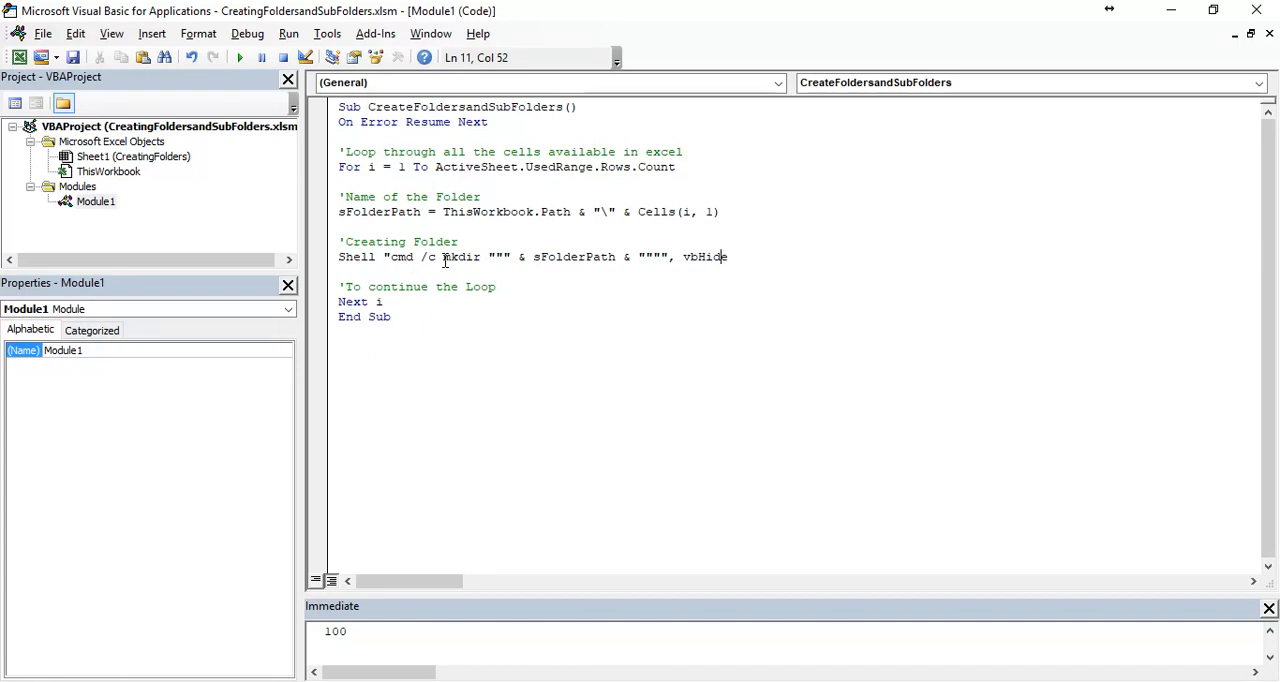
- Highlight the mkdir and vbHide keywords in the Shell line to explain them
click(455, 256)
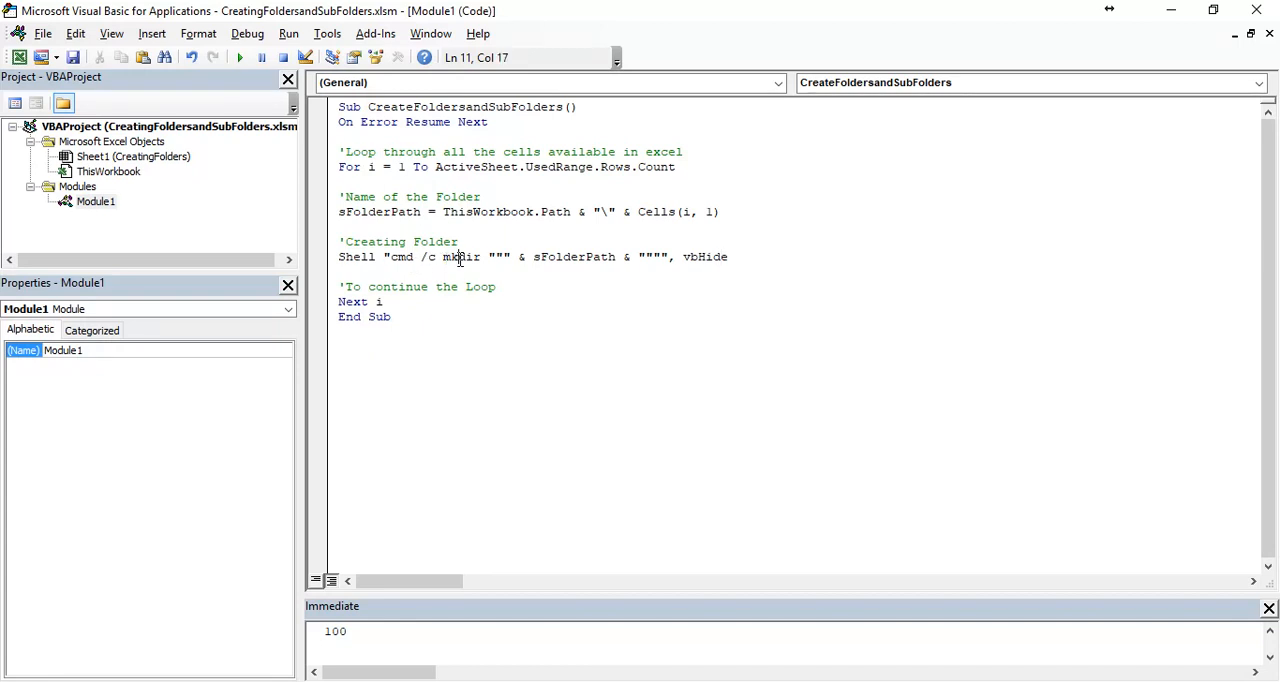
double_click(460, 257)
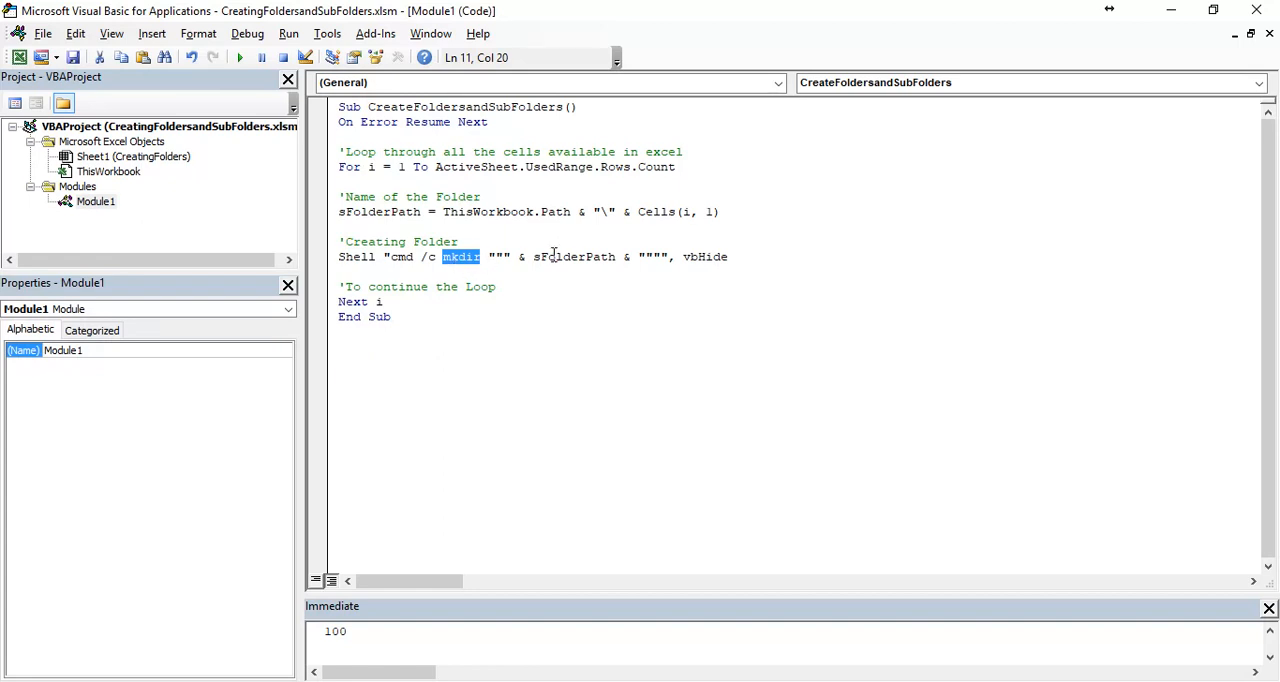
mouse_move(377, 212)
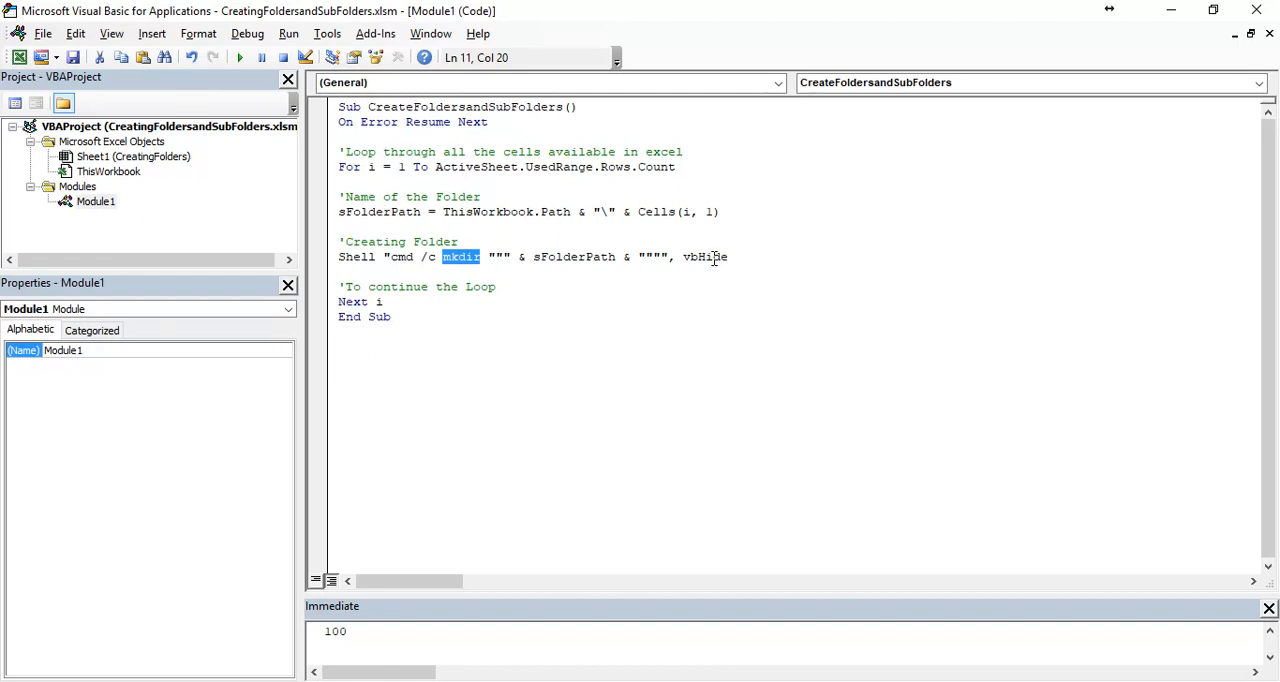
double_click(703, 257)
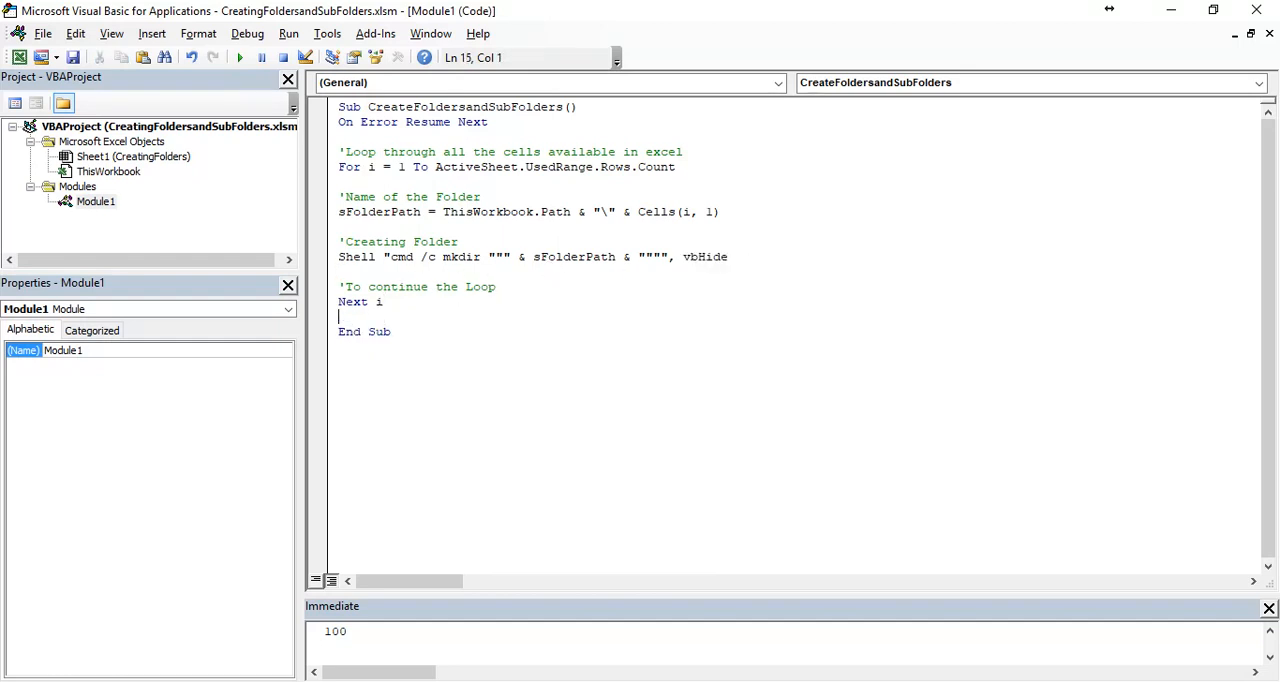
- Add MsgBox "Folders Created" after Next i
text(Msg)
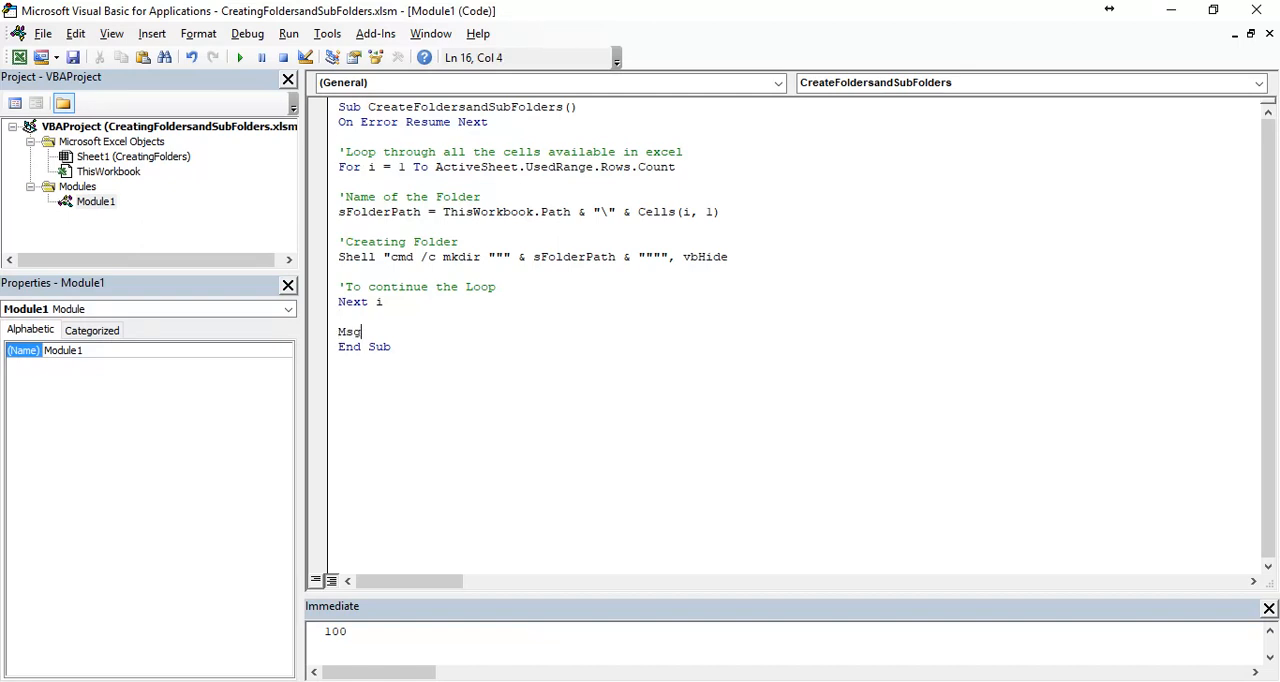
text(b)
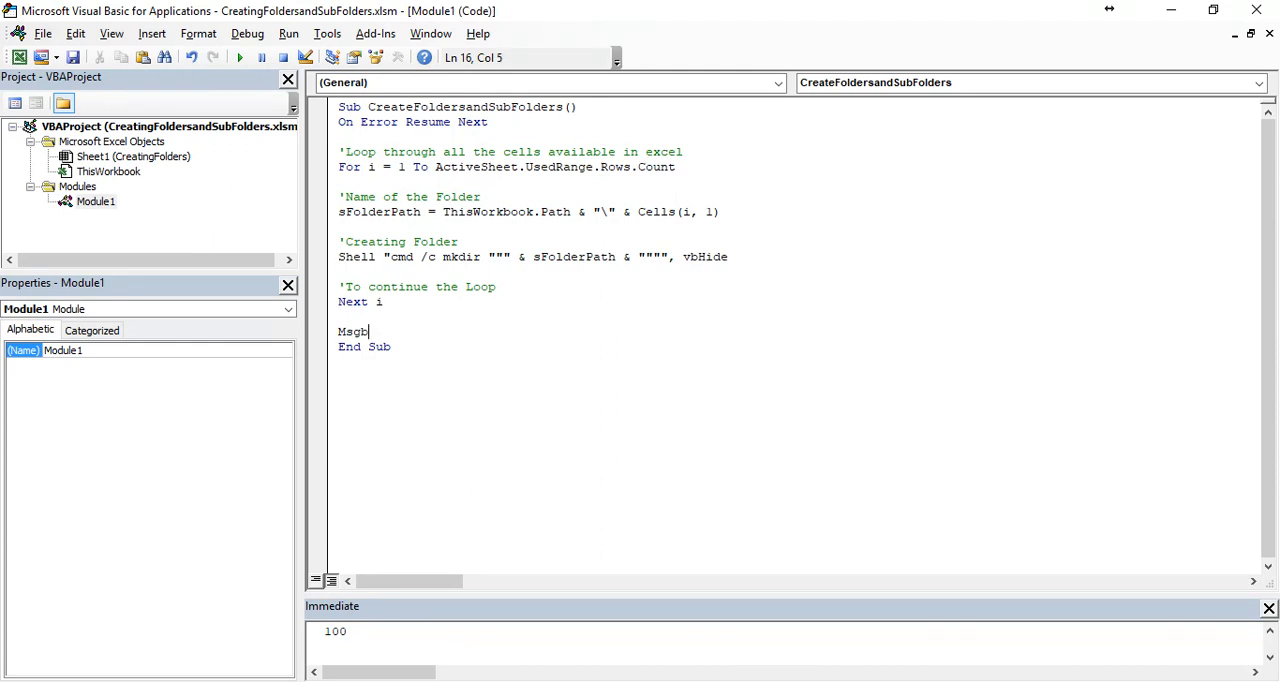
text(ox "Folde)
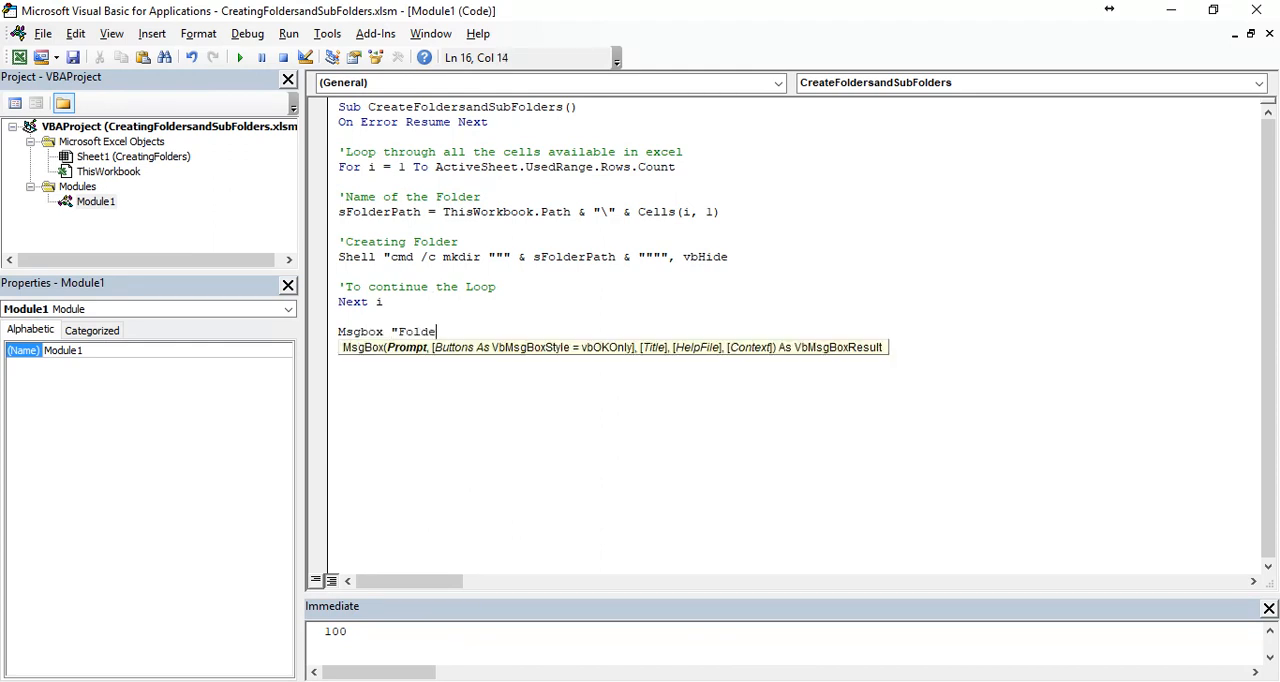
text(rs Created")
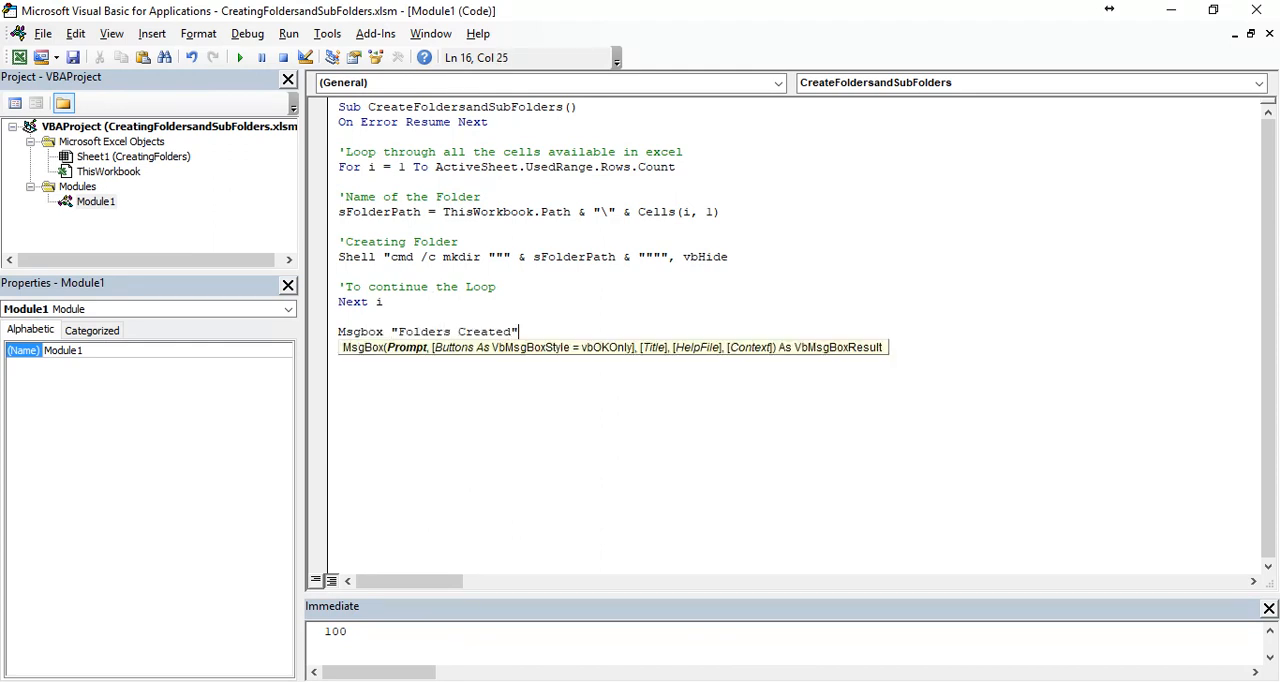
key(Return)
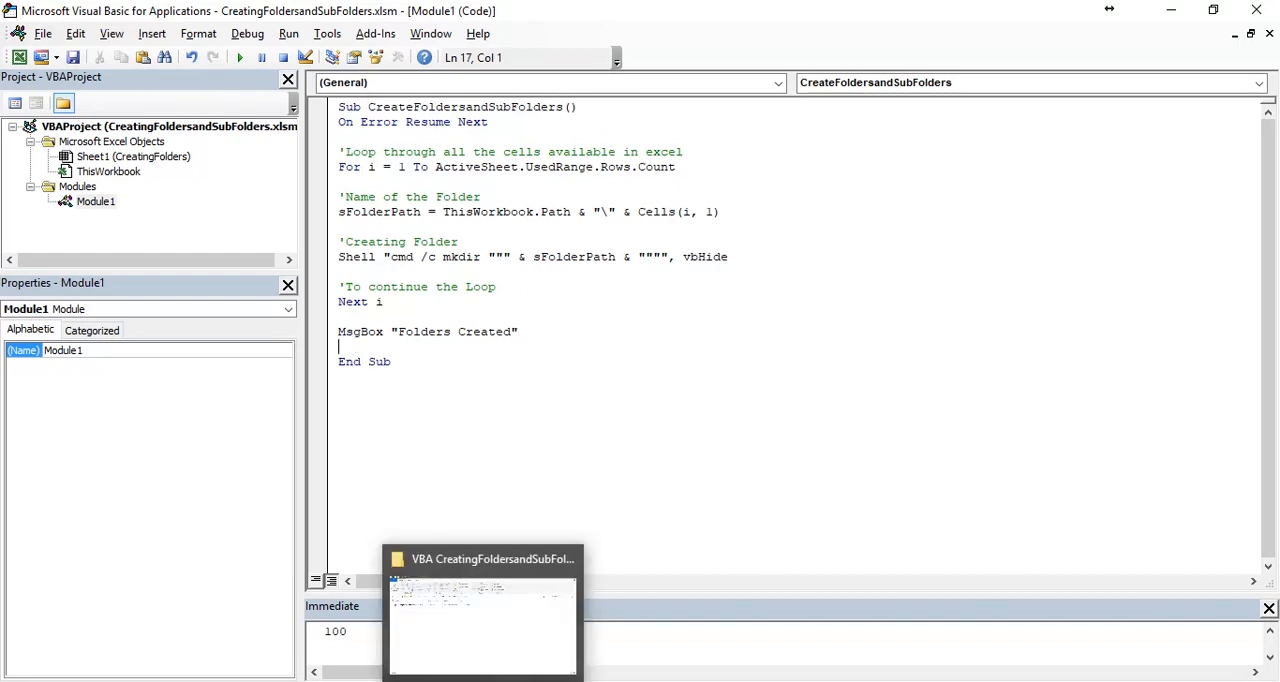
- Run the macro and dismiss the Folders Created message
click(482, 610)
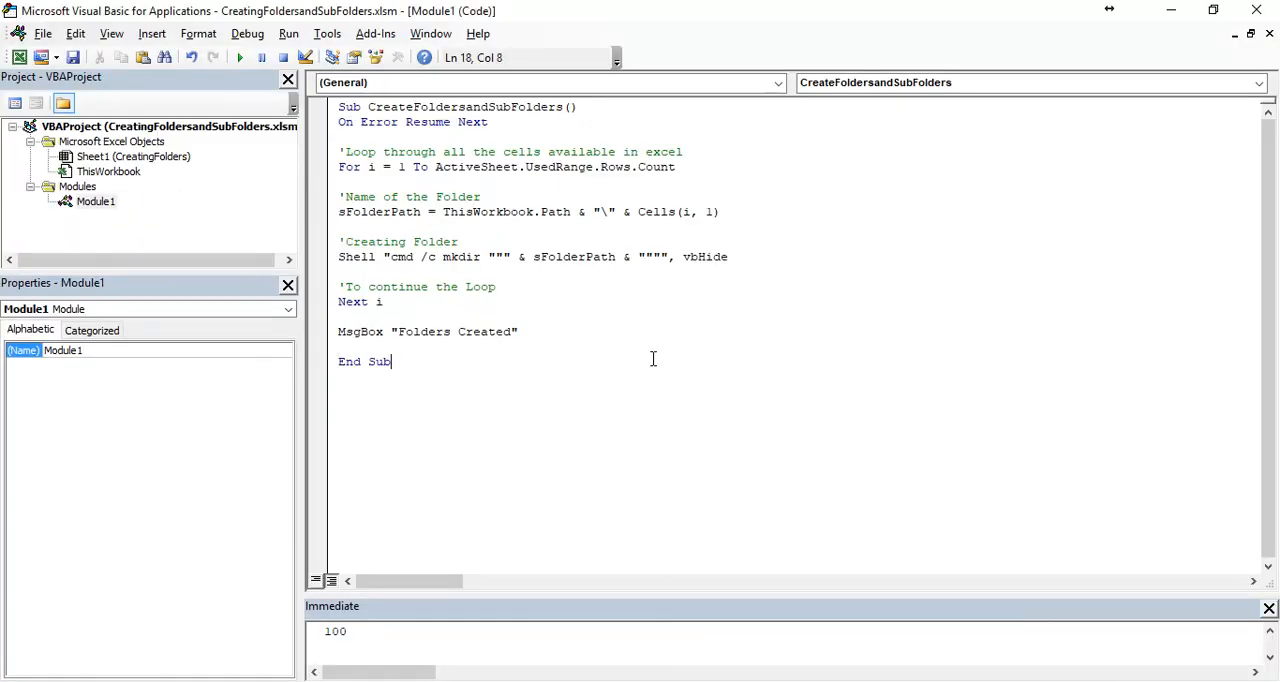
mouse_move(239, 57)
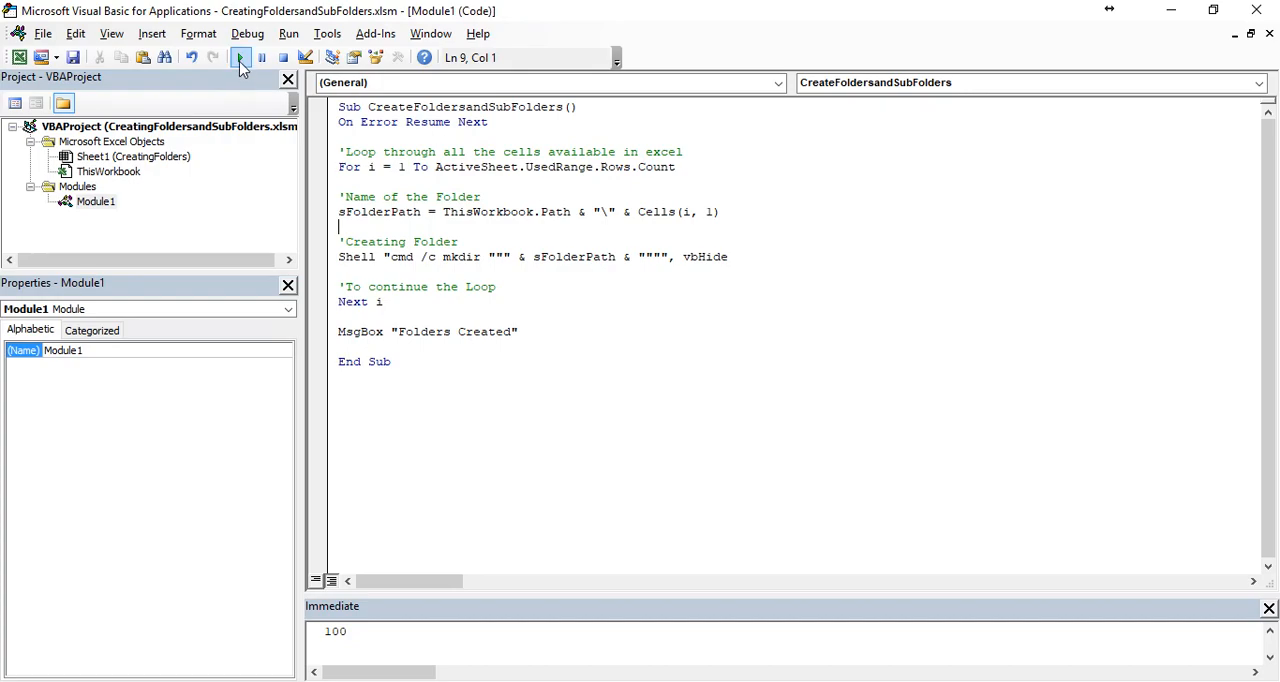
click(241, 57)
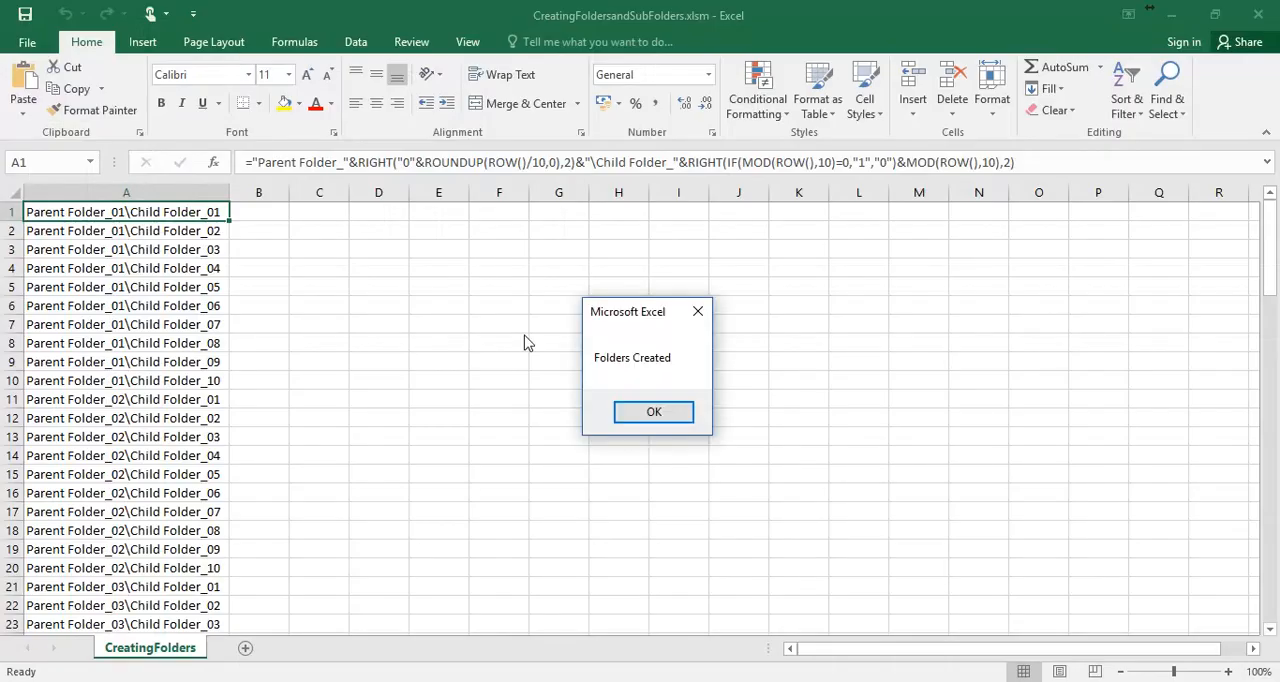
click(653, 411)
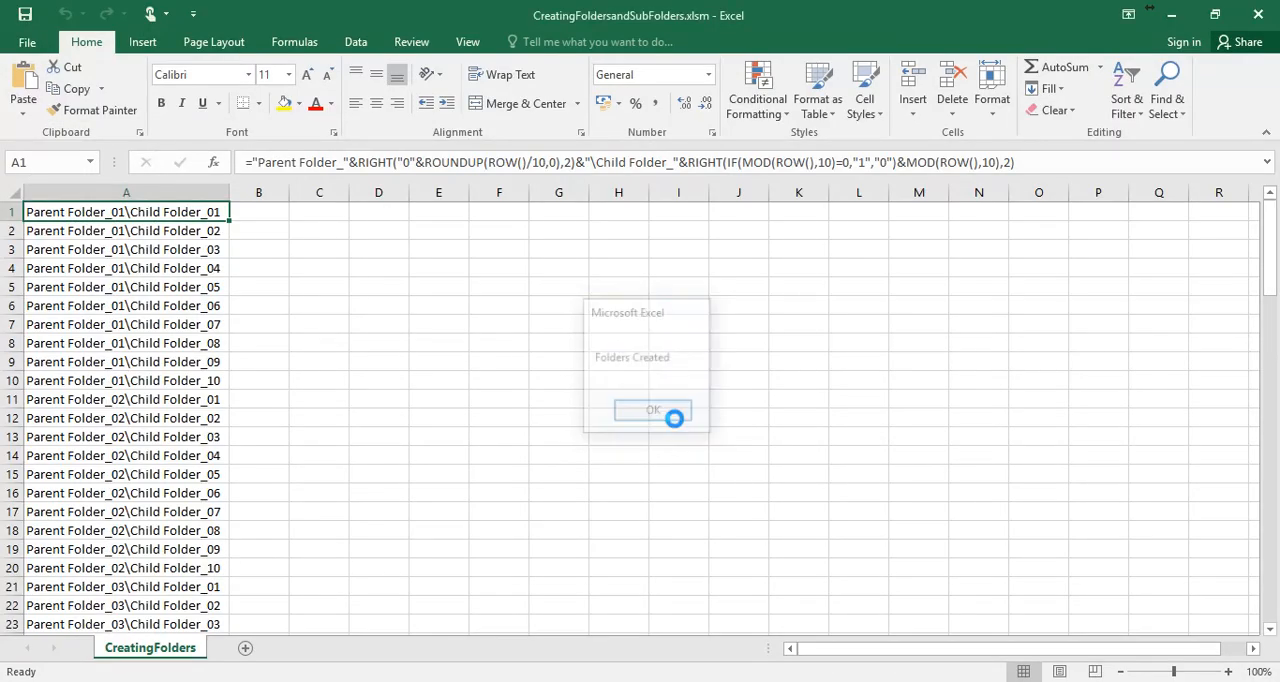
click(652, 410)
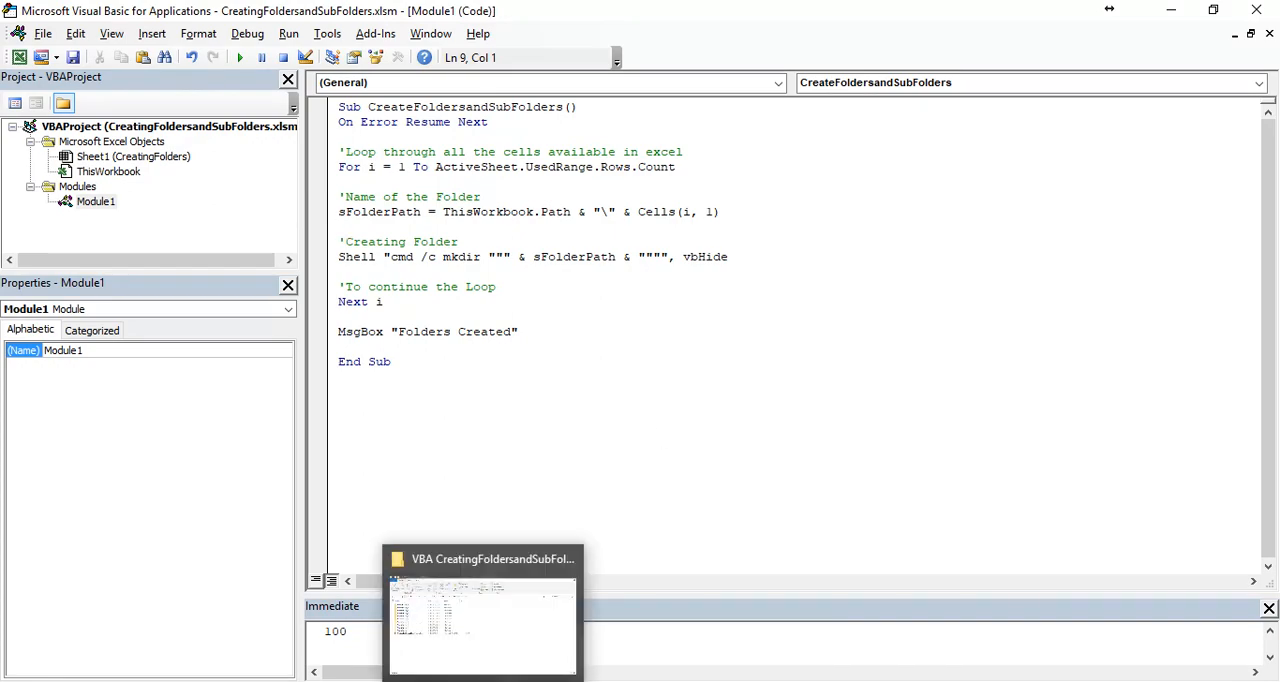
- Browse Parent Folder_01, then open Parent Folder_03 showing Child Folder_01 to _10
click(482, 620)
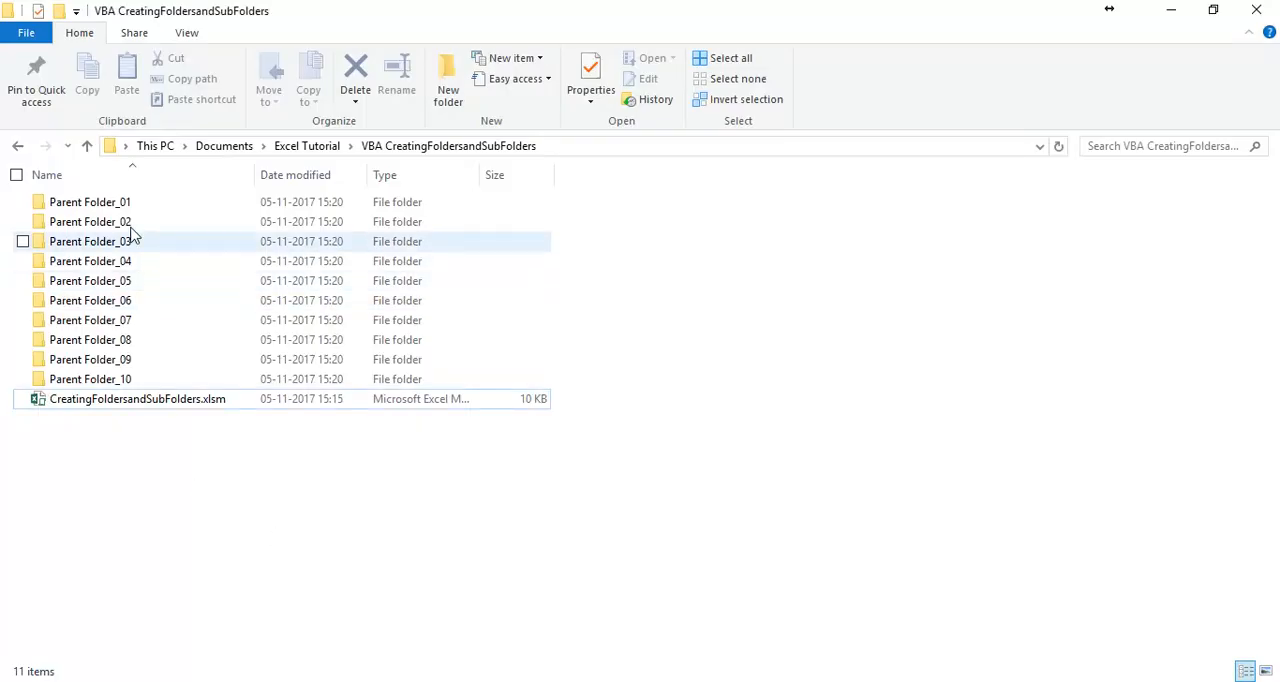
double_click(90, 201)
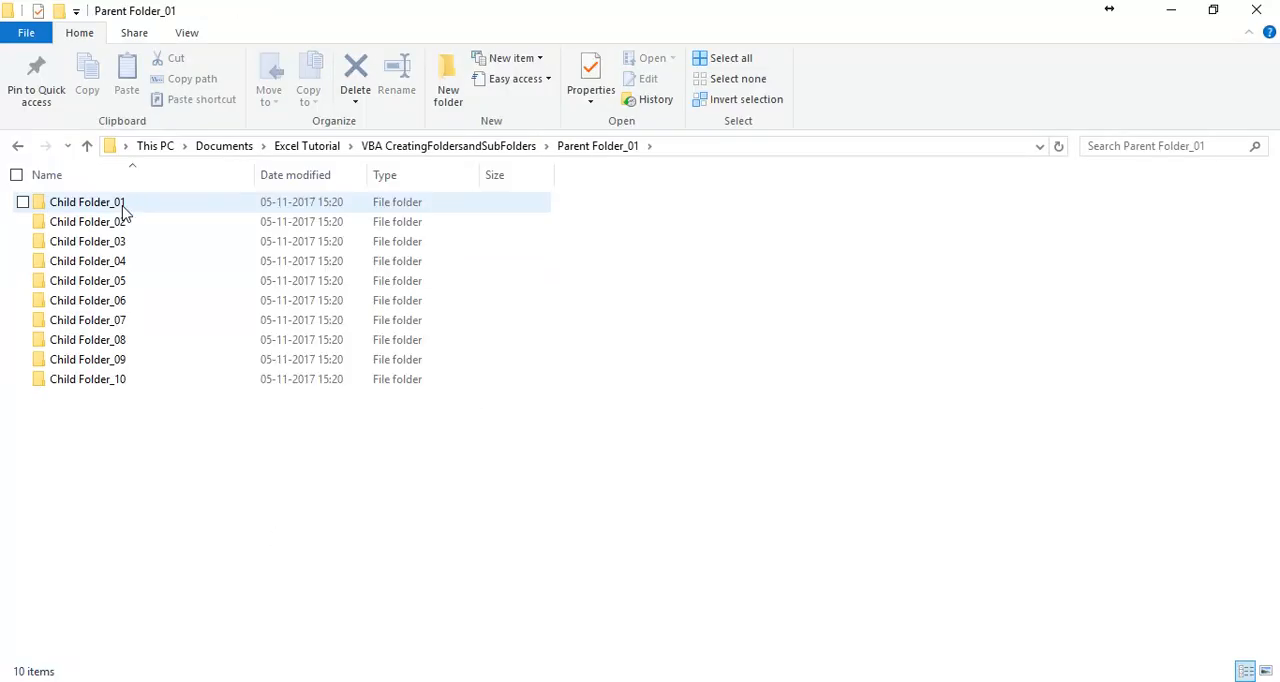
click(448, 145)
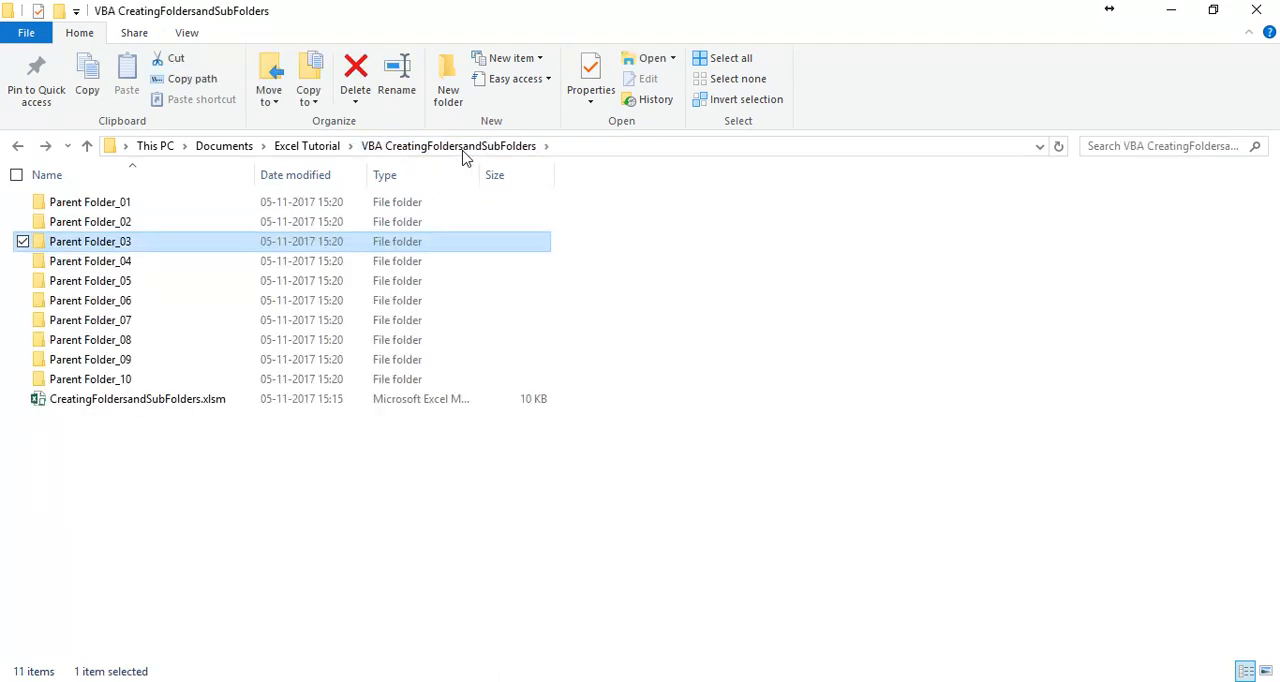
double_click(90, 241)
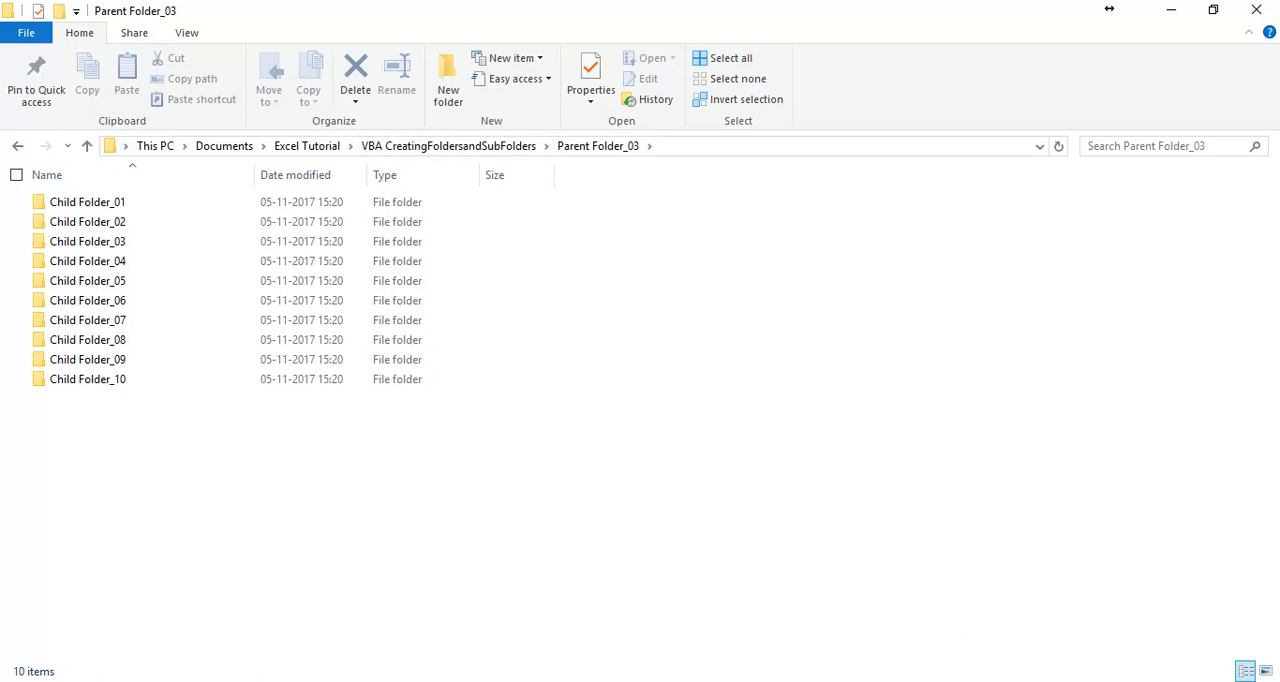